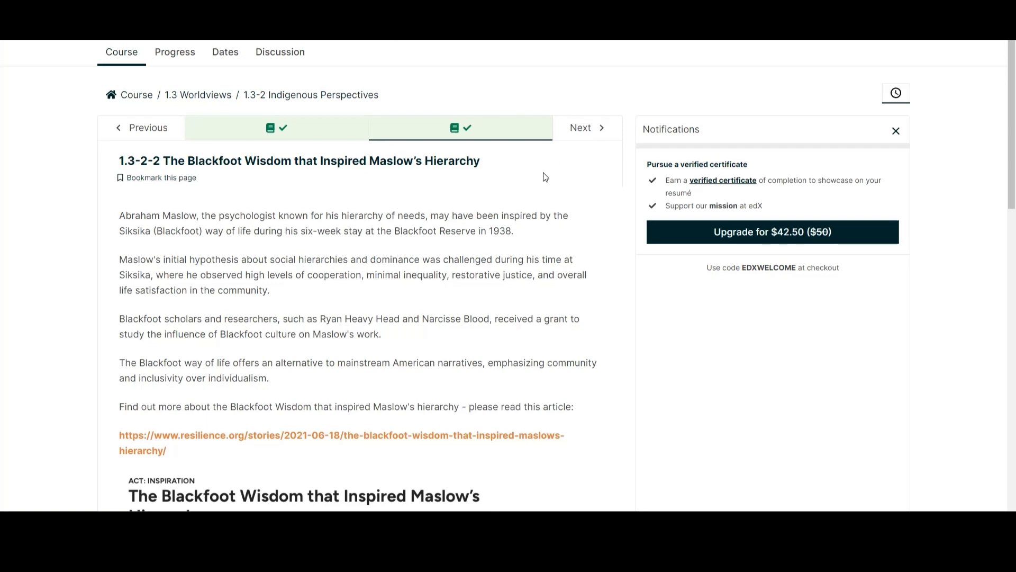
mouse_move(538, 179)
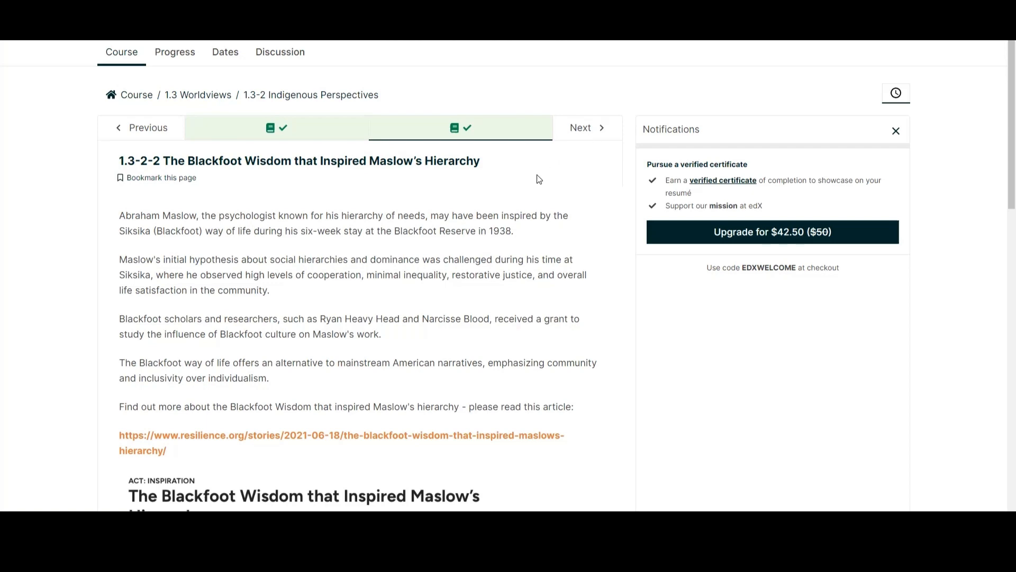
Step: Scroll past the Blackfoot Wisdom introduction and article link to the embedded article's title and photo
scroll(down, 3)
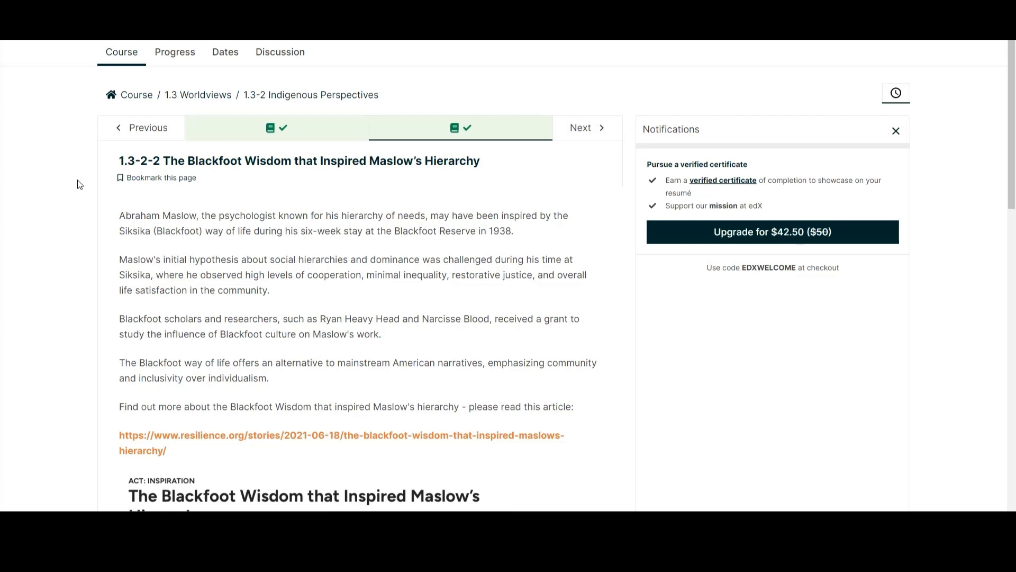
scroll(down, 3)
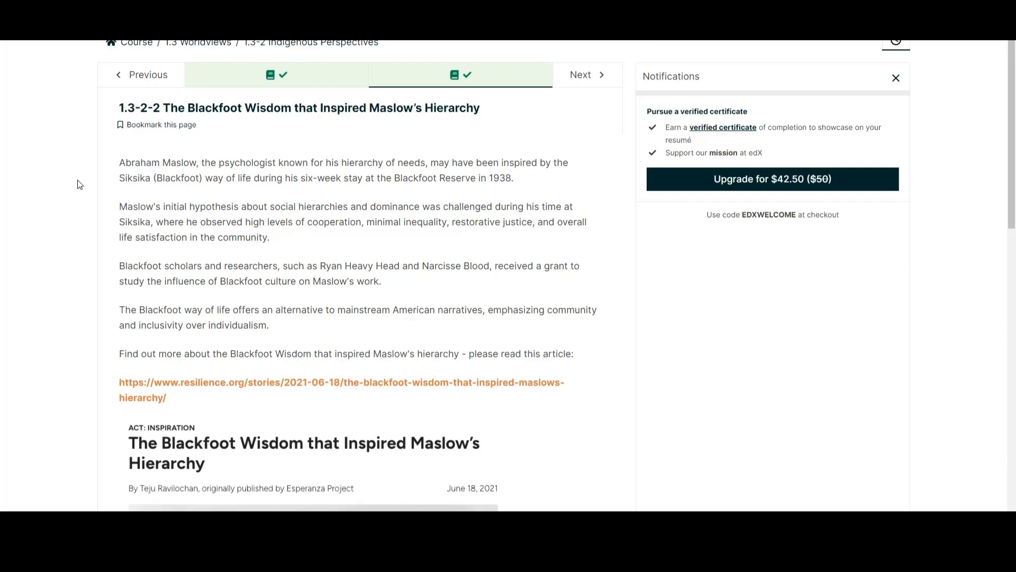
scroll(down, 3)
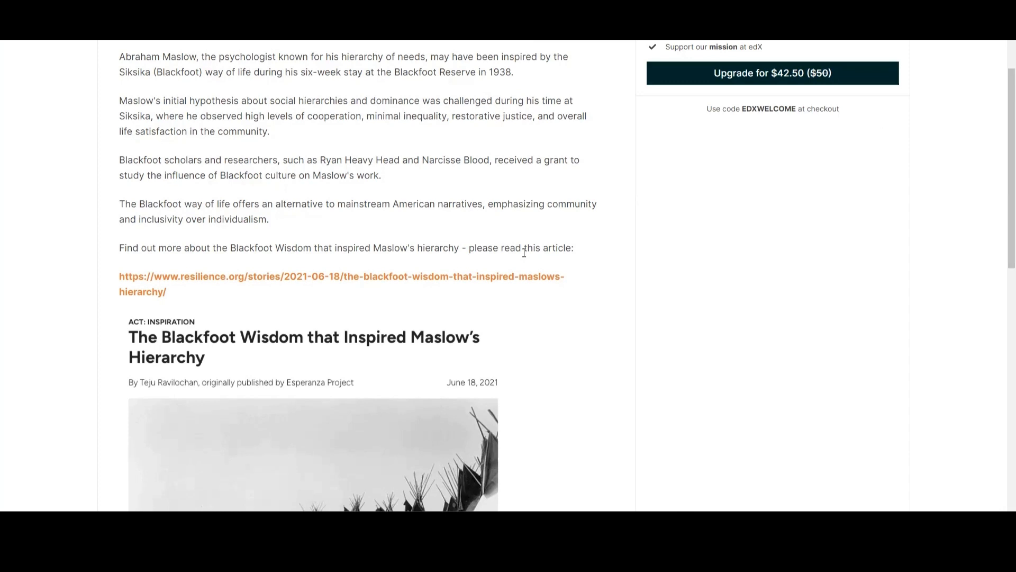
mouse_move(534, 241)
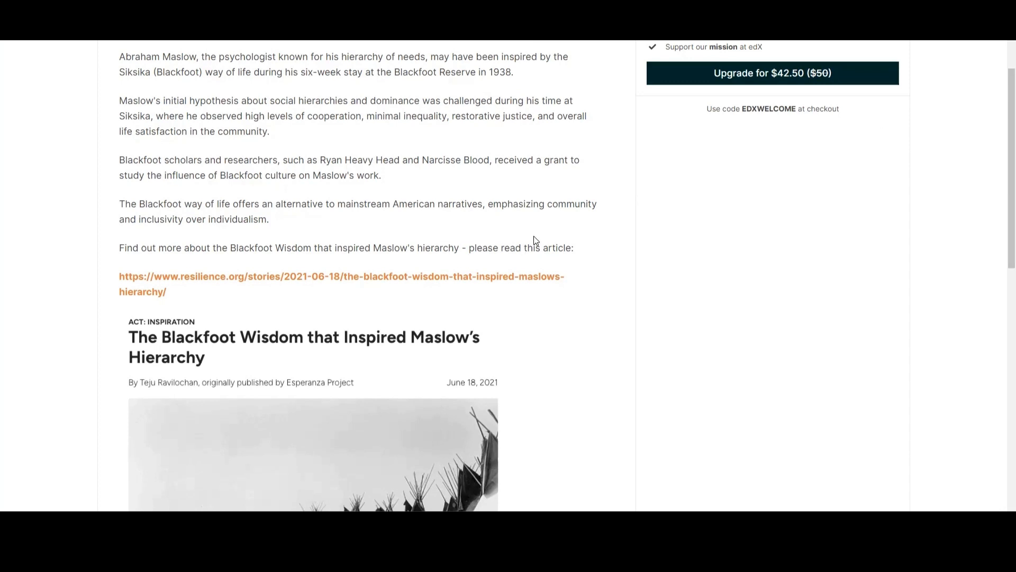
mouse_move(572, 186)
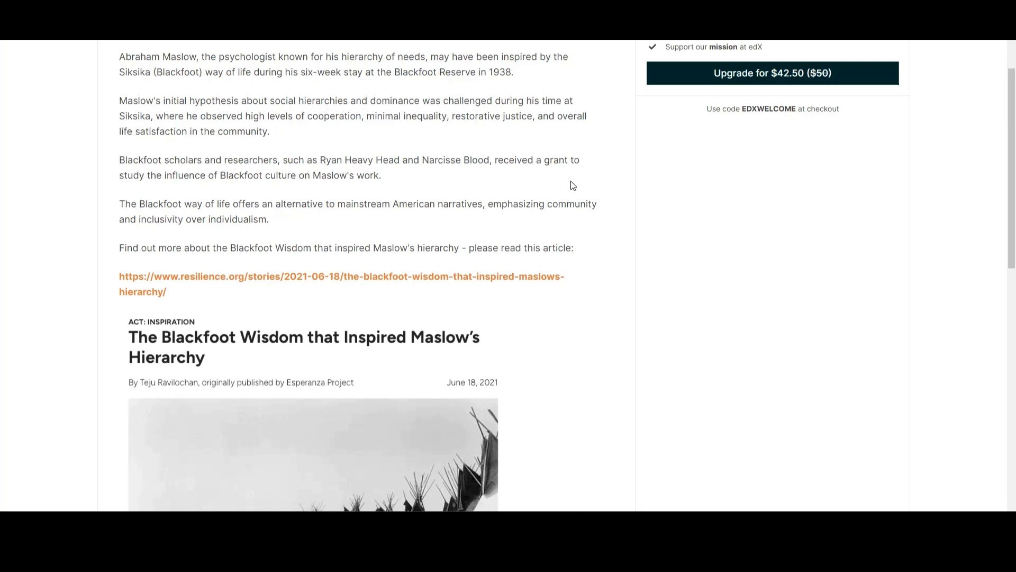
Step: Read down to 'What Maslow Encountered at Siksika' and its self-actualization observations
scroll(down, 3)
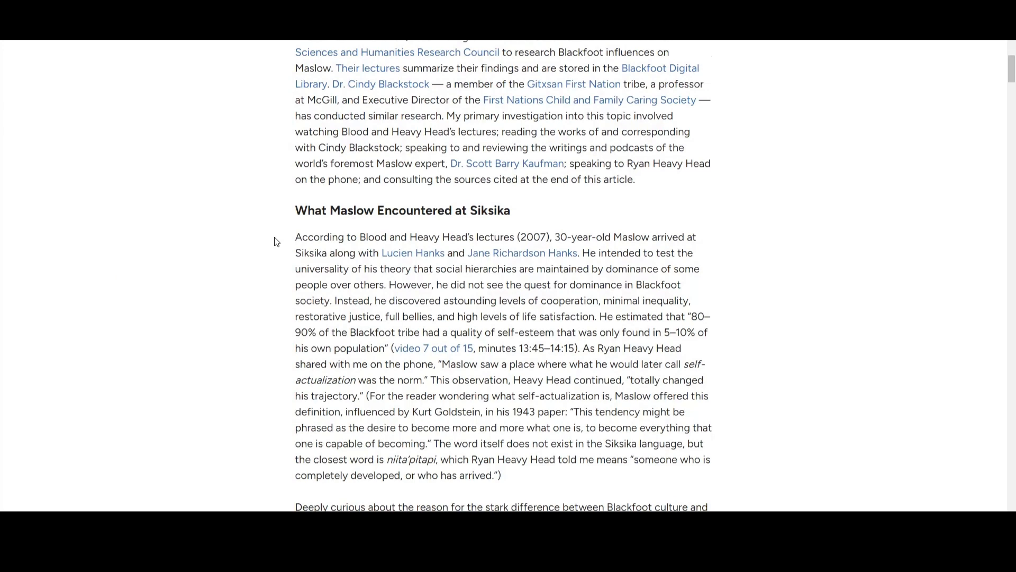
scroll(down, 3)
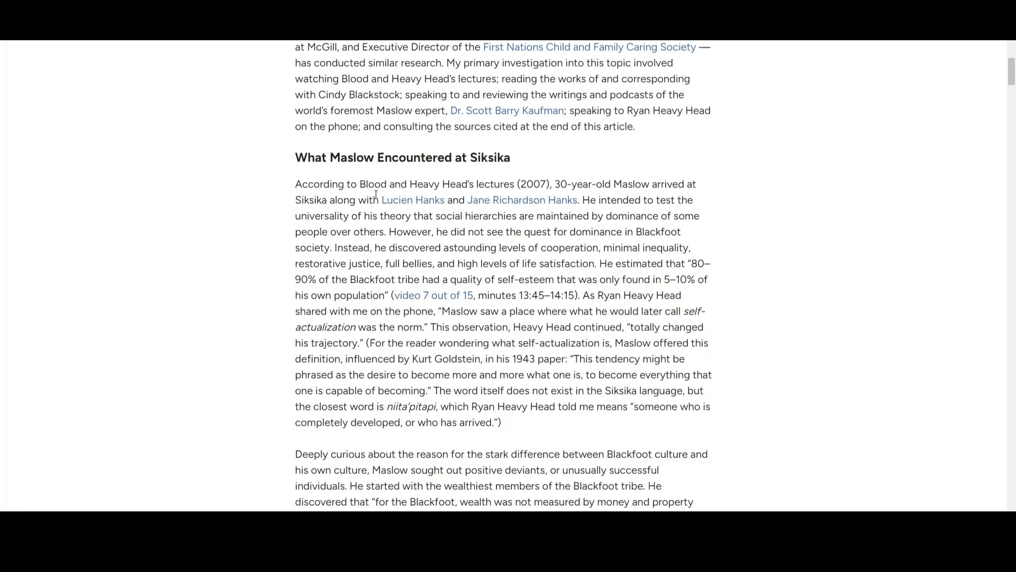
mouse_move(614, 212)
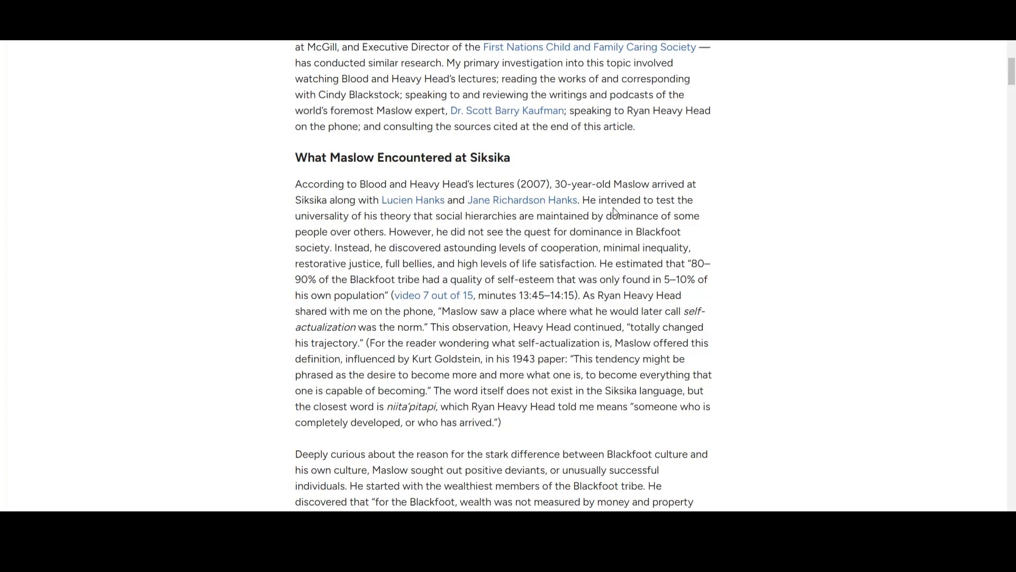
mouse_move(427, 228)
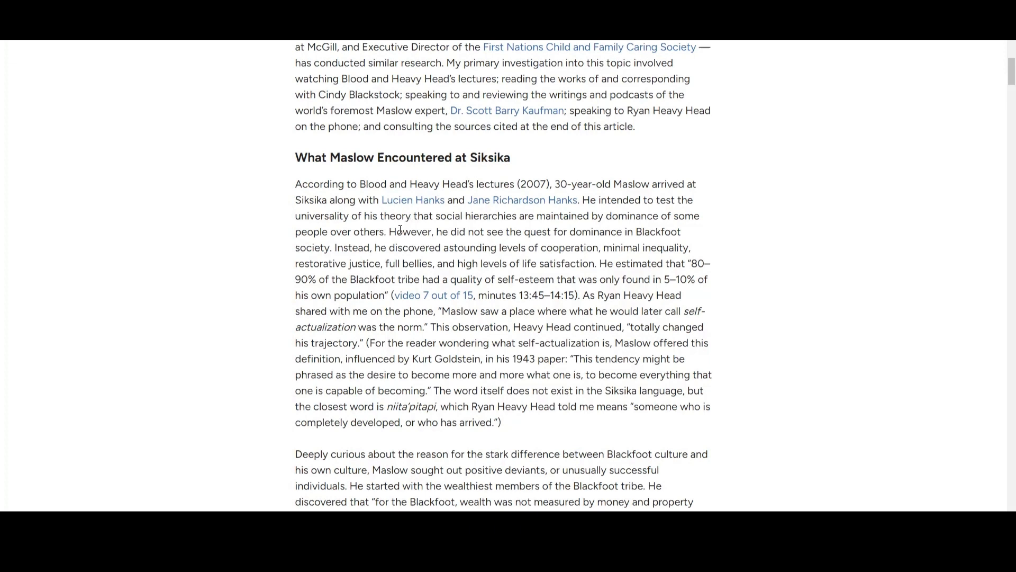
mouse_move(400, 231)
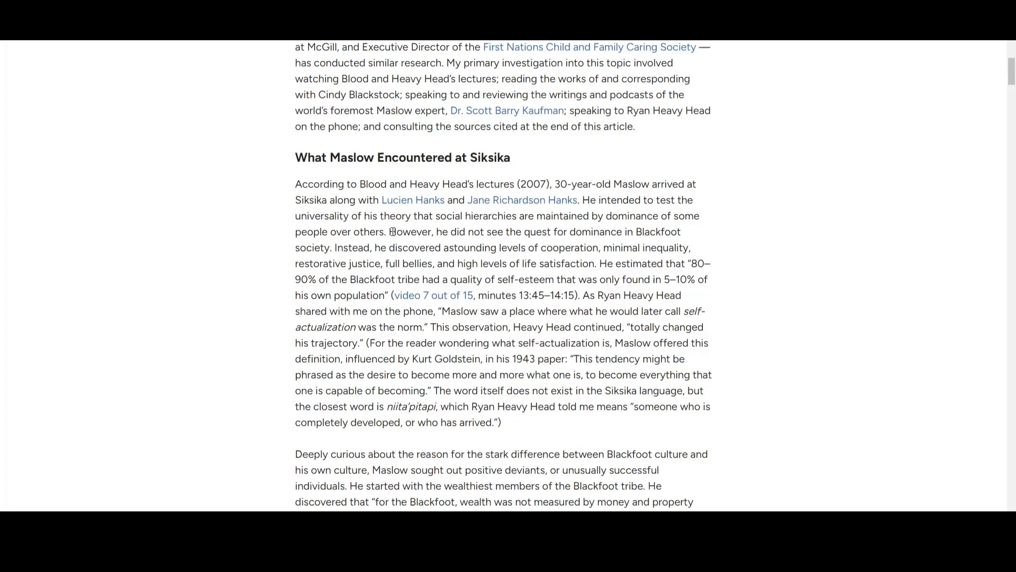
scroll(down, 3)
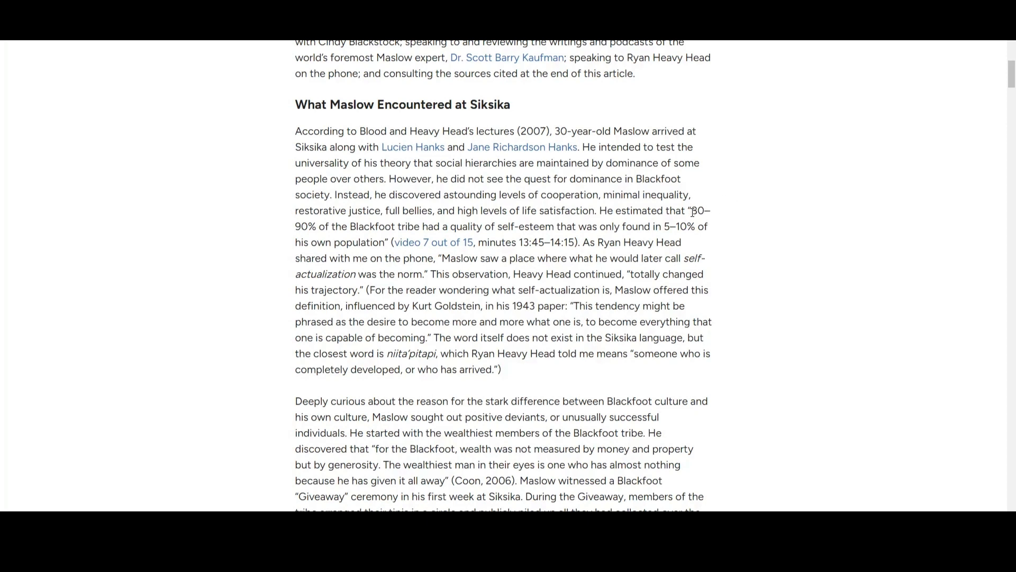
mouse_move(691, 194)
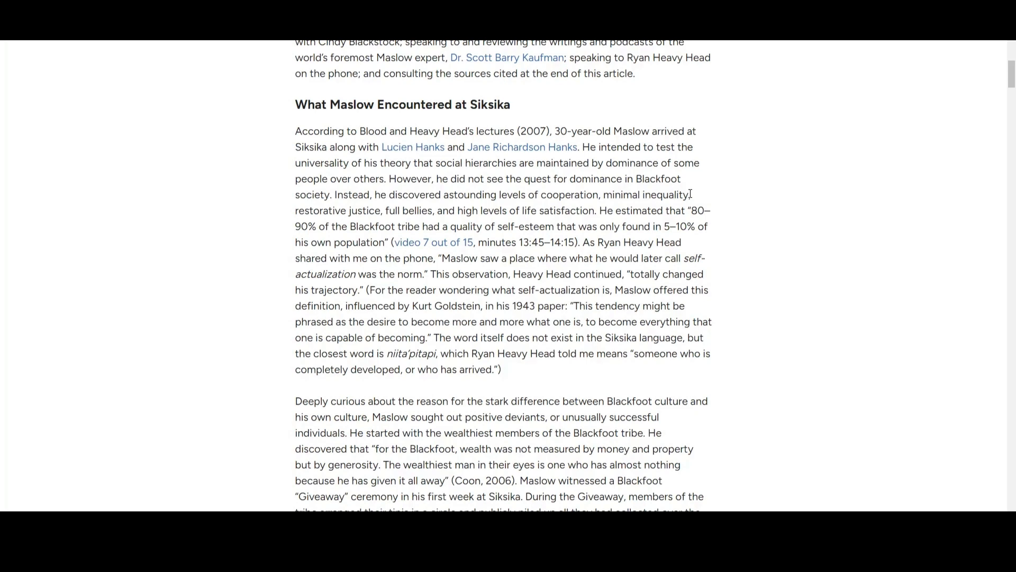
scroll(down, 3)
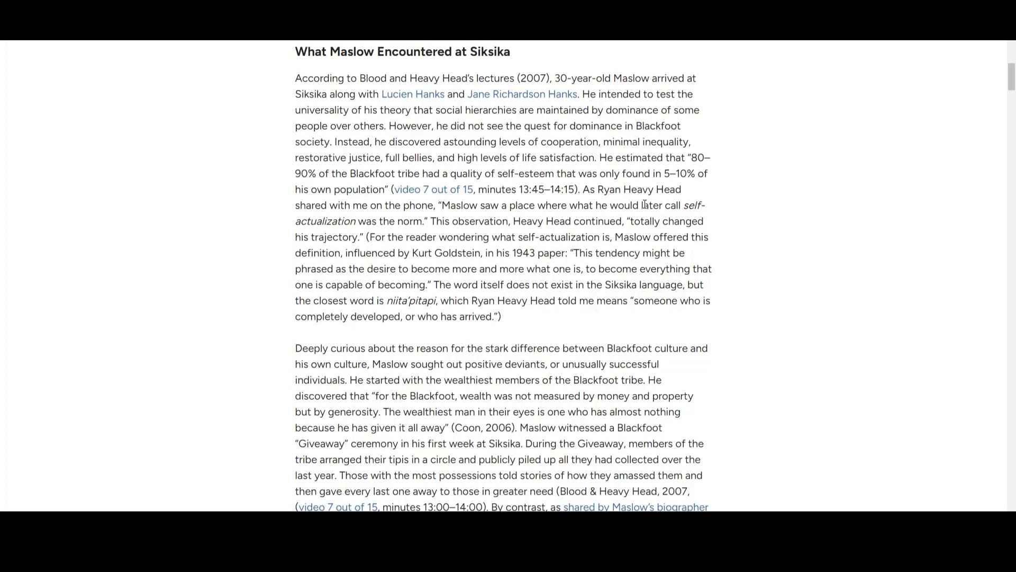
mouse_move(638, 203)
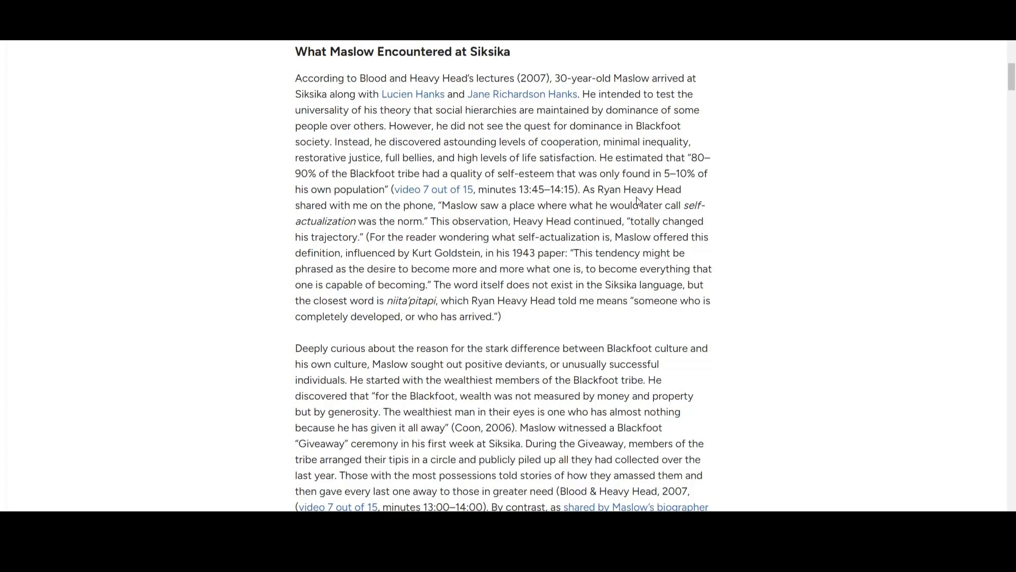
Step: Scroll to the Giveaway ceremony paragraph and the italic quote on wealth and generosity
scroll(down, 3)
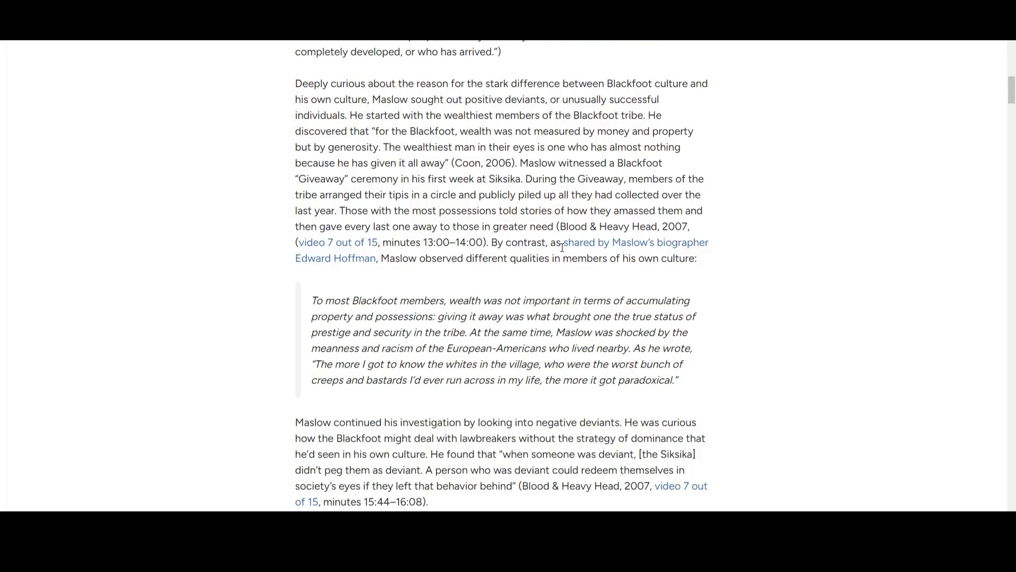
Step: Read through negative deviants and Siksika child-rearing to the theories-versus-beliefs heading
scroll(up, 3)
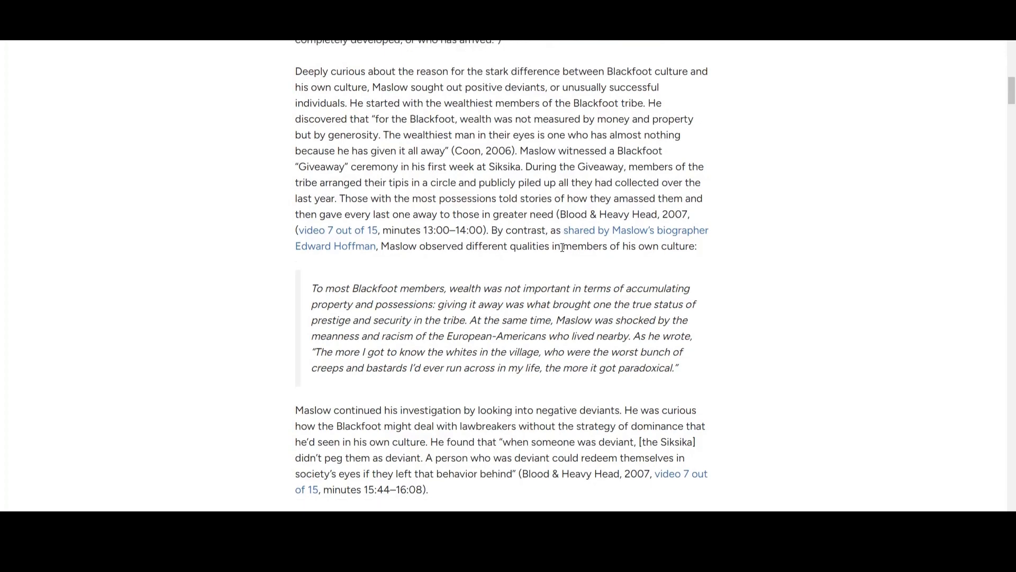
scroll(down, 3)
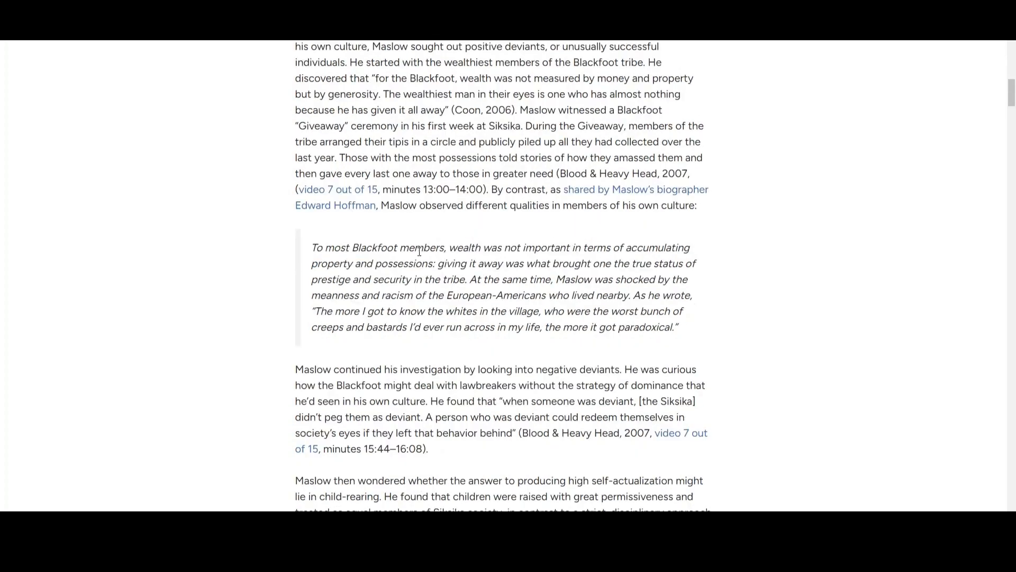
mouse_move(311, 251)
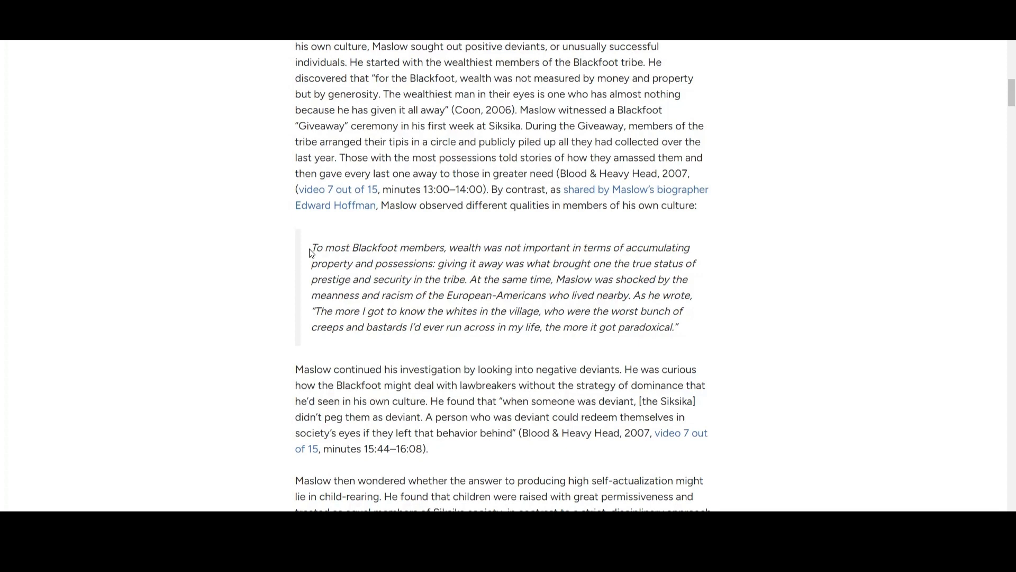
mouse_move(555, 275)
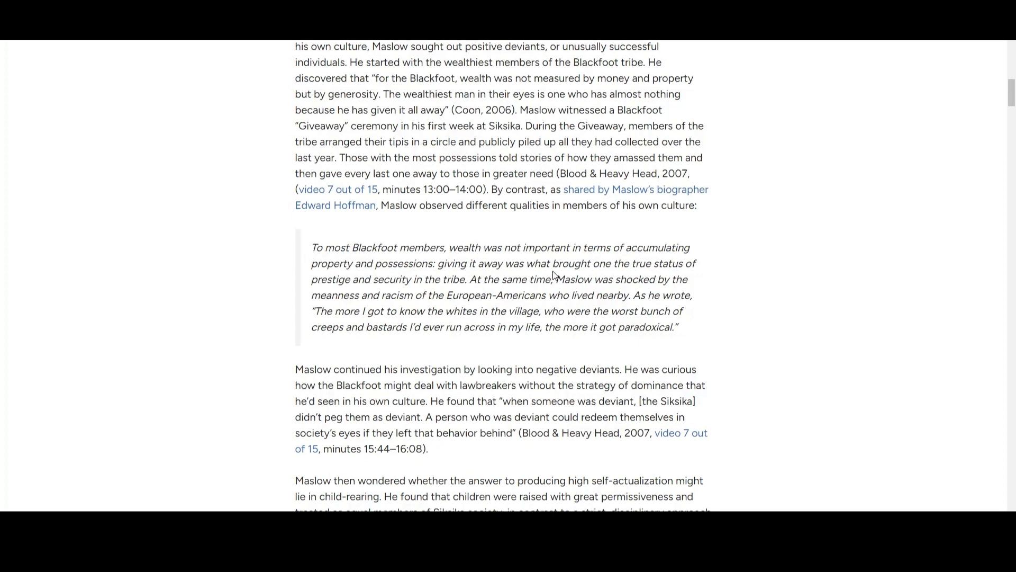
mouse_move(559, 252)
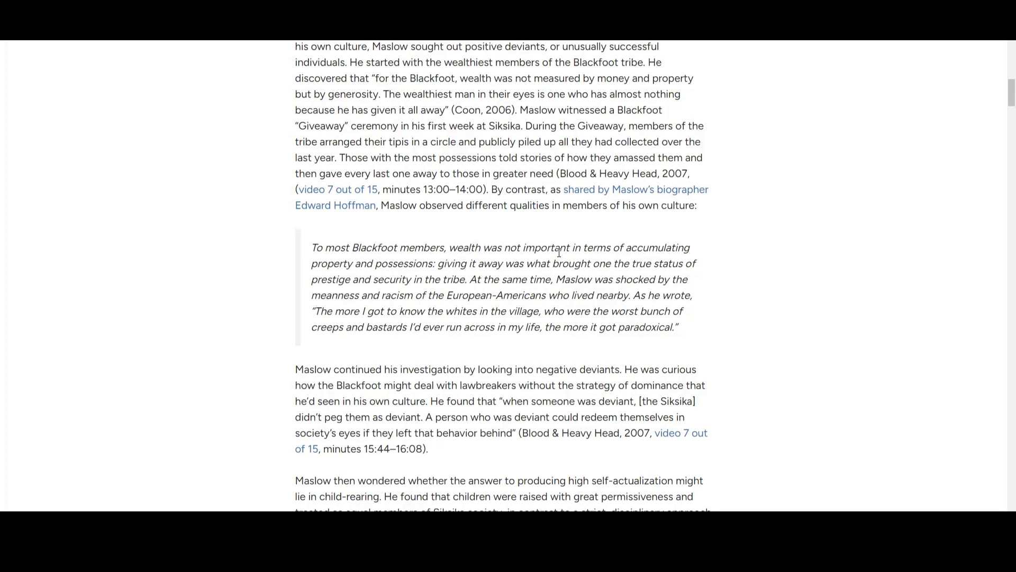
mouse_move(681, 264)
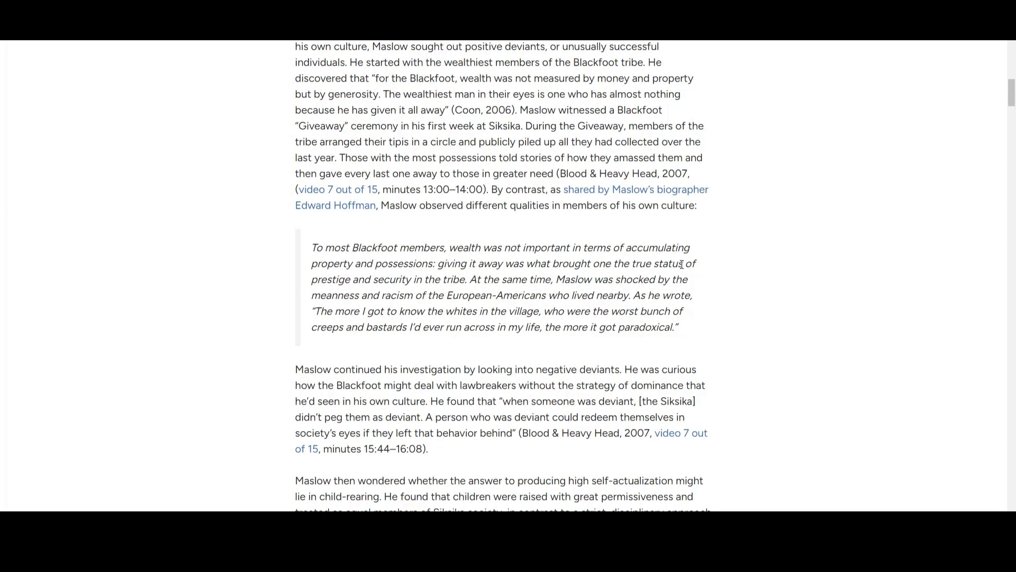
mouse_move(699, 265)
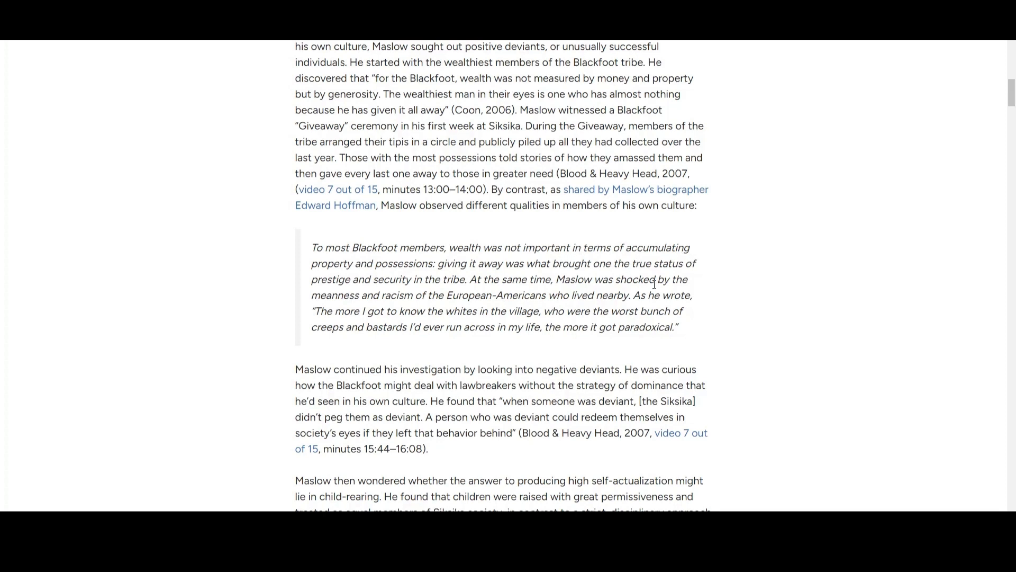
mouse_move(420, 266)
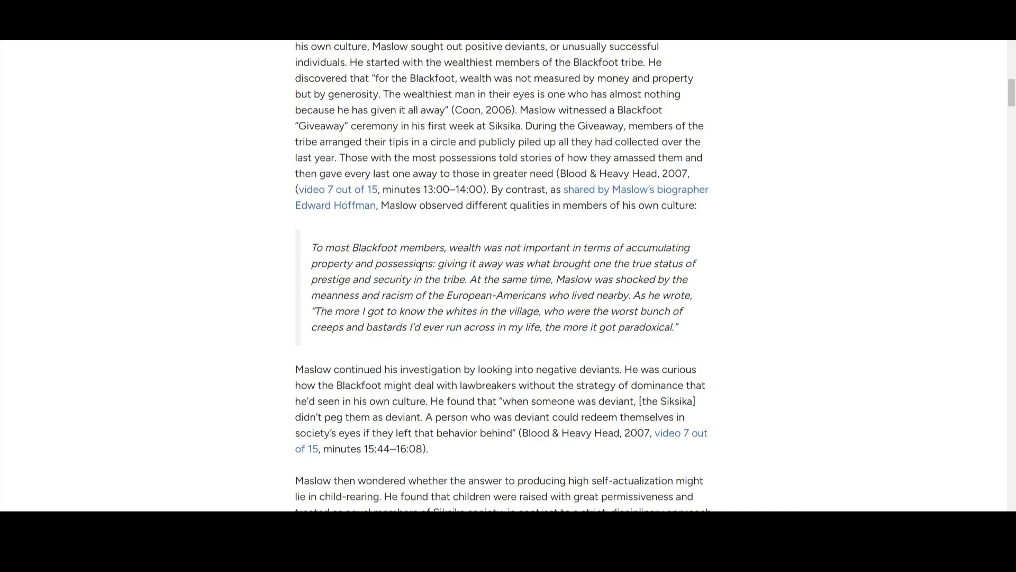
mouse_move(514, 241)
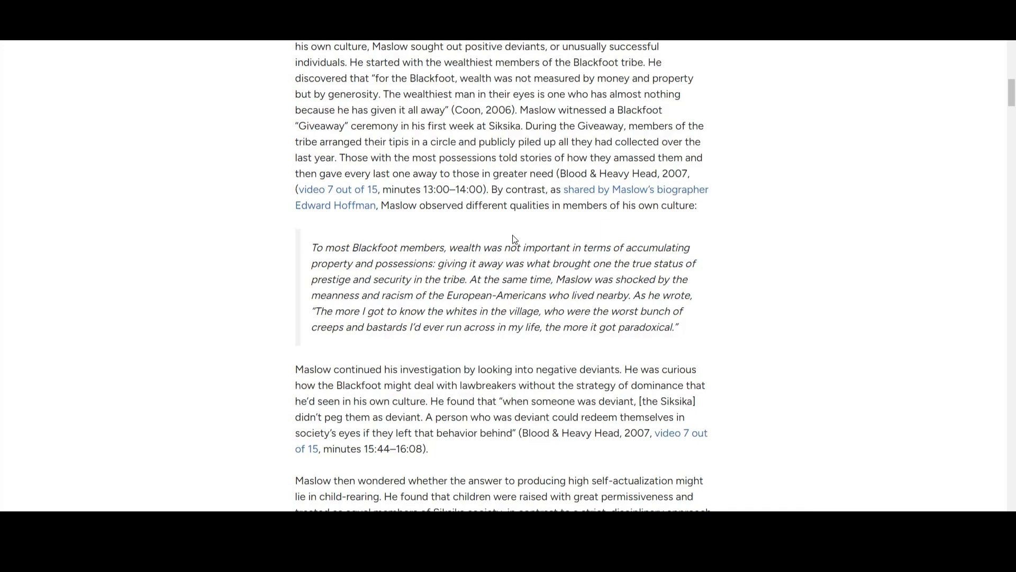
scroll(down, 3)
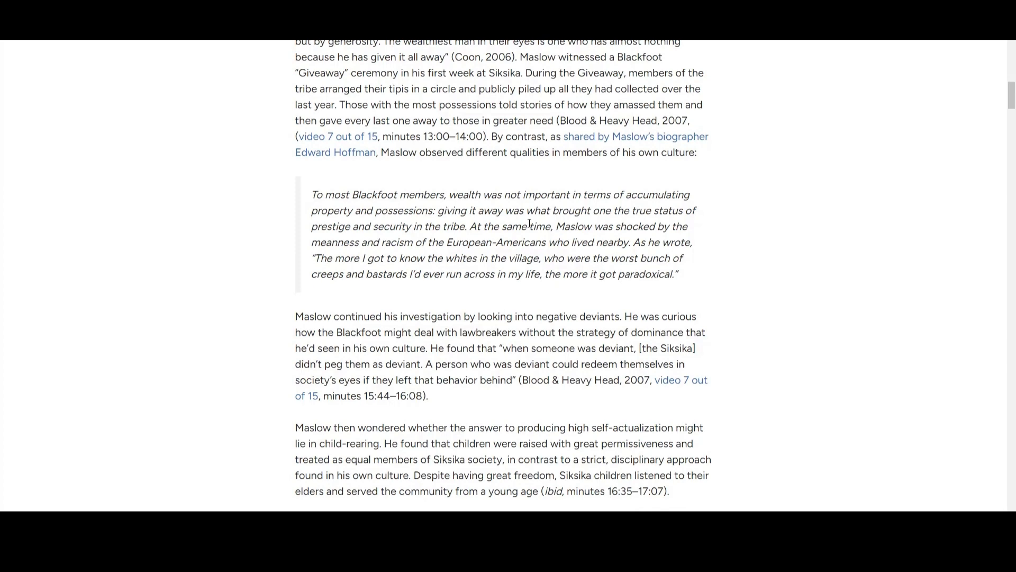
scroll(down, 3)
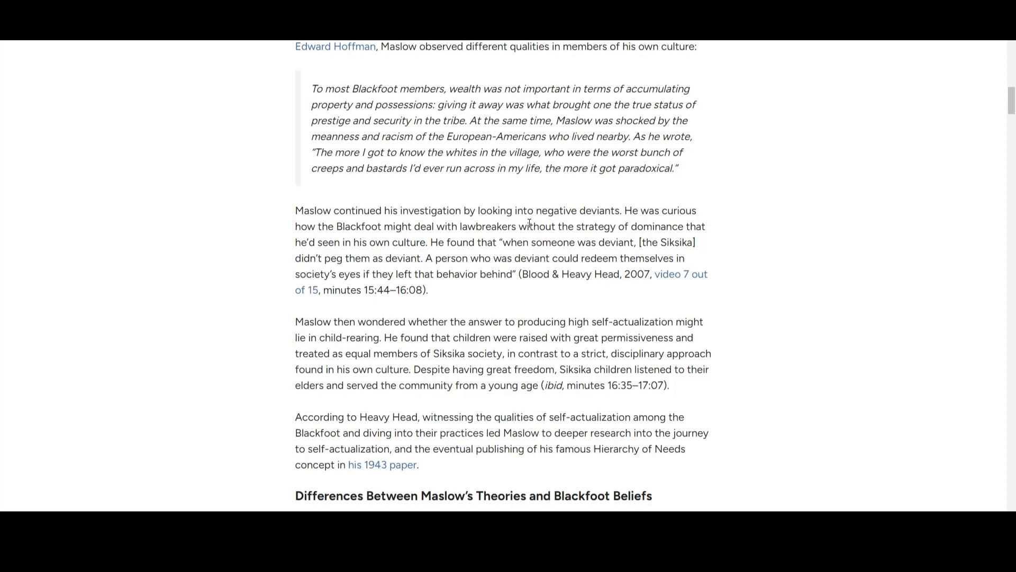
Step: Scroll past Blackstock's Western vs First Nations pyramid and caveat to Self-Actualization
scroll(down, 3)
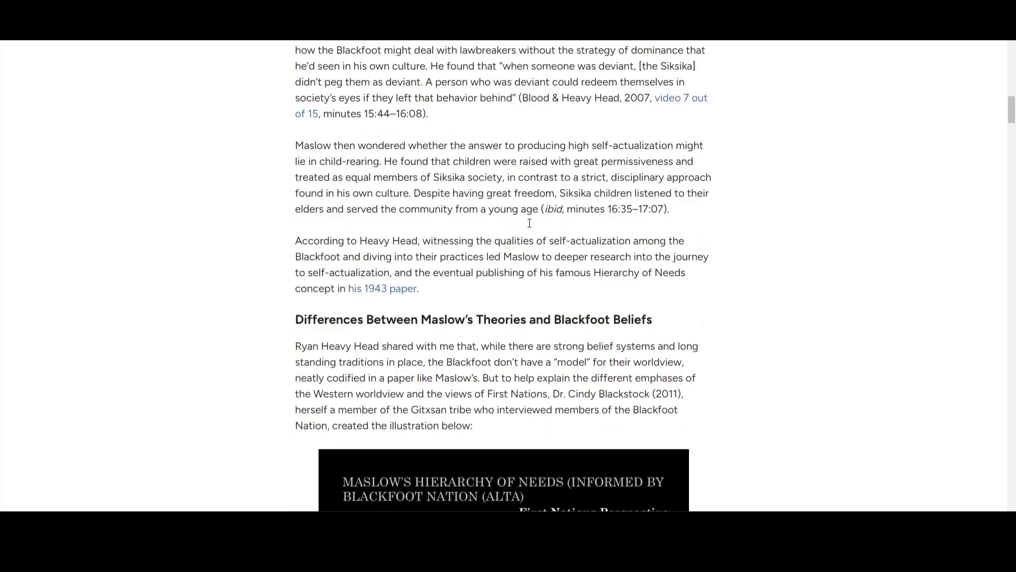
scroll(down, 3)
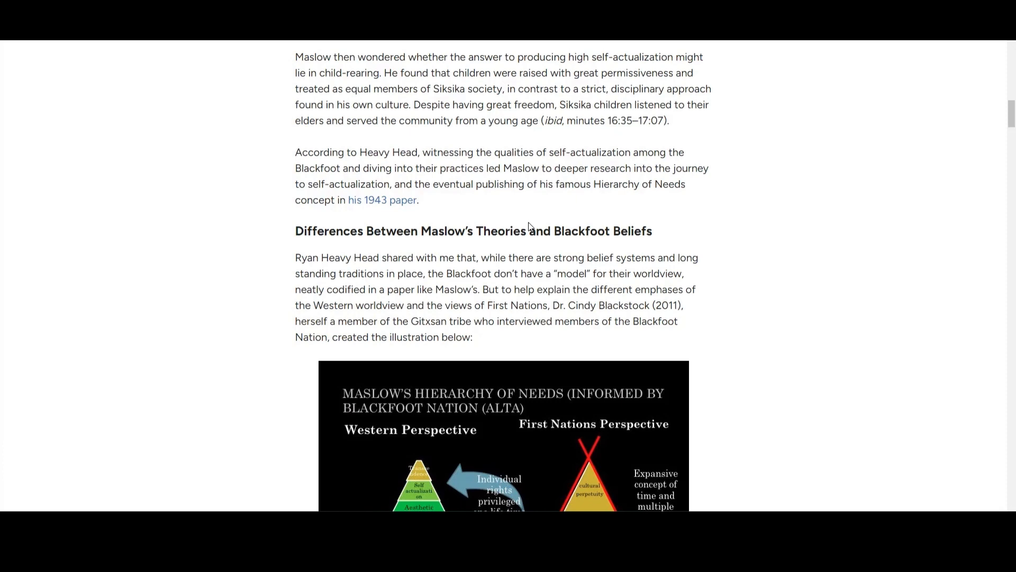
scroll(down, 3)
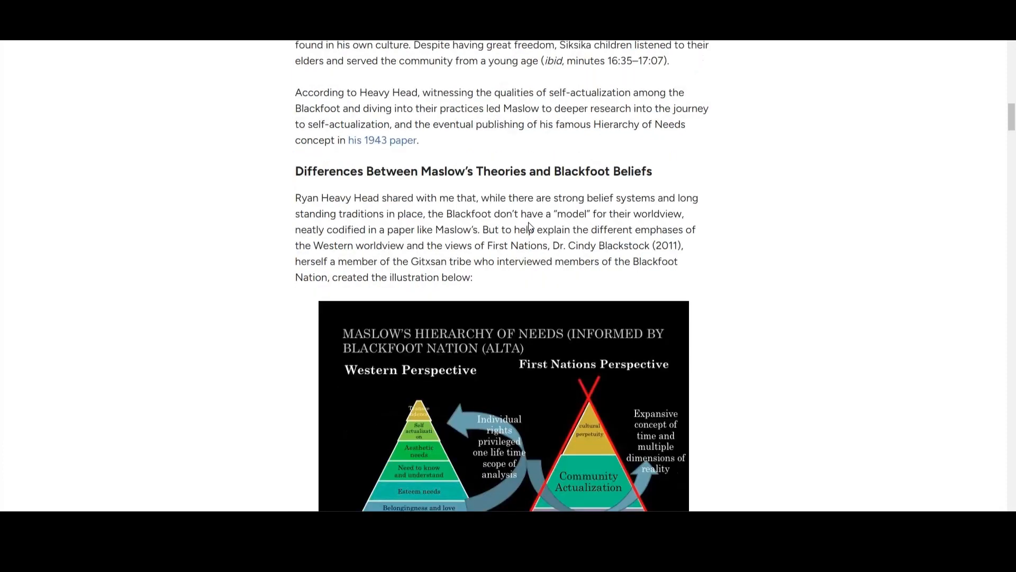
scroll(down, 3)
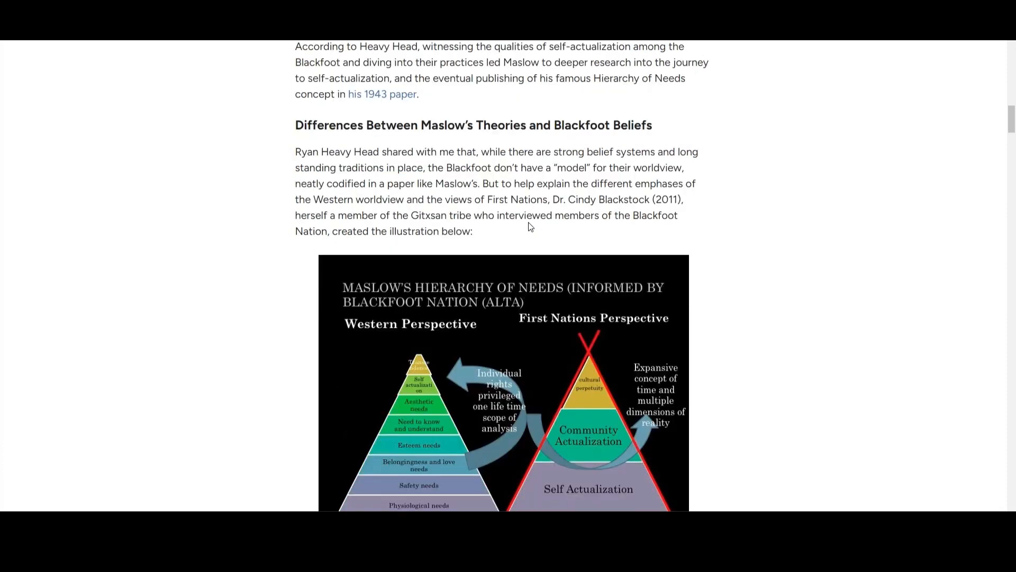
scroll(down, 3)
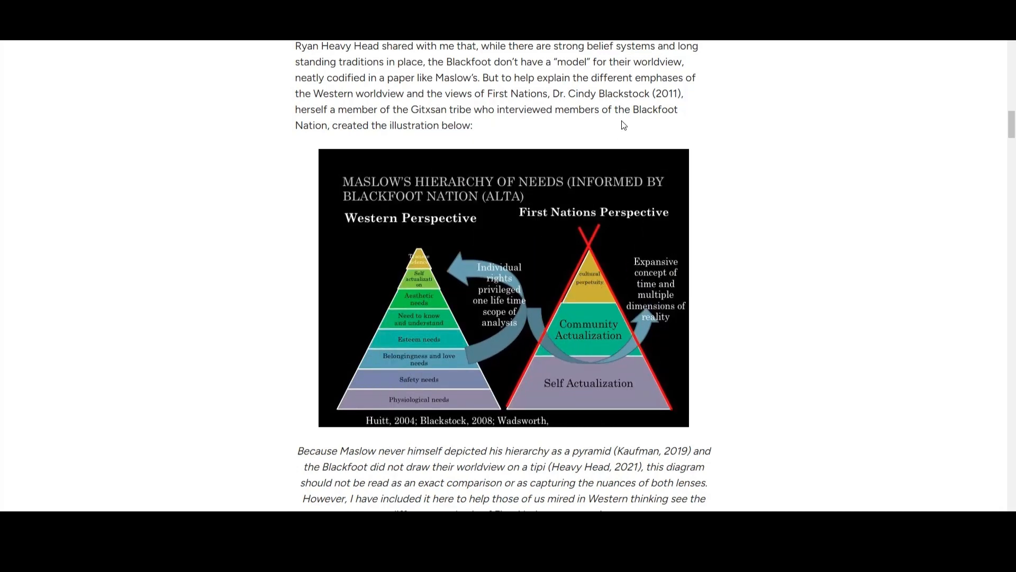
scroll(down, 3)
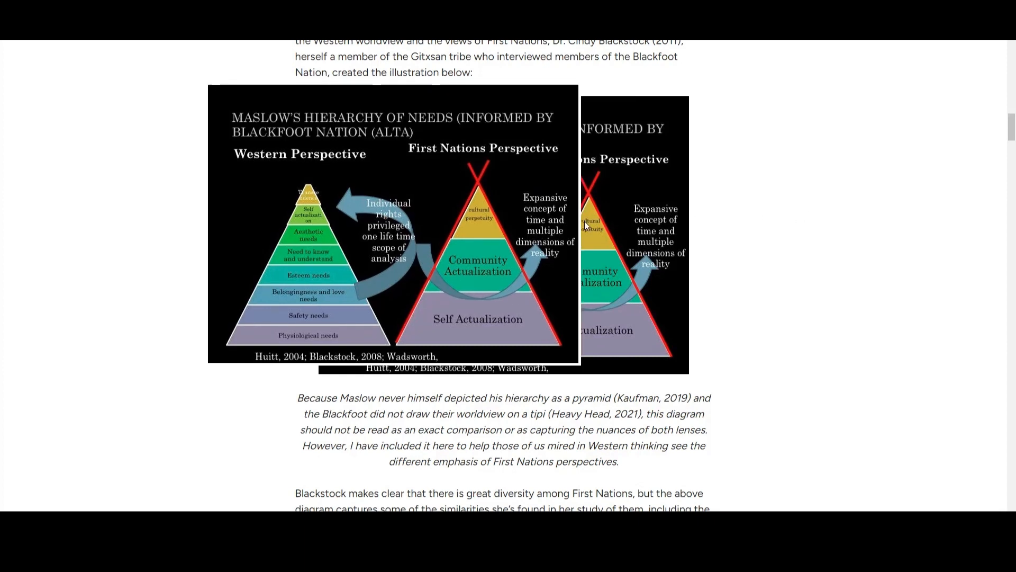
scroll(down, 3)
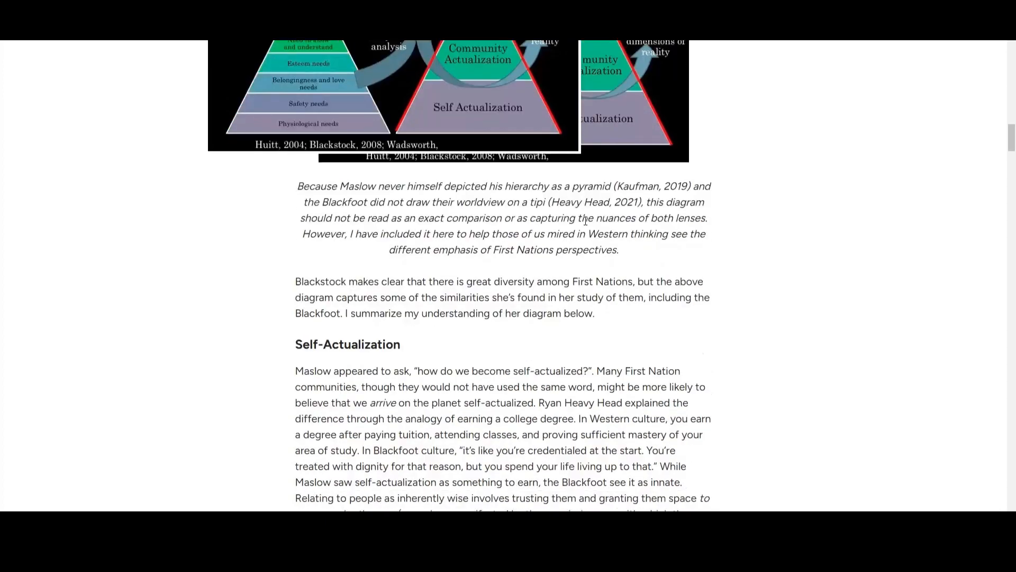
Step: Read Self-Actualization, highlighting its heading and the Western-degree and credentialed sentences
scroll(down, 3)
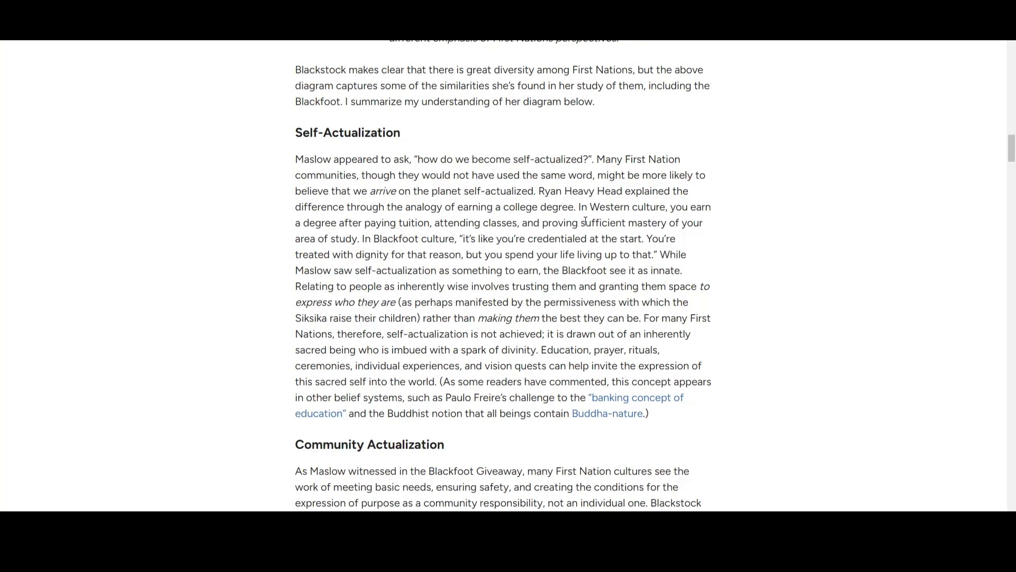
mouse_move(556, 188)
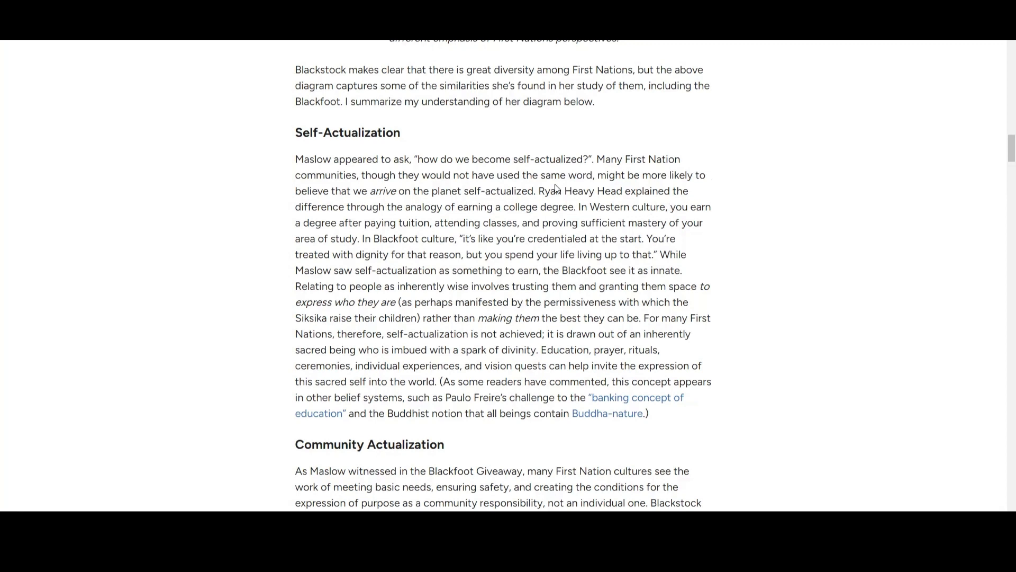
double_click(346, 133)
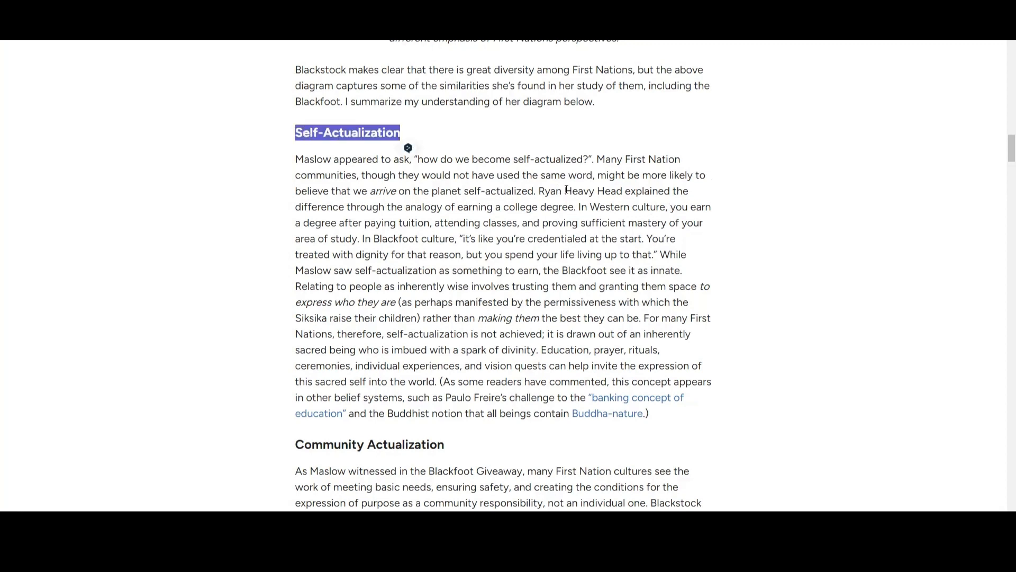
click(415, 133)
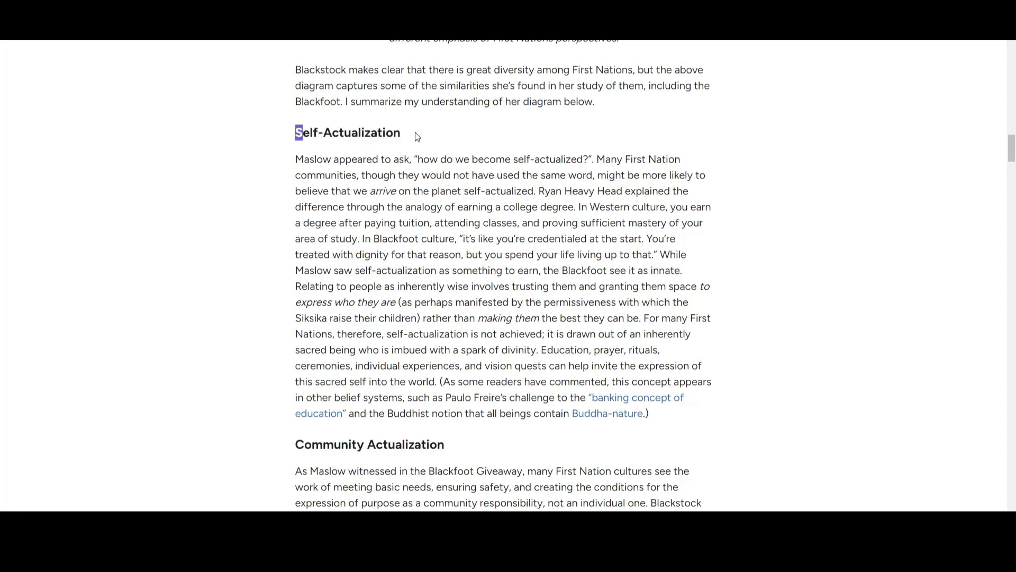
double_click(347, 133)
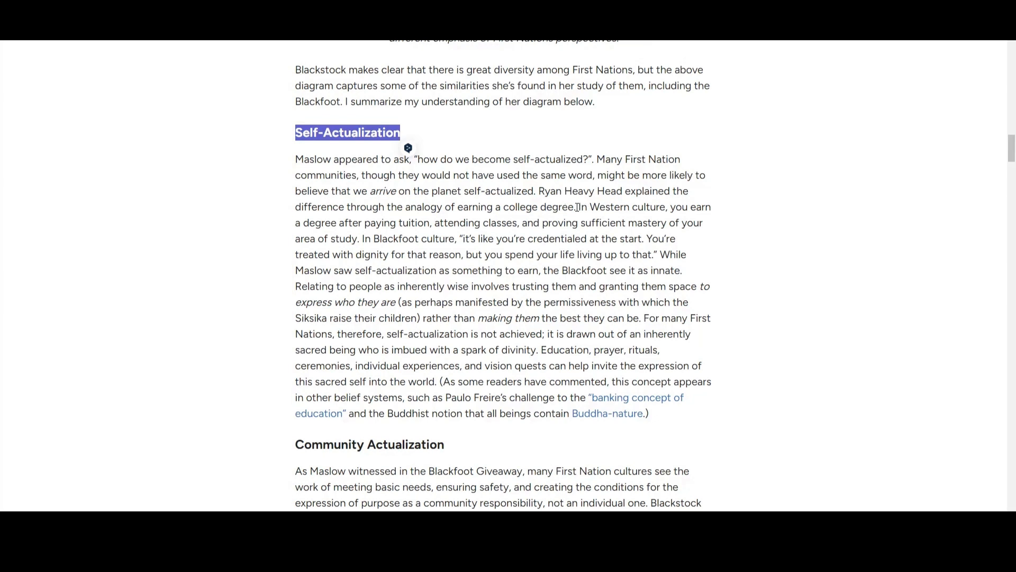
double_click(593, 207)
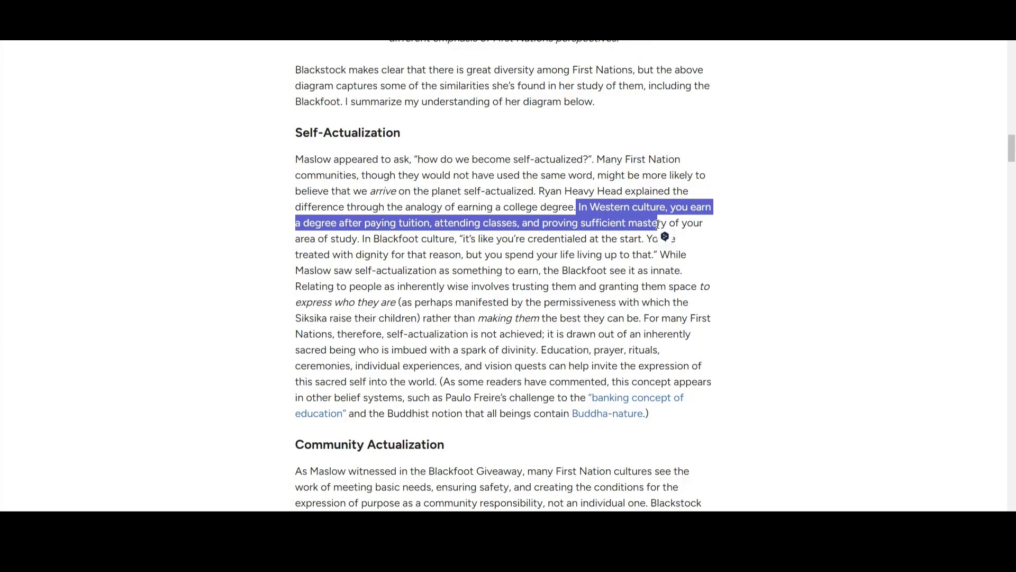
click(617, 211)
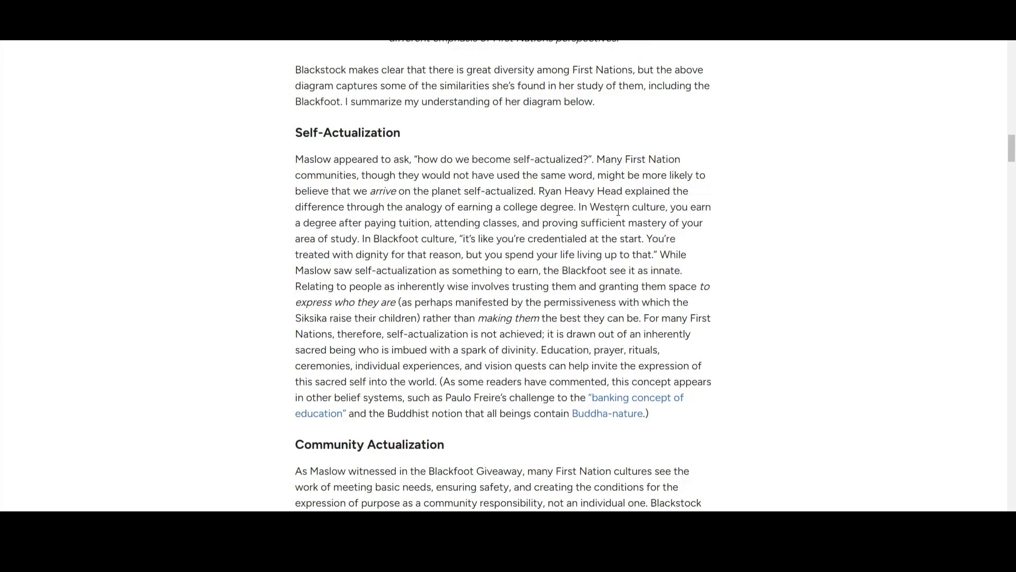
mouse_move(556, 233)
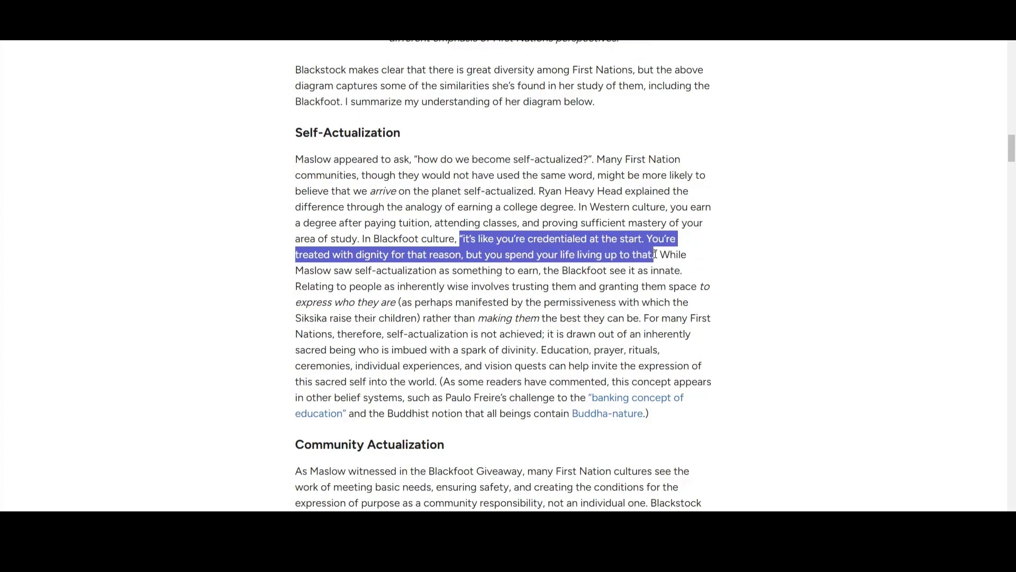
click(348, 270)
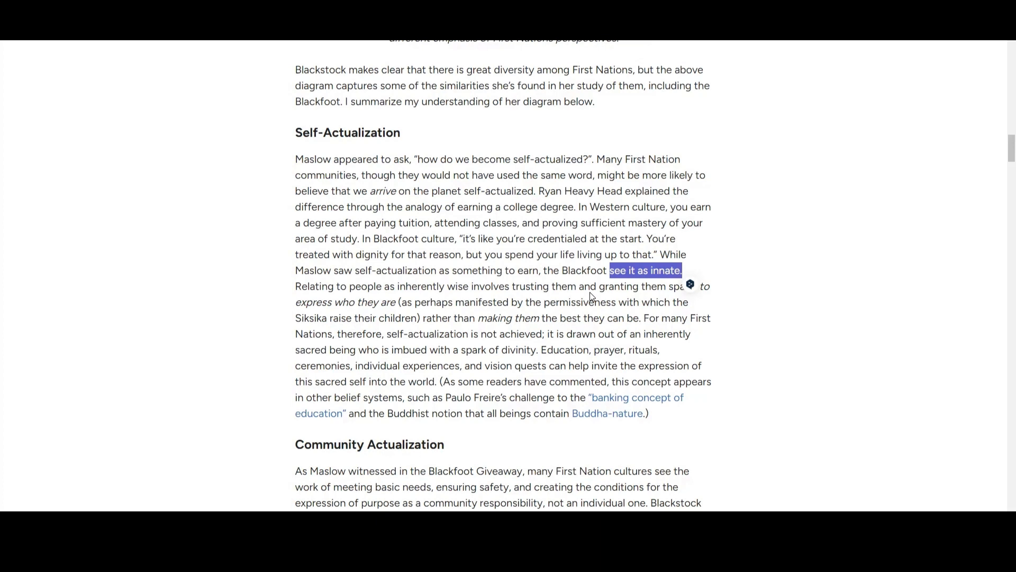
Step: Scroll into Community Actualization and highlight the phrase 'Blackfoot Giveaway'
scroll(down, 3)
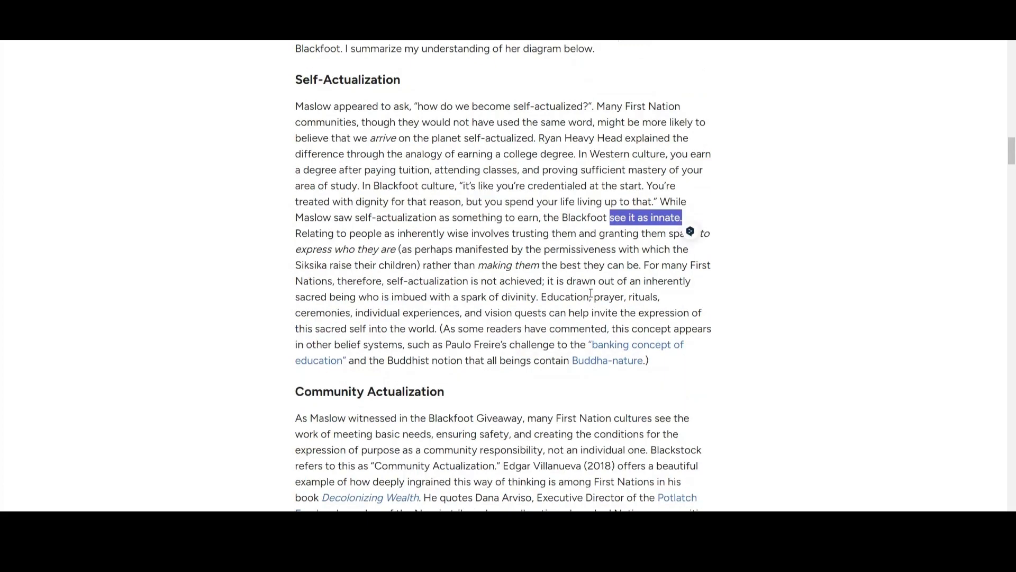
scroll(down, 3)
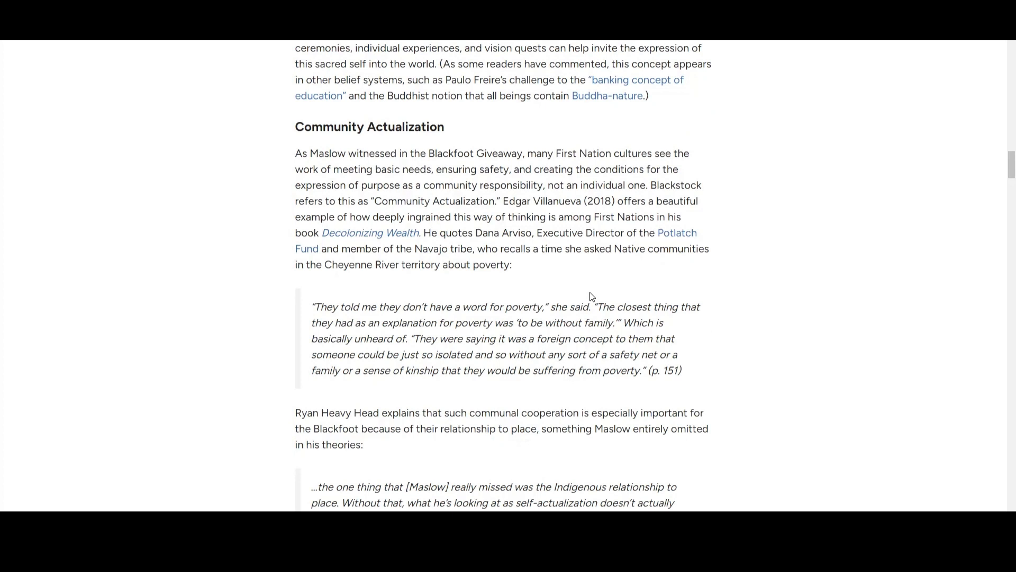
mouse_move(307, 156)
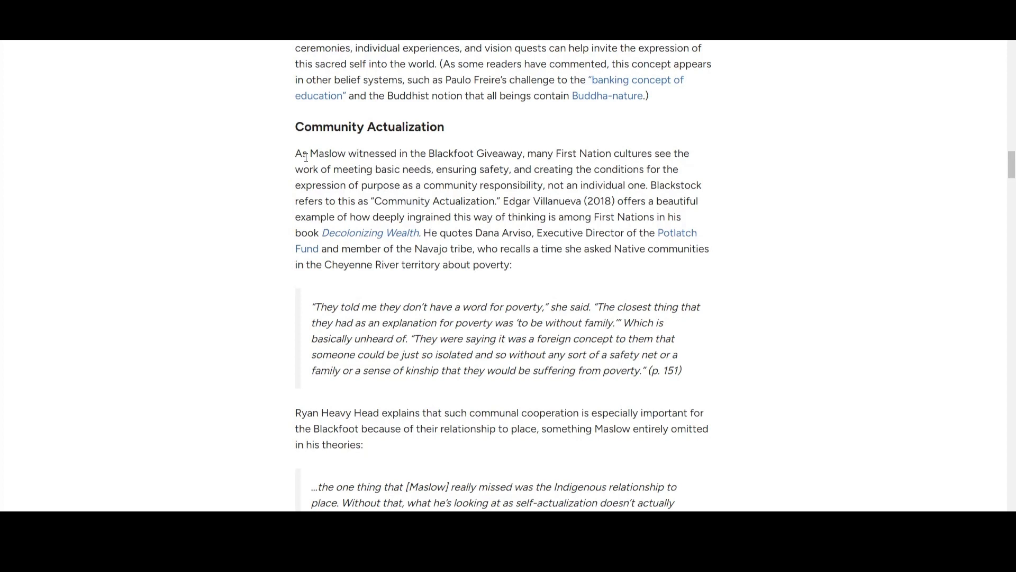
mouse_move(436, 154)
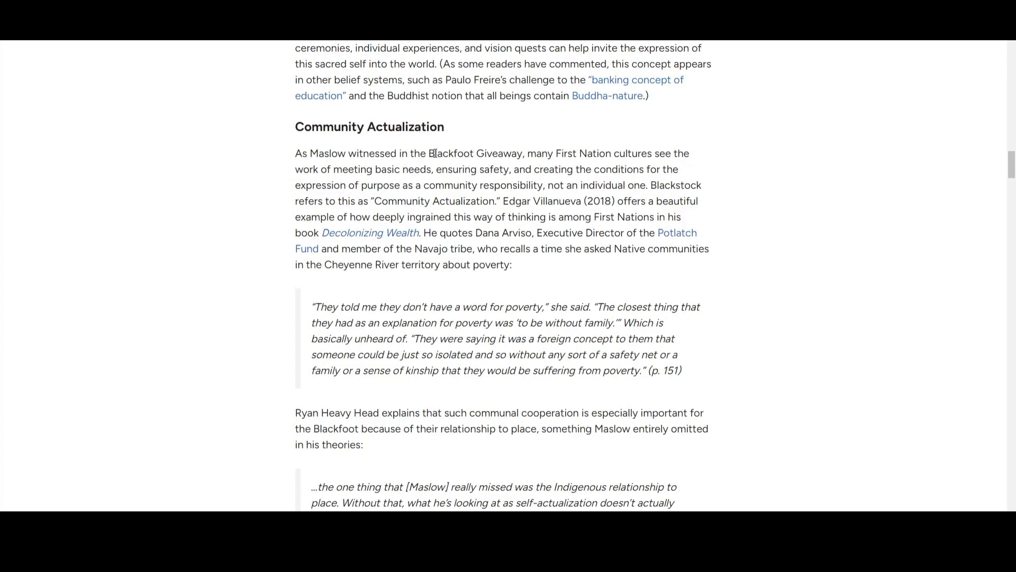
double_click(475, 153)
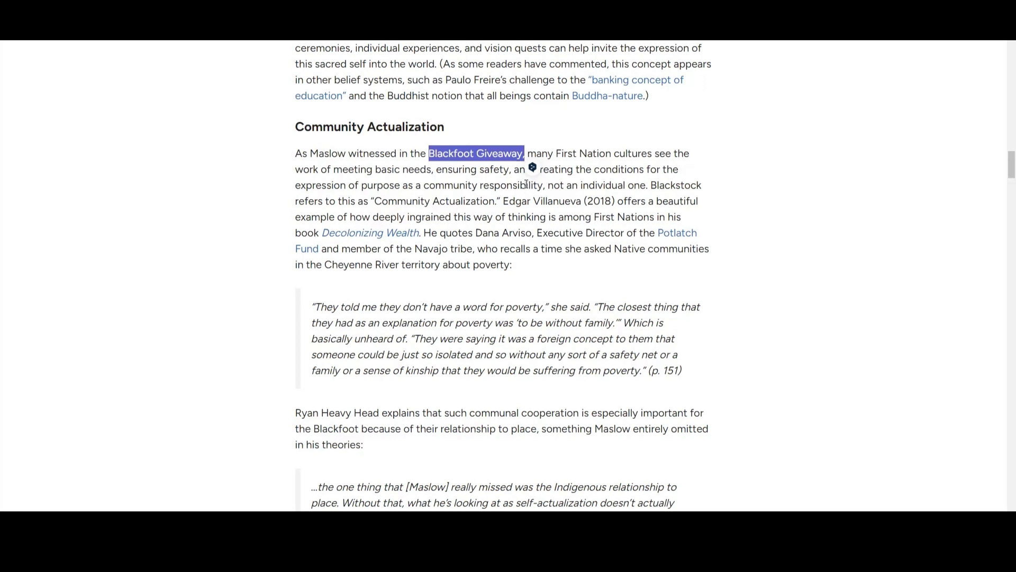
mouse_move(743, 150)
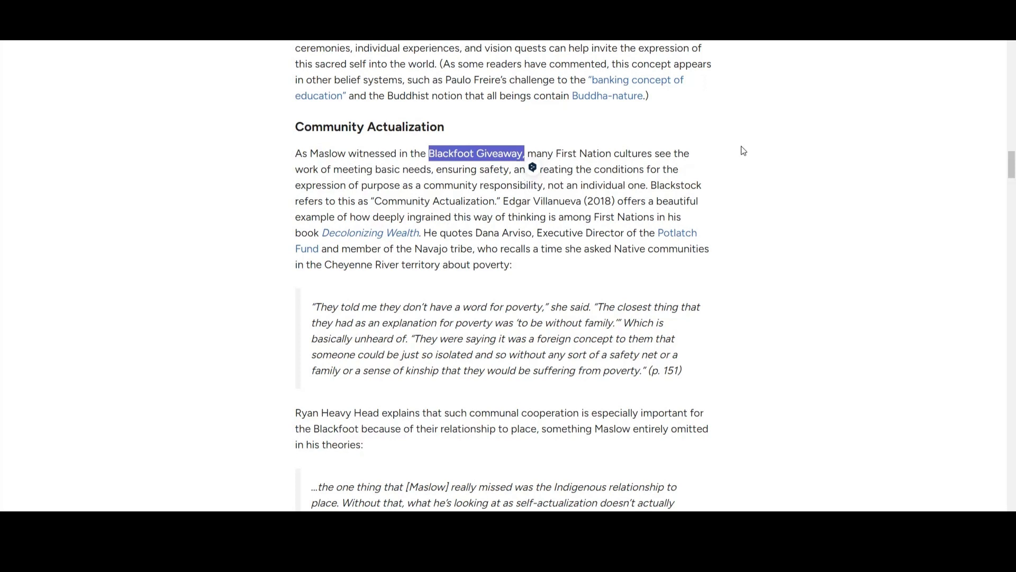
mouse_move(733, 156)
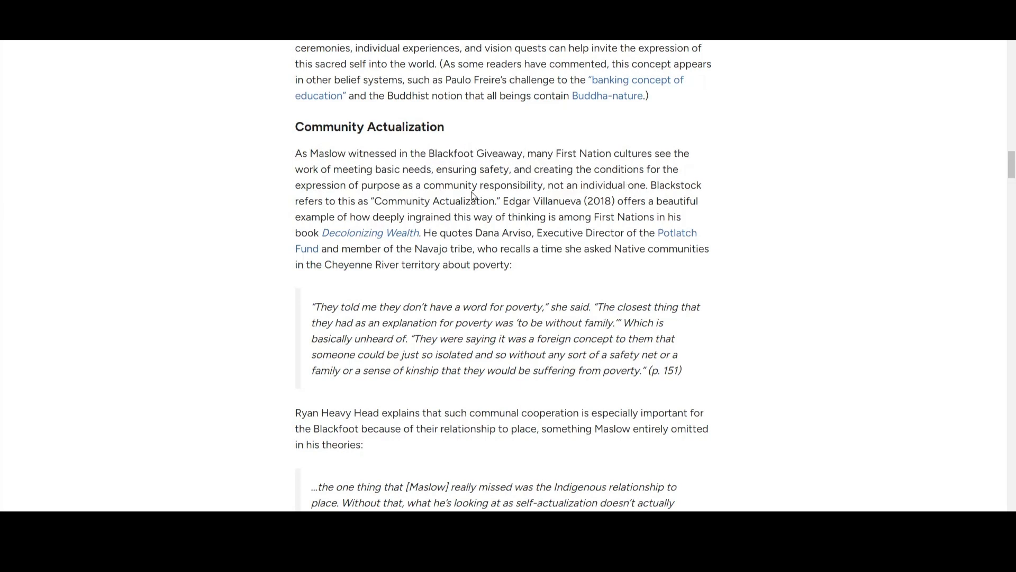
mouse_move(355, 186)
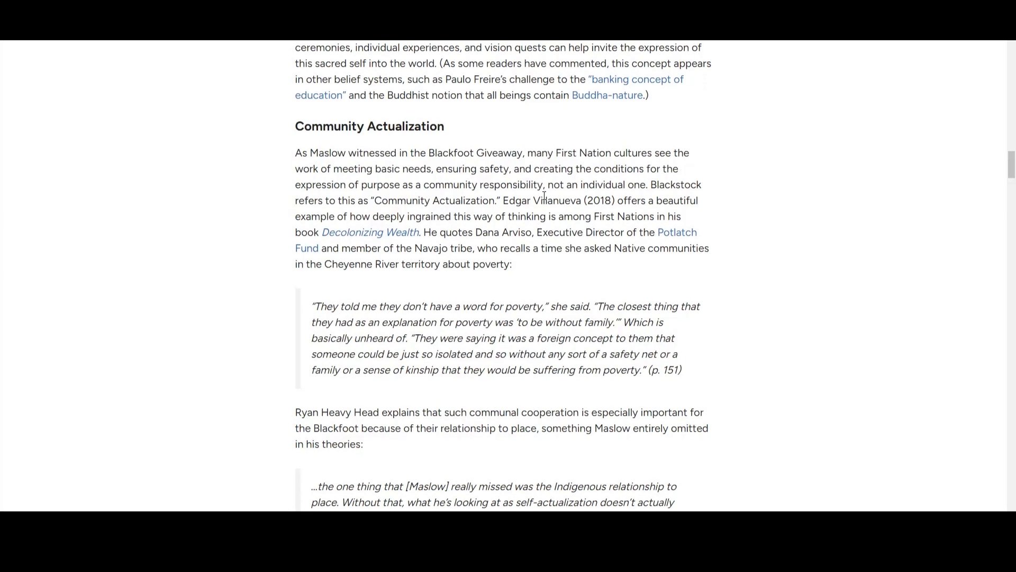
Step: Scroll to Heavy Head's relationship-to-place quote and the 'In other words' paragraph
scroll(down, 3)
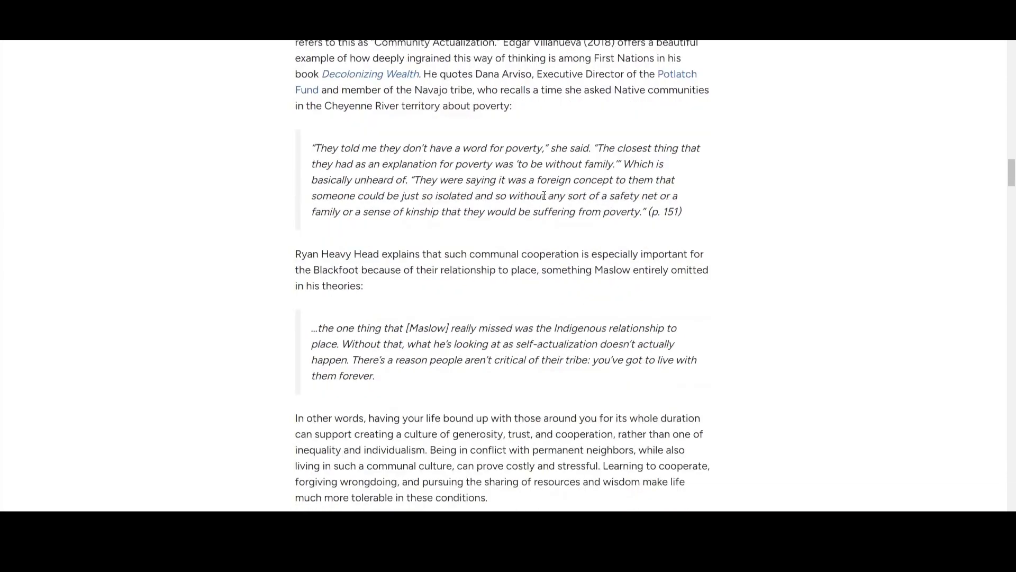
mouse_move(541, 123)
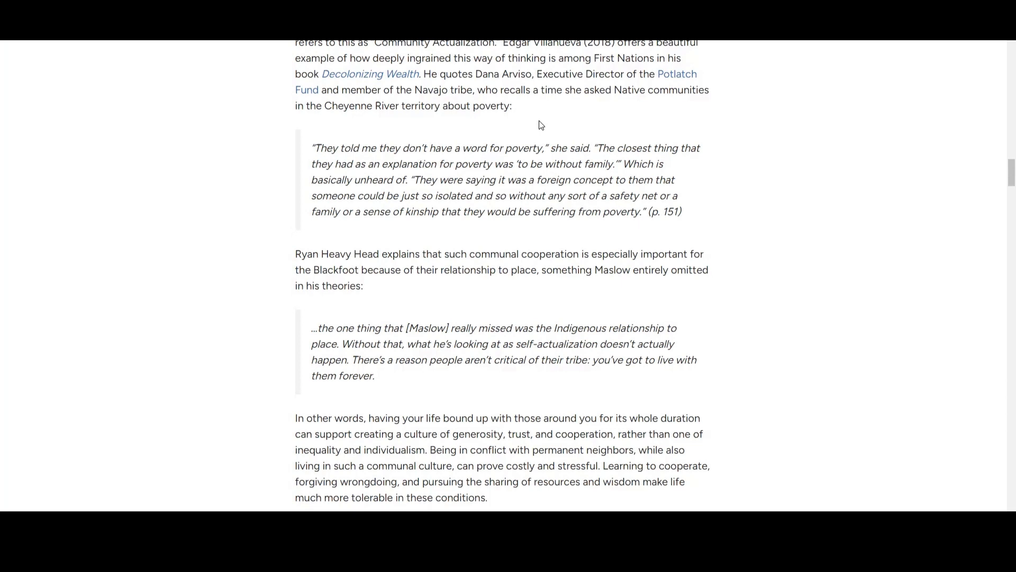
mouse_move(621, 144)
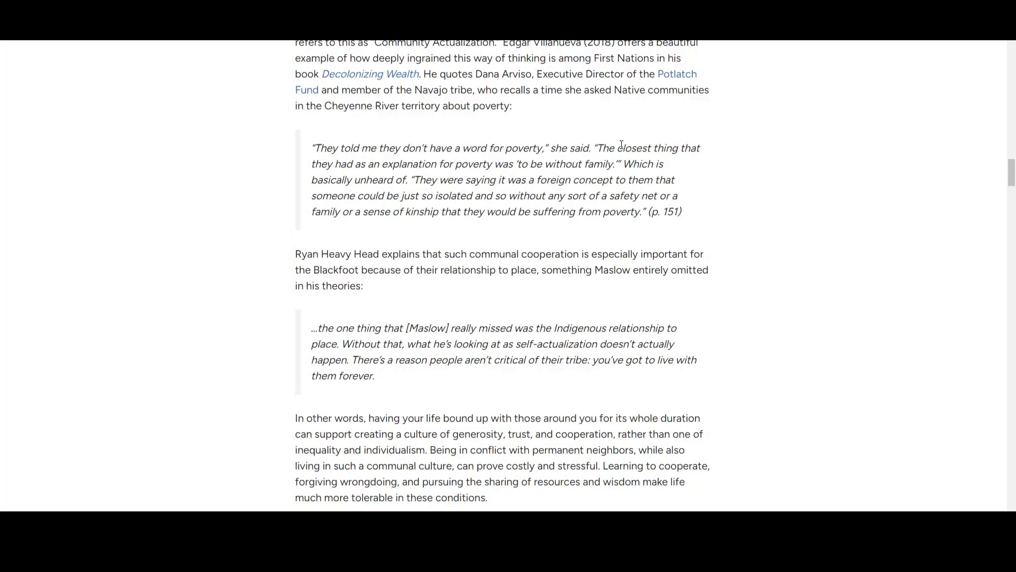
mouse_move(532, 160)
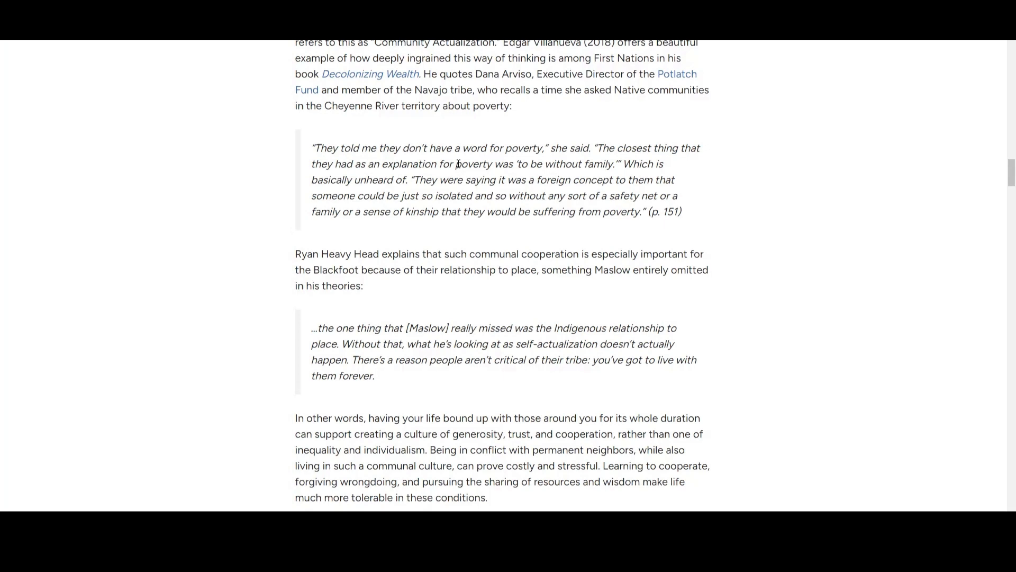
mouse_move(527, 160)
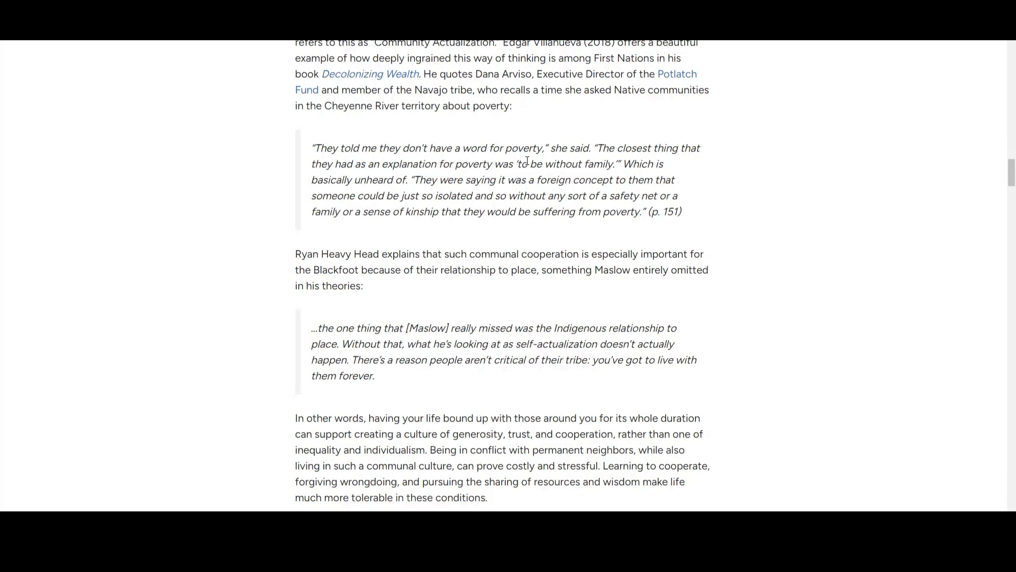
Step: Read down to the Cultural Perpetuity section and Blackstock's seven-generations quote
scroll(down, 3)
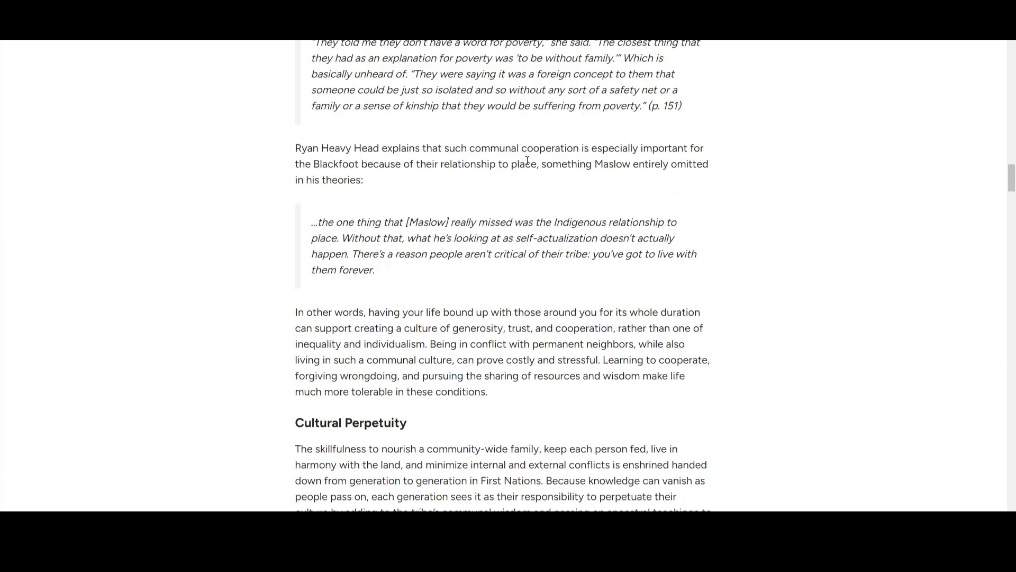
mouse_move(502, 185)
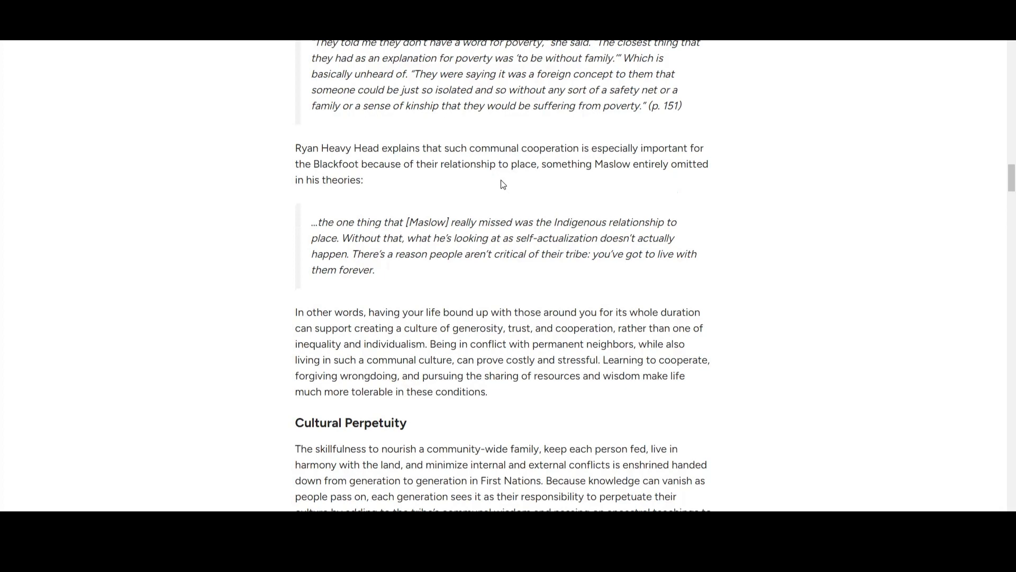
mouse_move(489, 183)
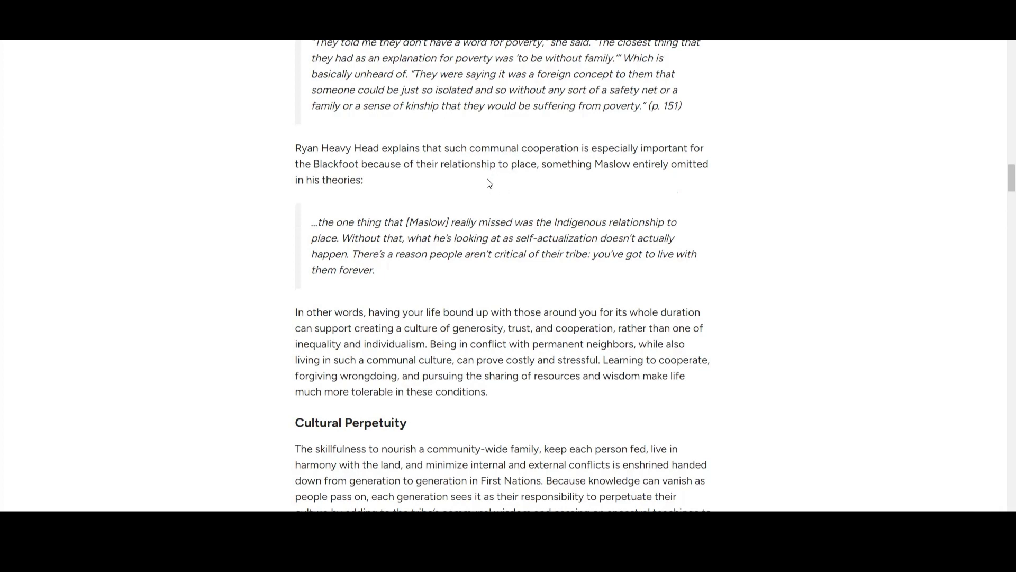
mouse_move(453, 199)
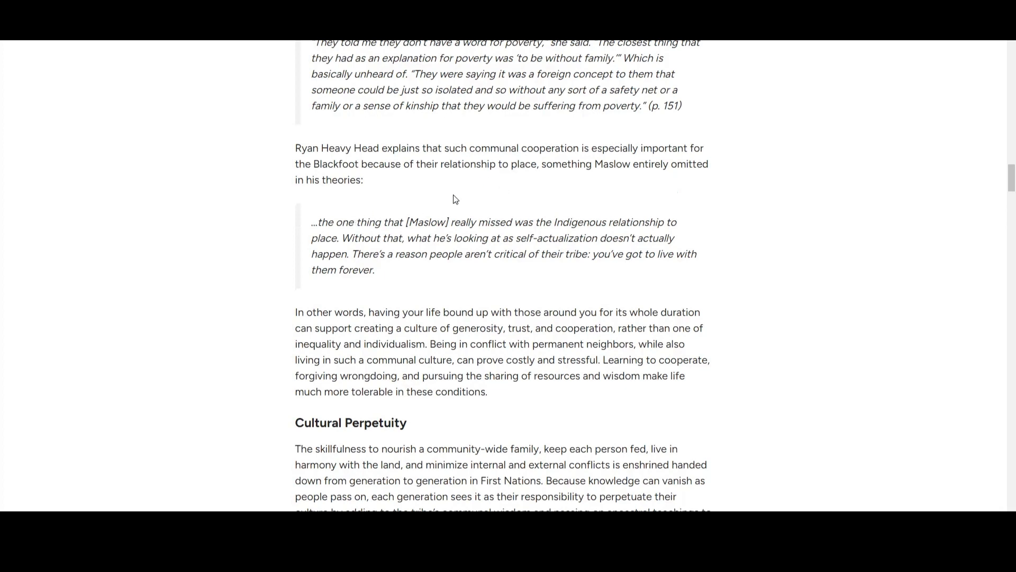
mouse_move(456, 176)
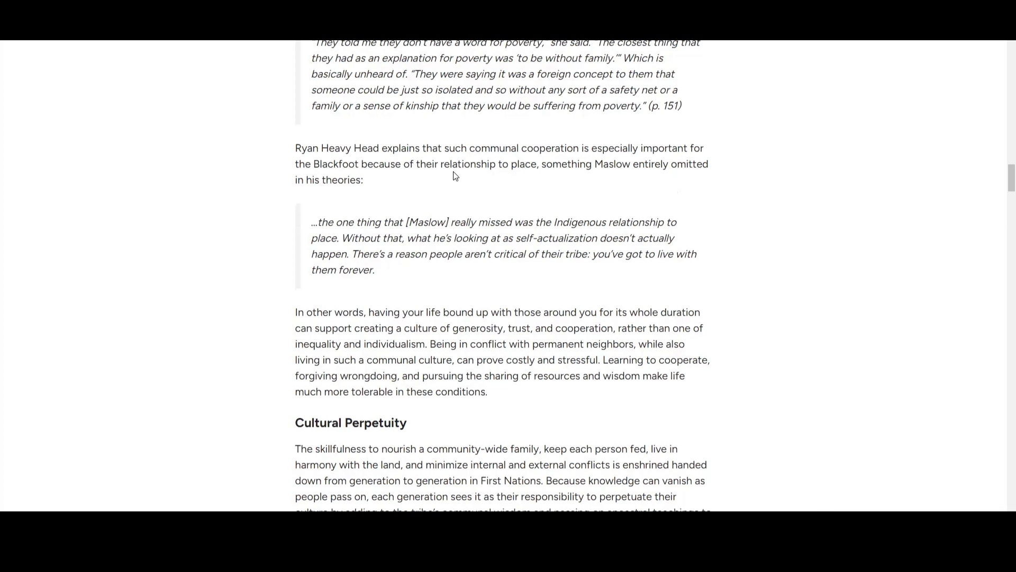
mouse_move(538, 163)
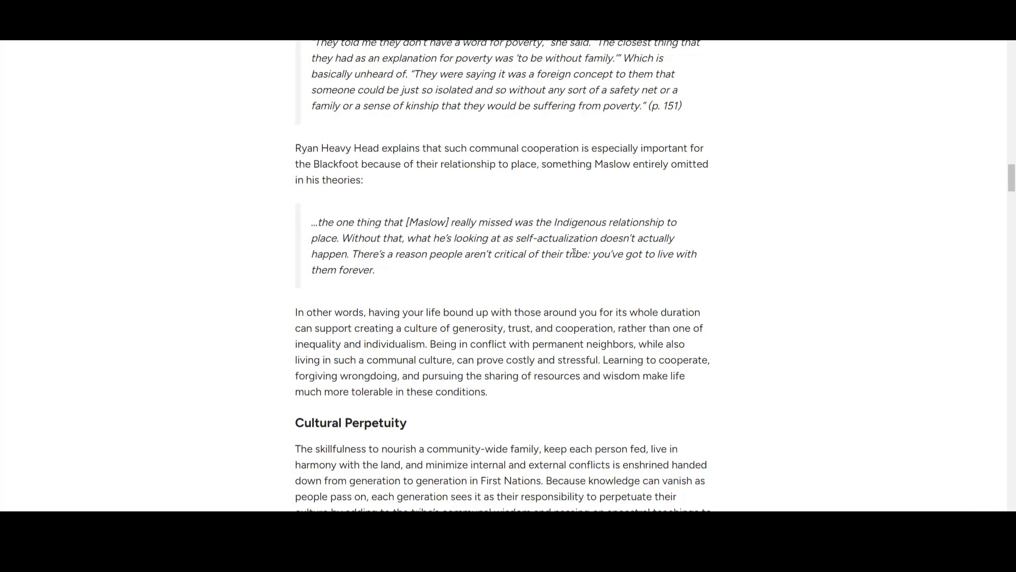
mouse_move(687, 229)
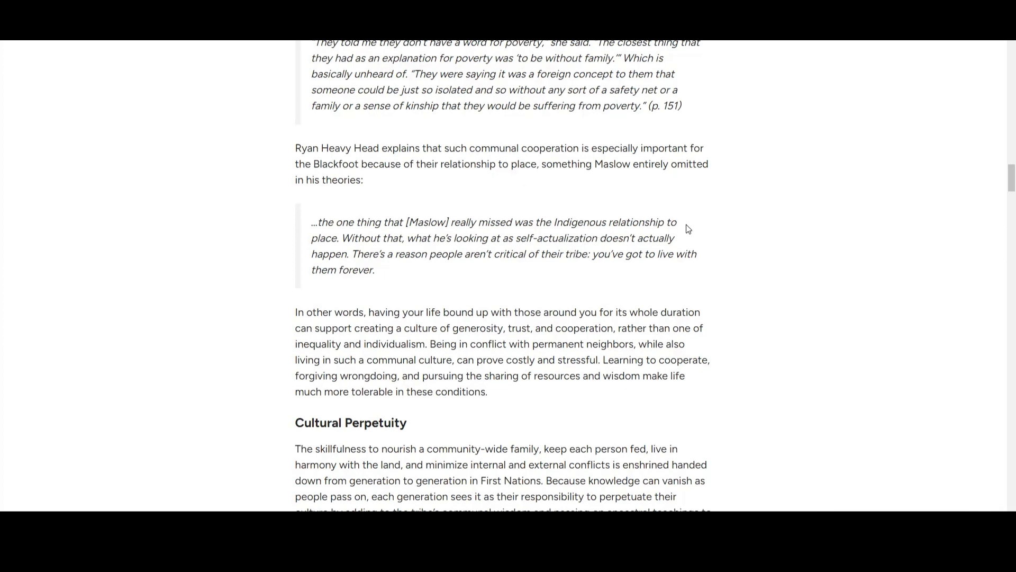
mouse_move(681, 209)
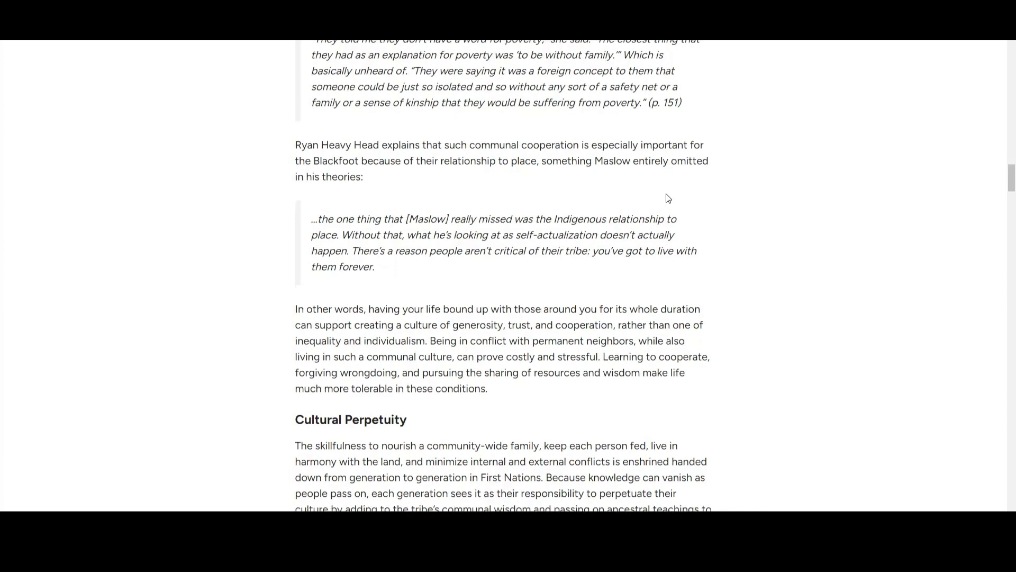
scroll(down, 3)
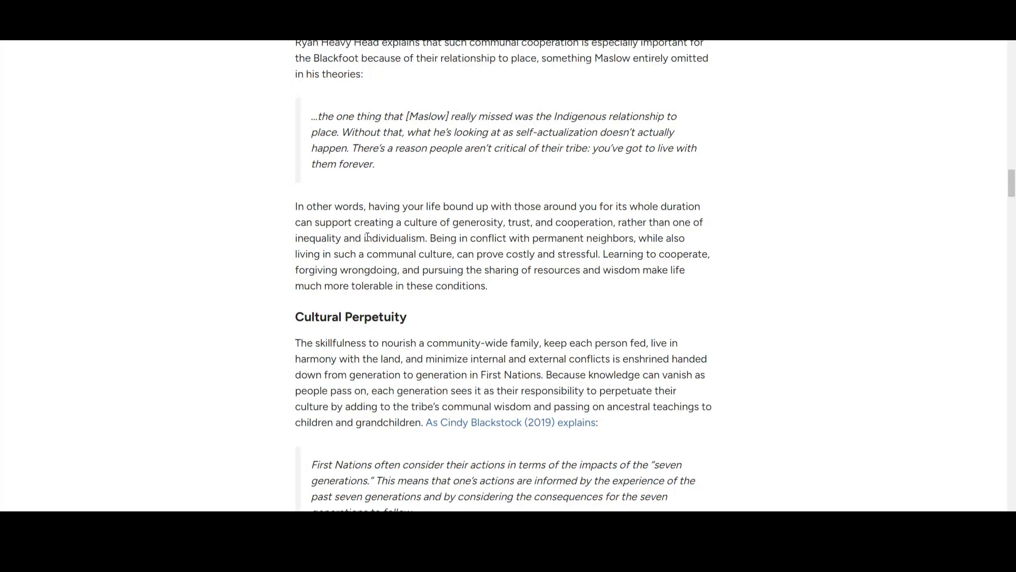
mouse_move(384, 220)
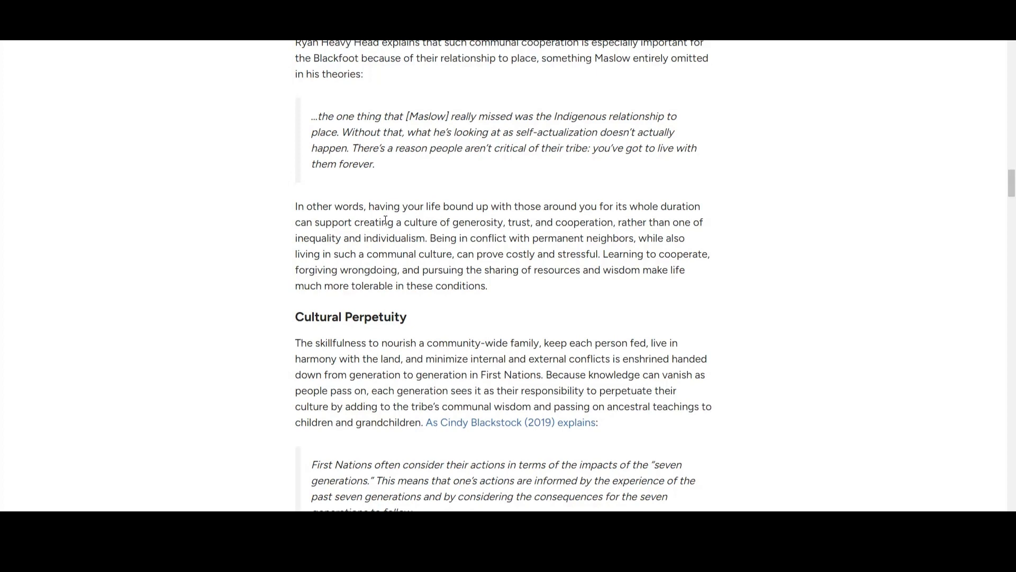
mouse_move(613, 198)
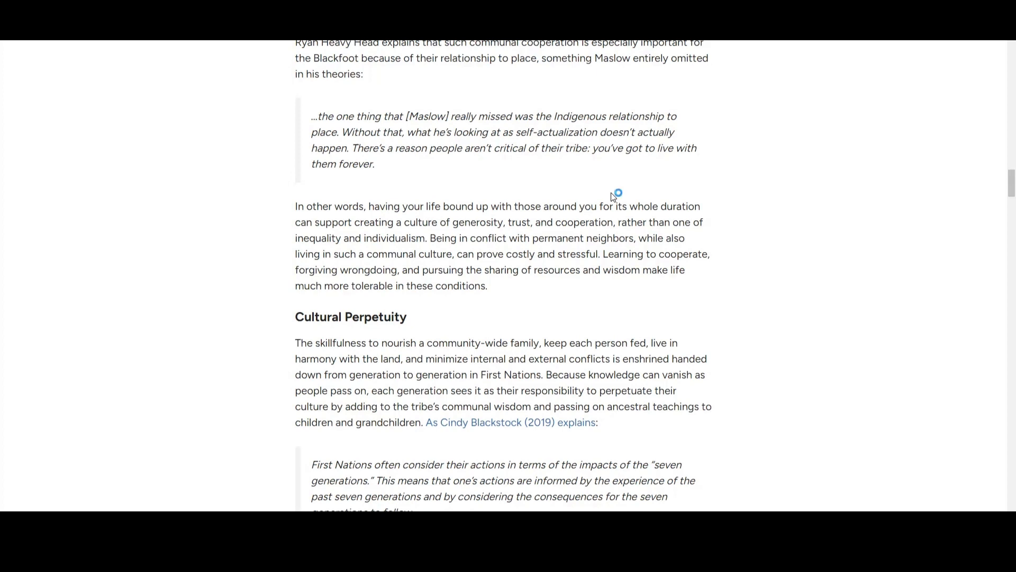
mouse_move(611, 197)
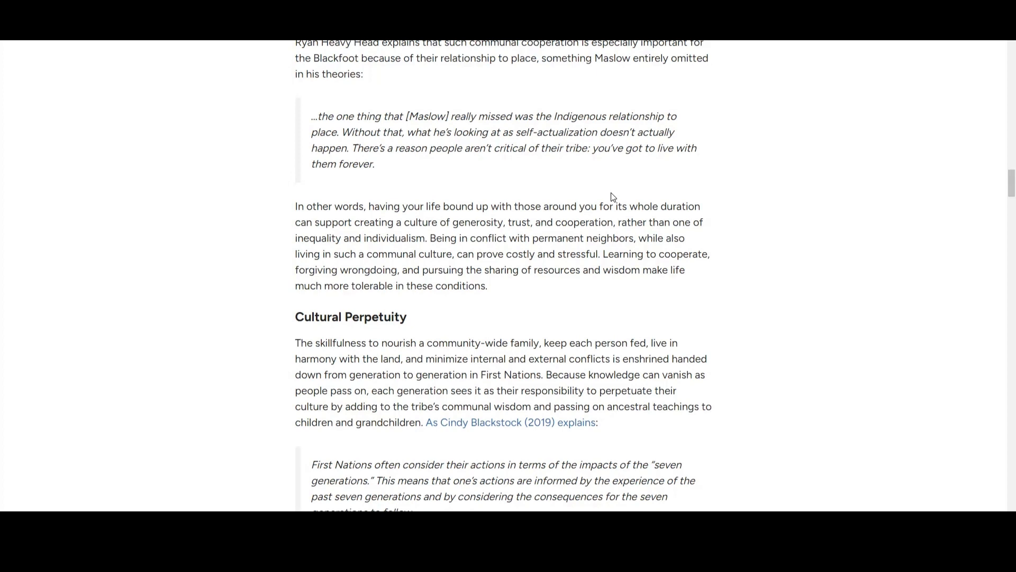
mouse_move(638, 184)
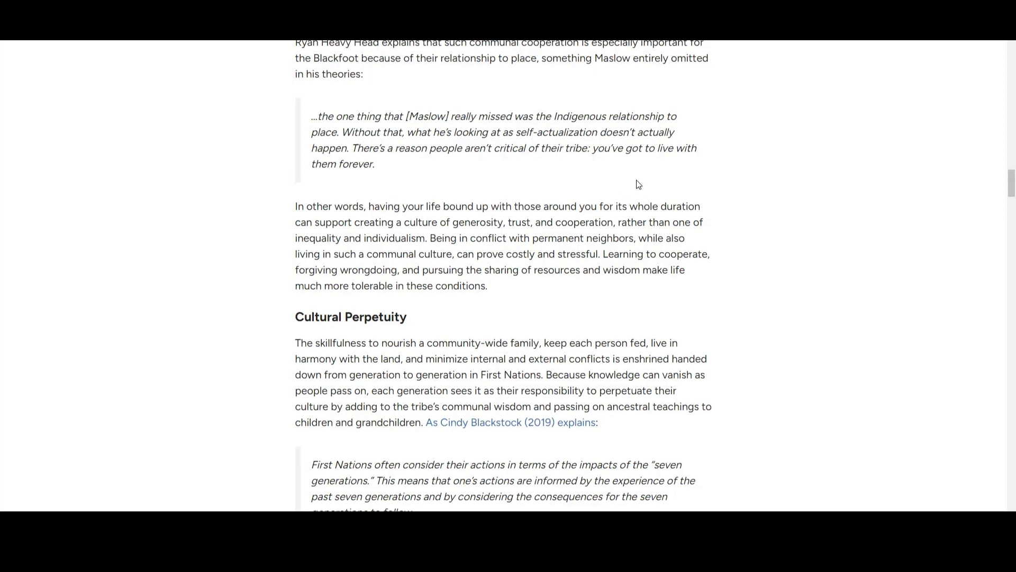
Step: Read down to Billy Wadsworth's critique of Maslow and Kaufman's unpublished essay excerpt
scroll(down, 3)
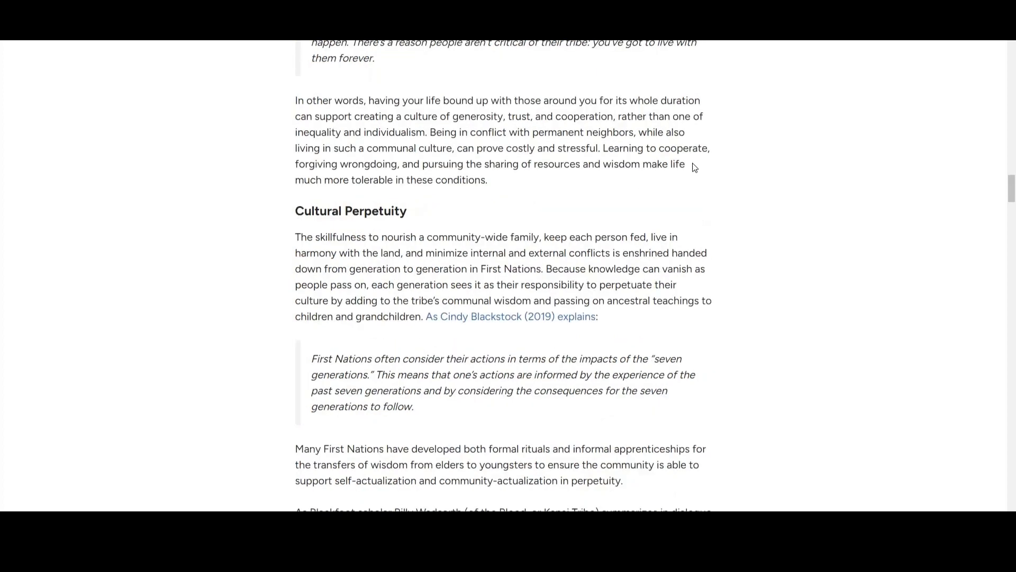
mouse_move(736, 202)
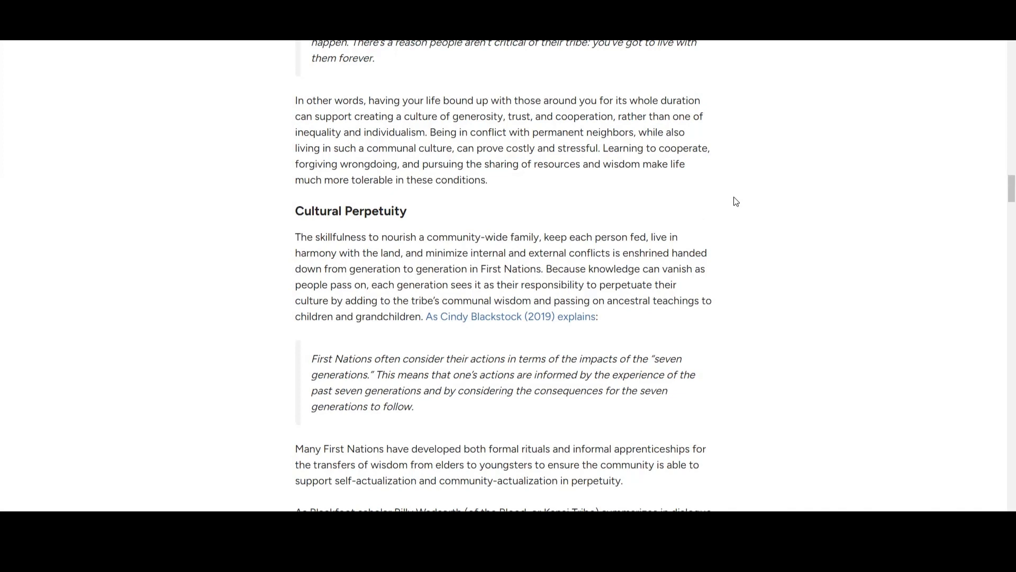
scroll(down, 3)
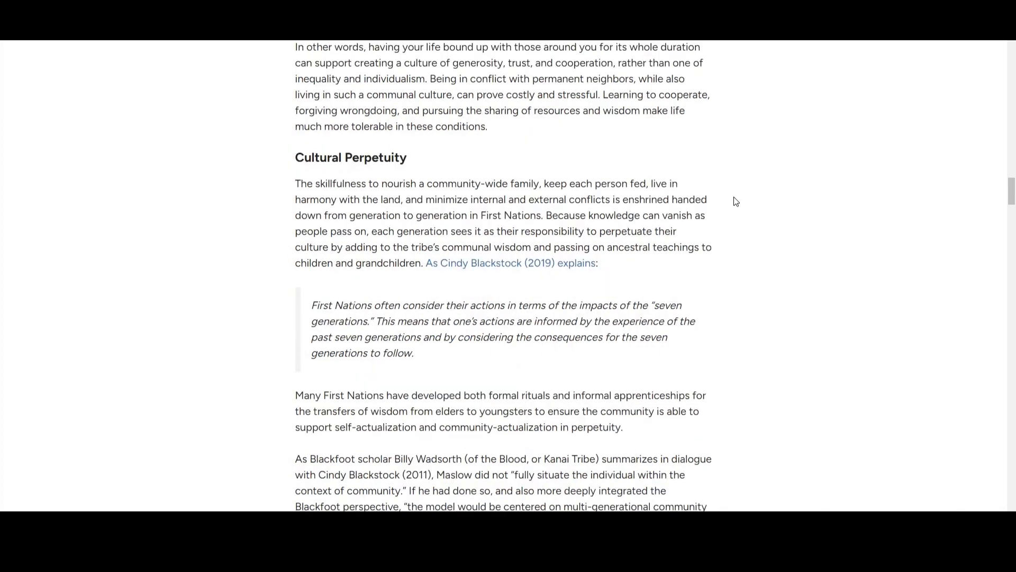
scroll(down, 3)
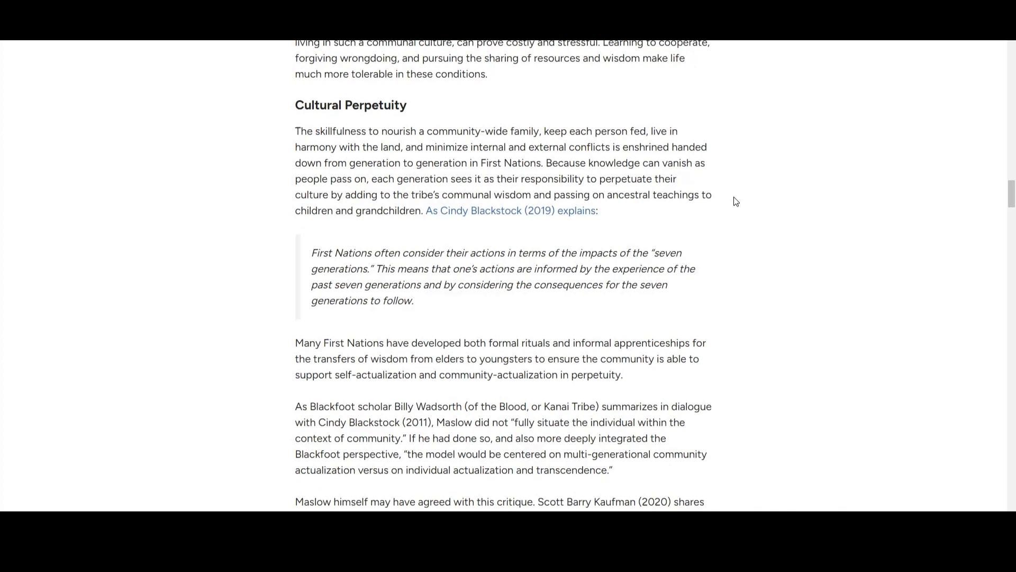
mouse_move(627, 266)
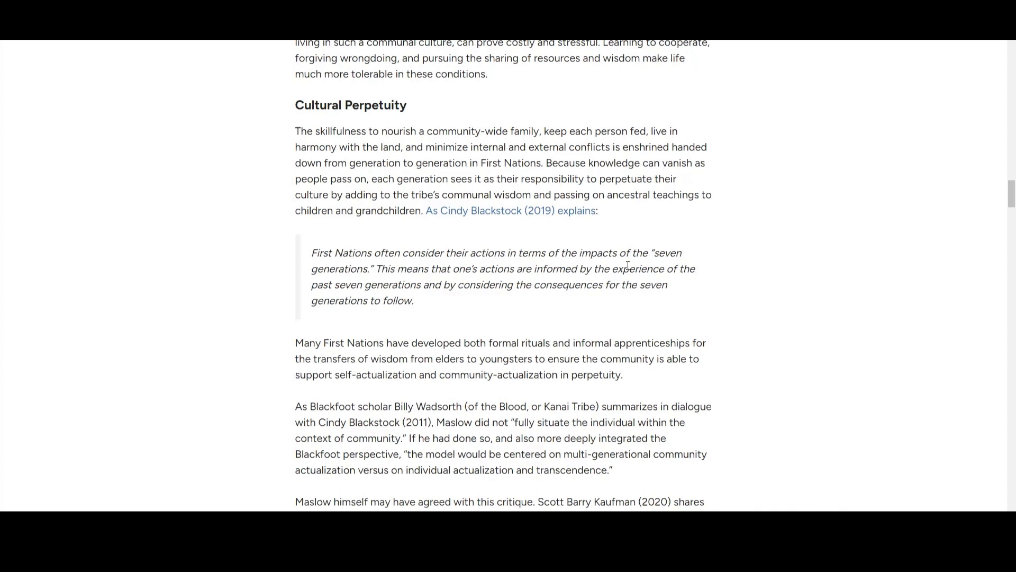
mouse_move(582, 248)
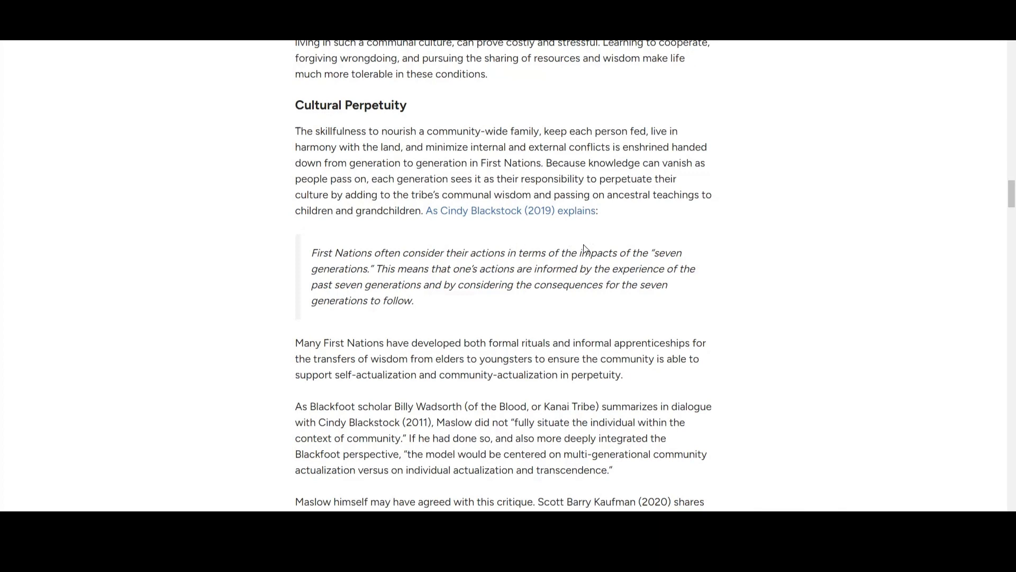
mouse_move(556, 268)
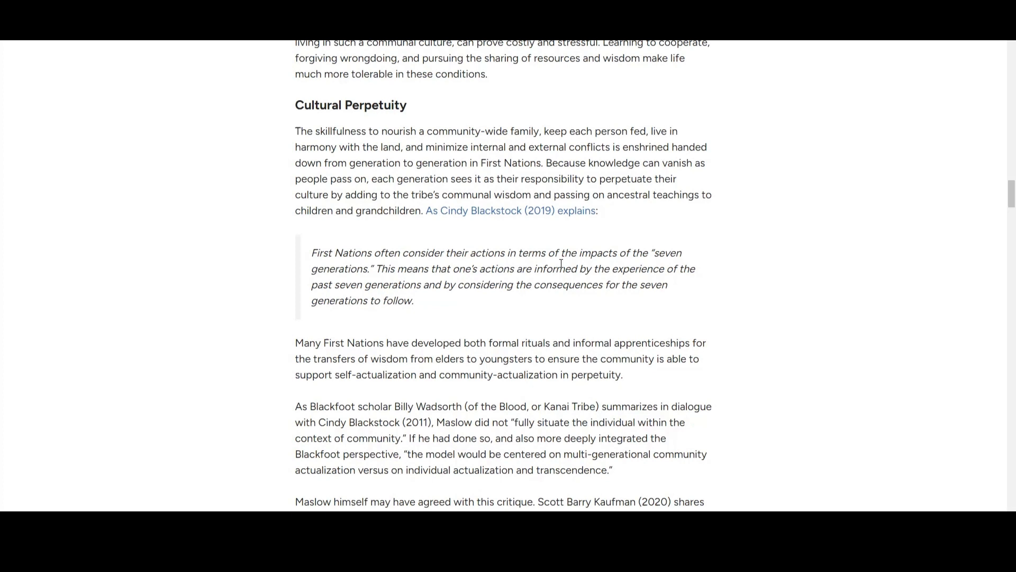
scroll(down, 3)
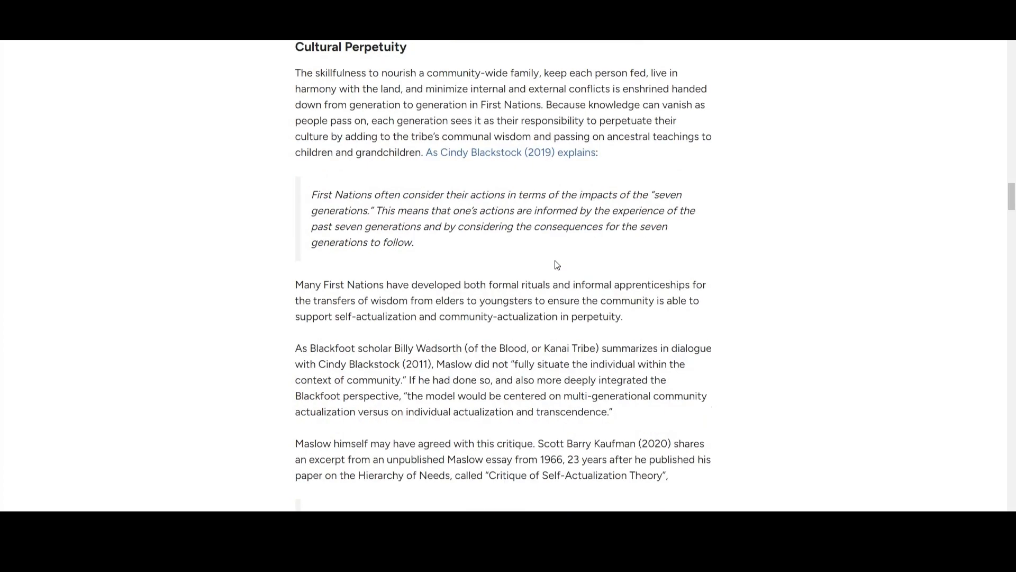
Step: Read down past Maslow's 1966 self-actualization excerpt to Terry Cross's Circles, Not Triangles quote
scroll(down, 3)
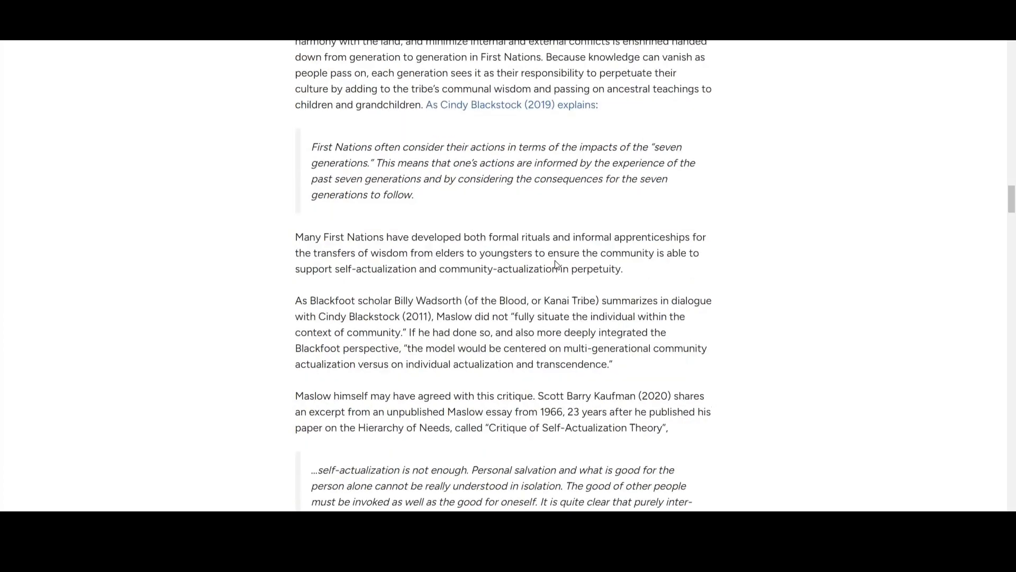
scroll(down, 3)
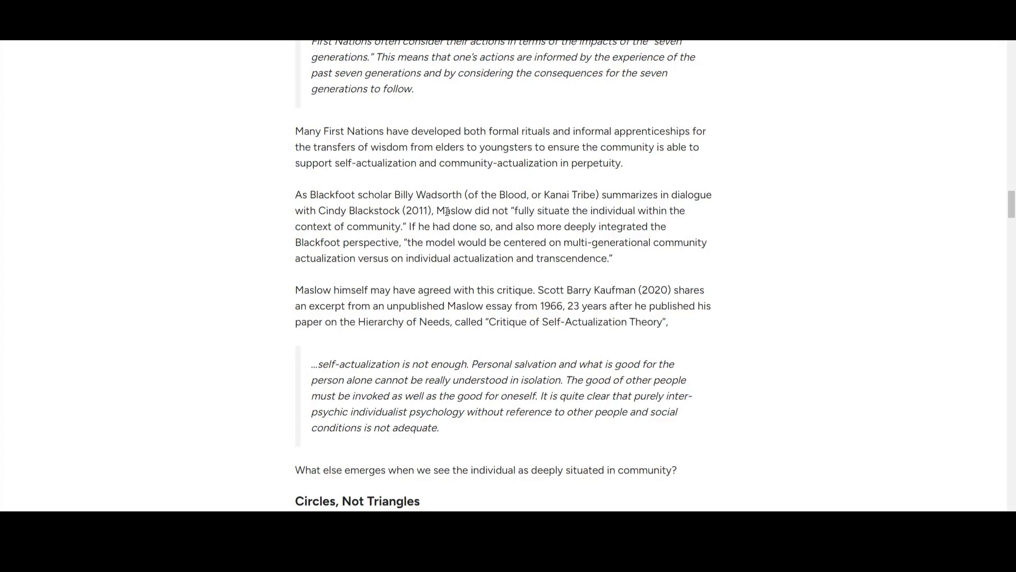
scroll(down, 3)
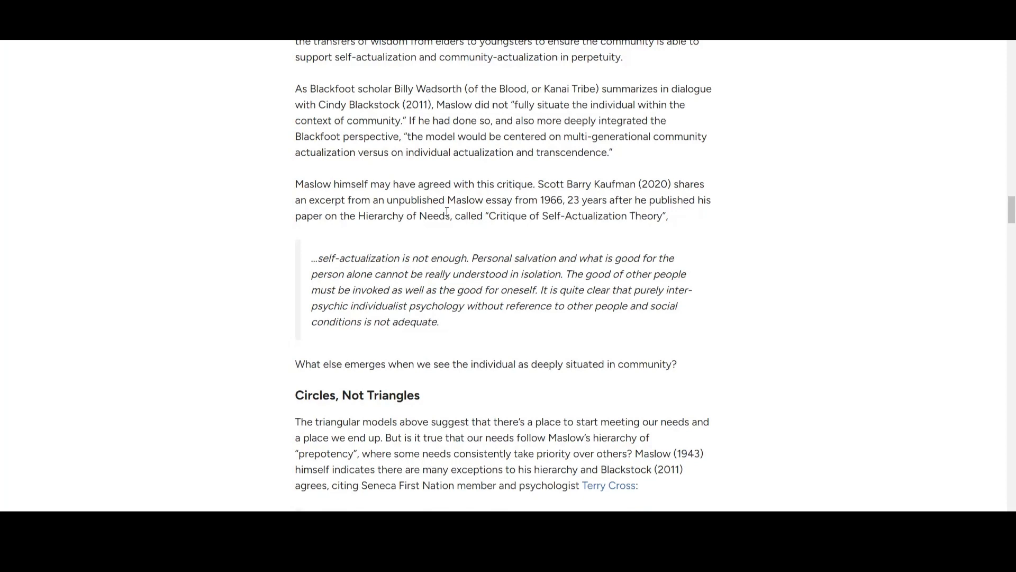
mouse_move(323, 263)
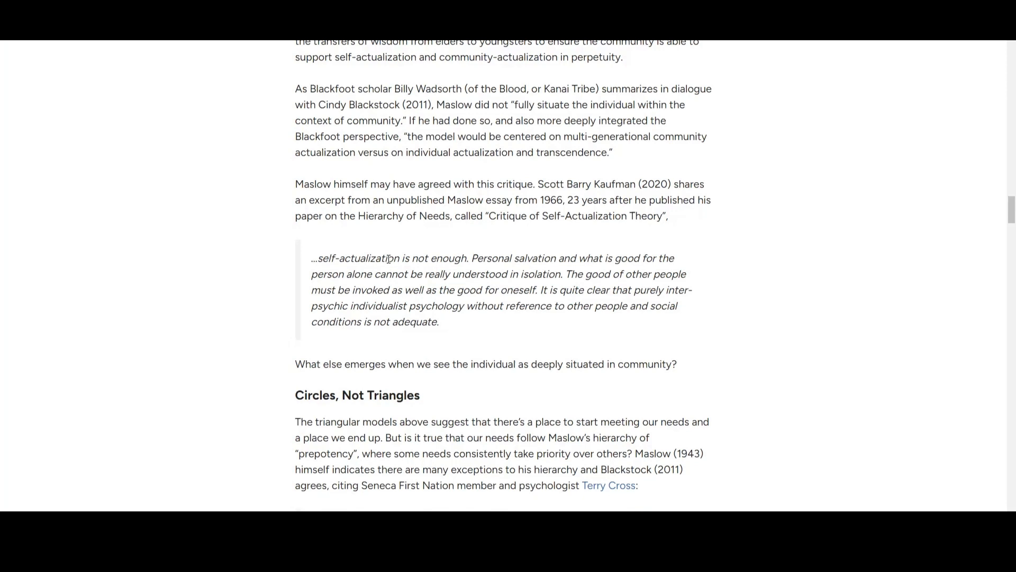
mouse_move(473, 300)
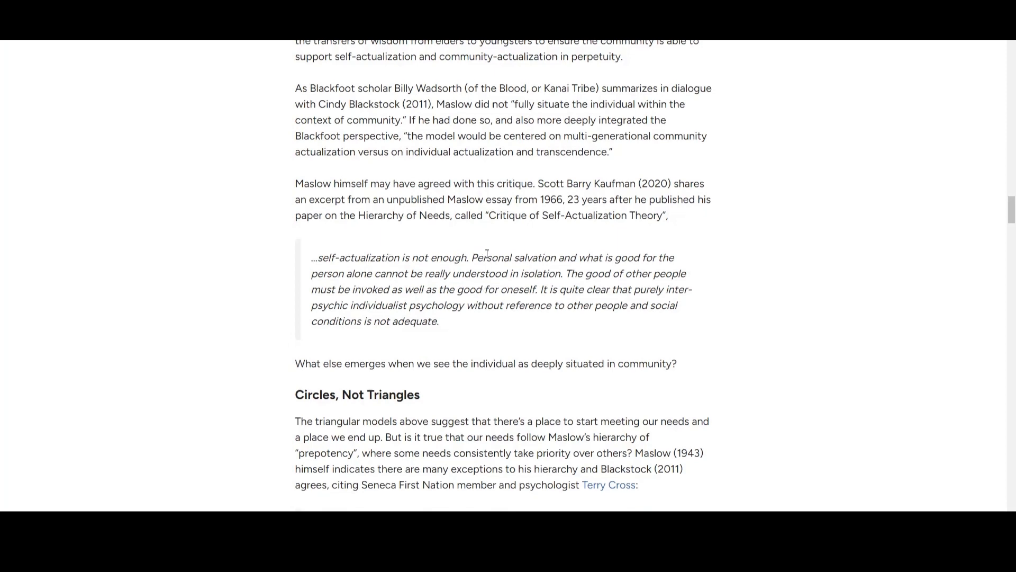
scroll(down, 3)
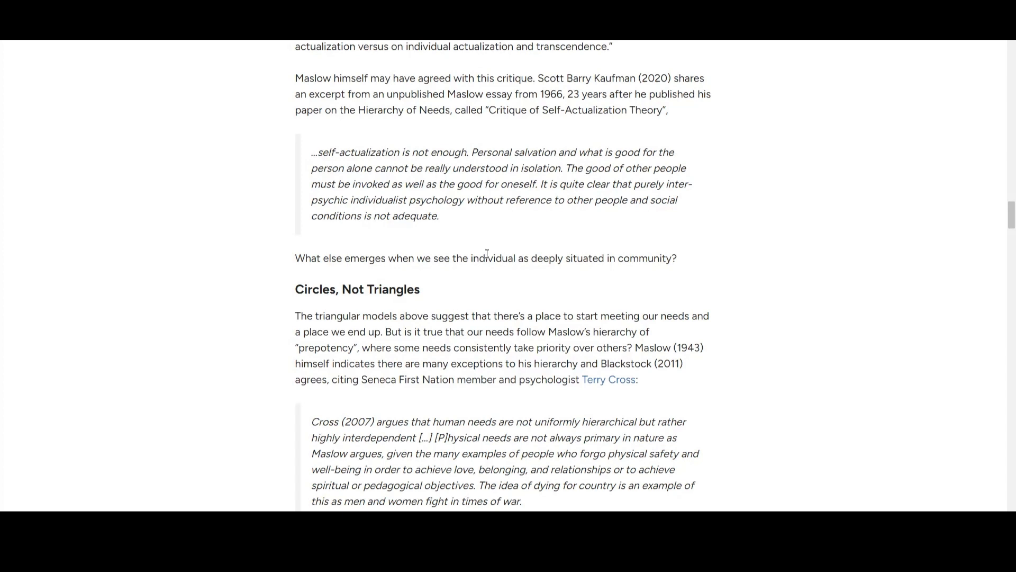
mouse_move(646, 147)
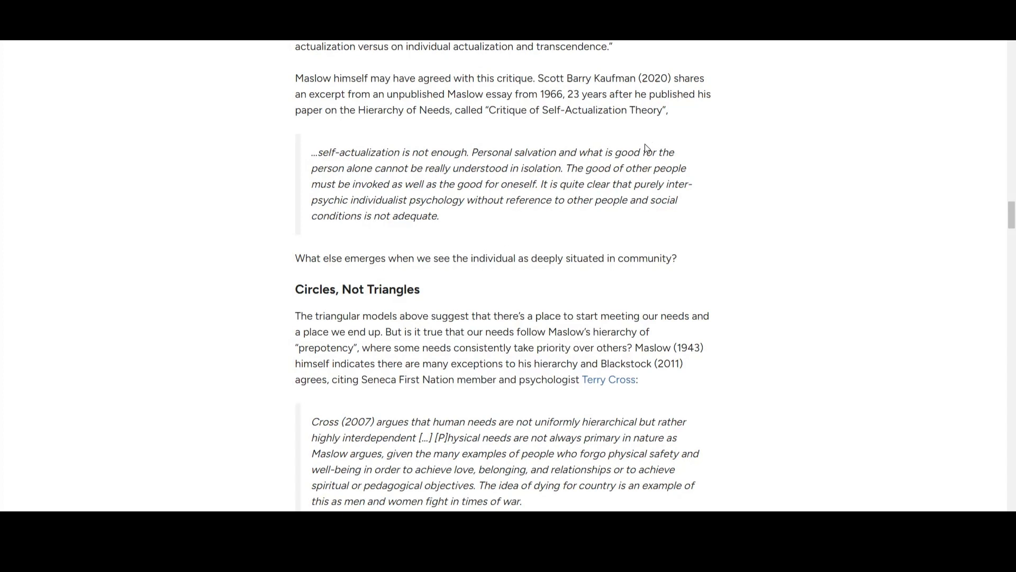
mouse_move(682, 142)
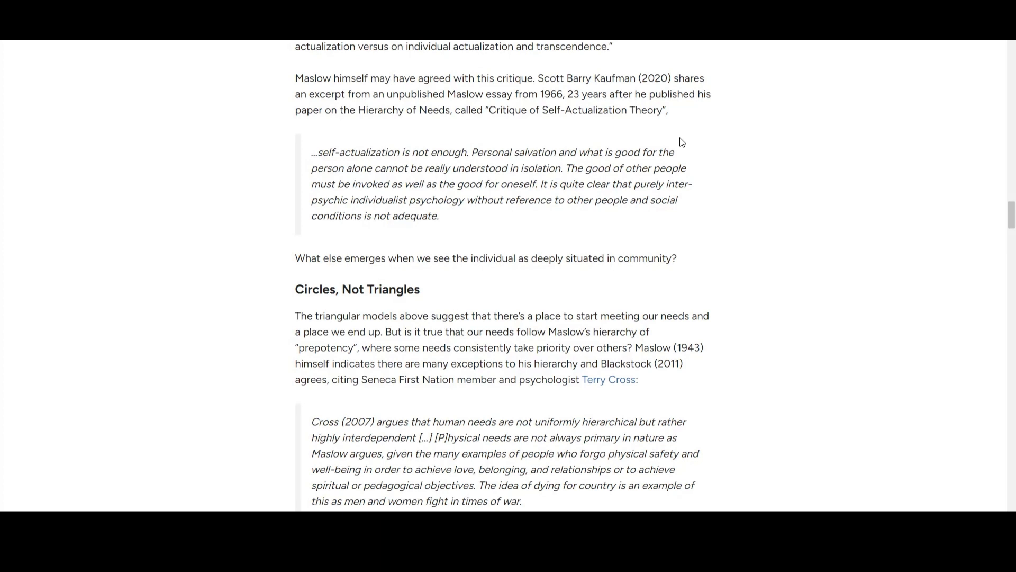
mouse_move(719, 146)
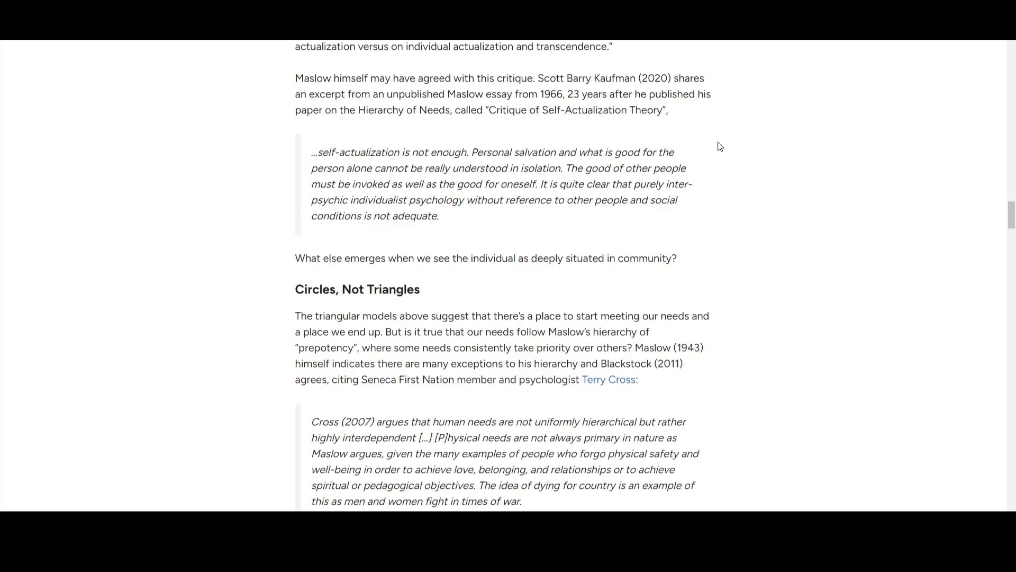
Step: Read past Blackstock's circular needs model and Maslow's satisfaction-percentages quote to 'Why Haven't We Heard About The Blackfoot Worldview Before?'
scroll(down, 3)
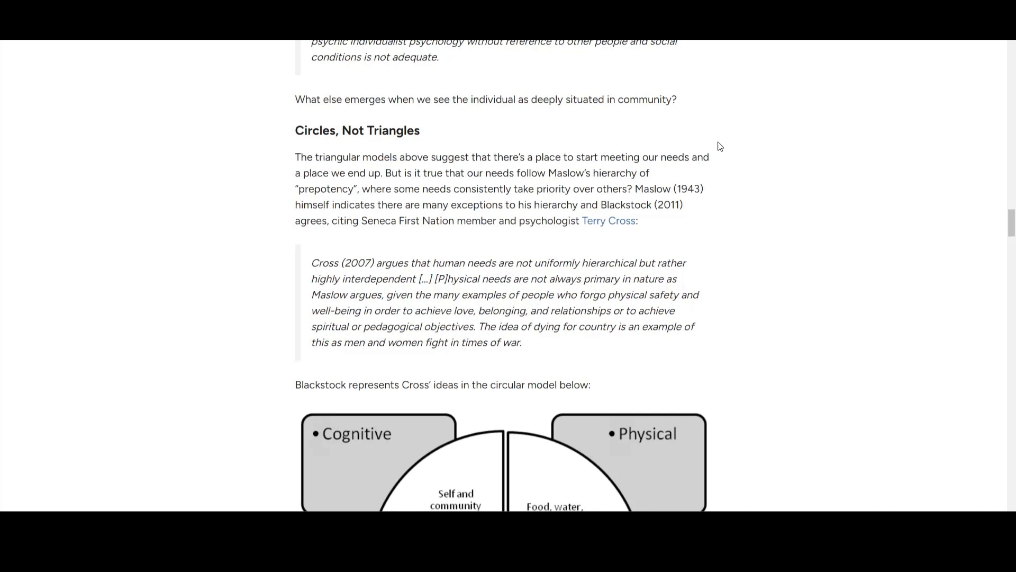
mouse_move(724, 145)
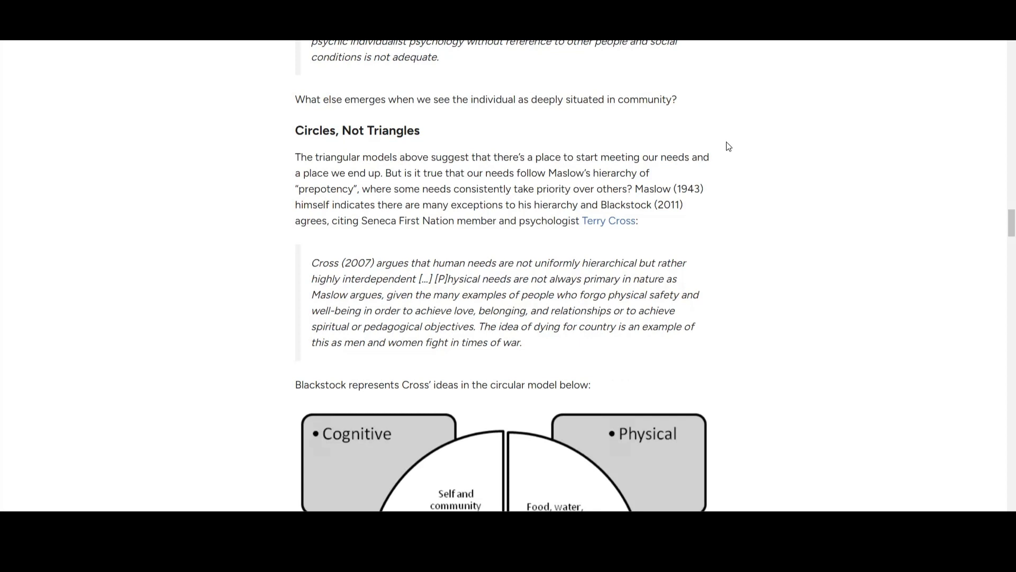
scroll(down, 3)
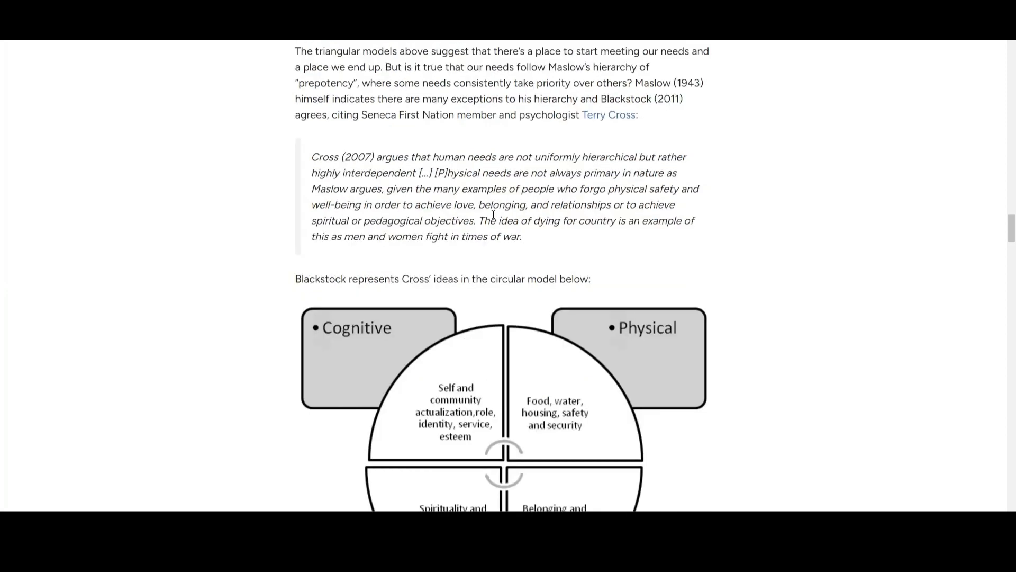
mouse_move(597, 152)
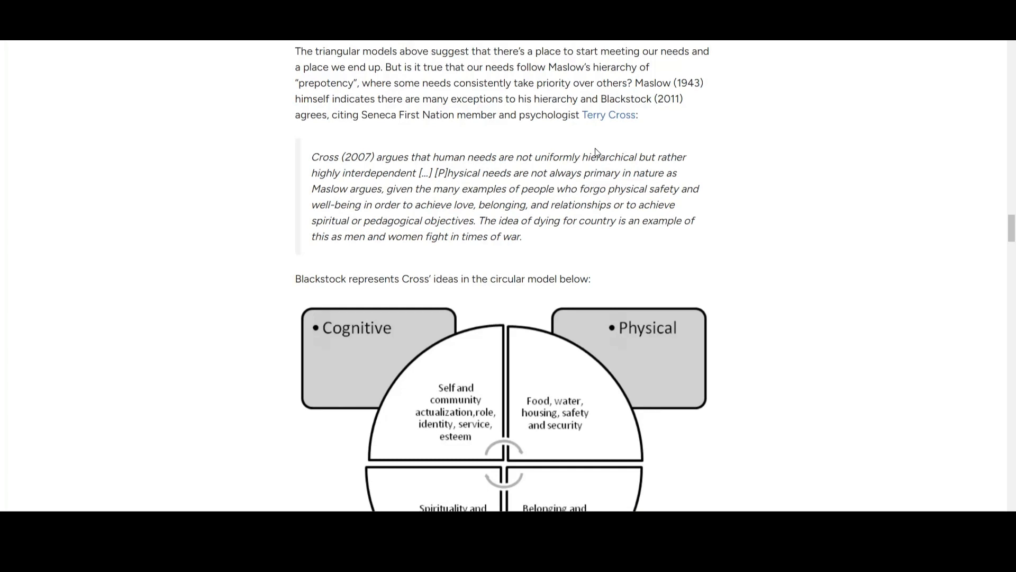
mouse_move(502, 249)
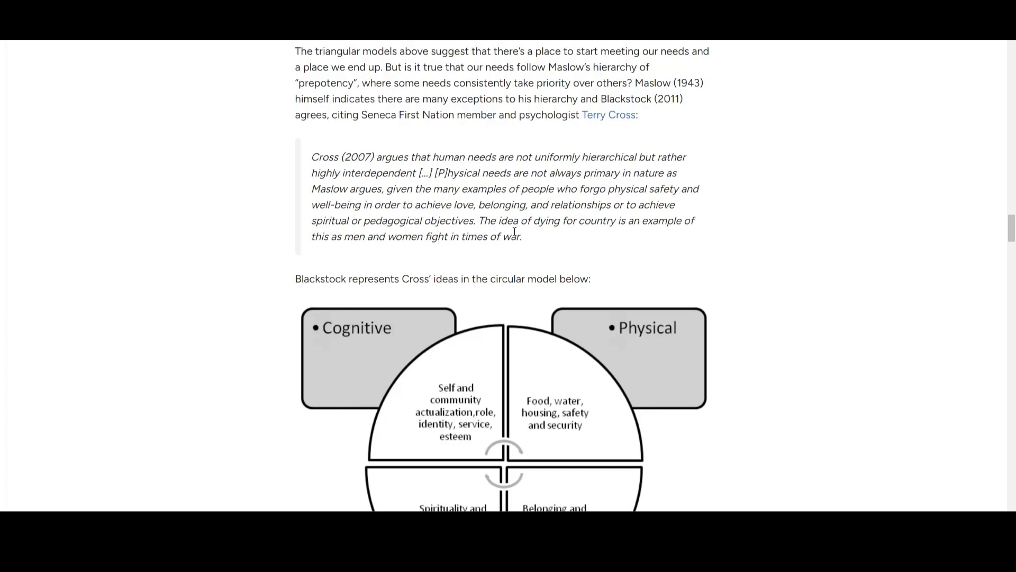
mouse_move(384, 254)
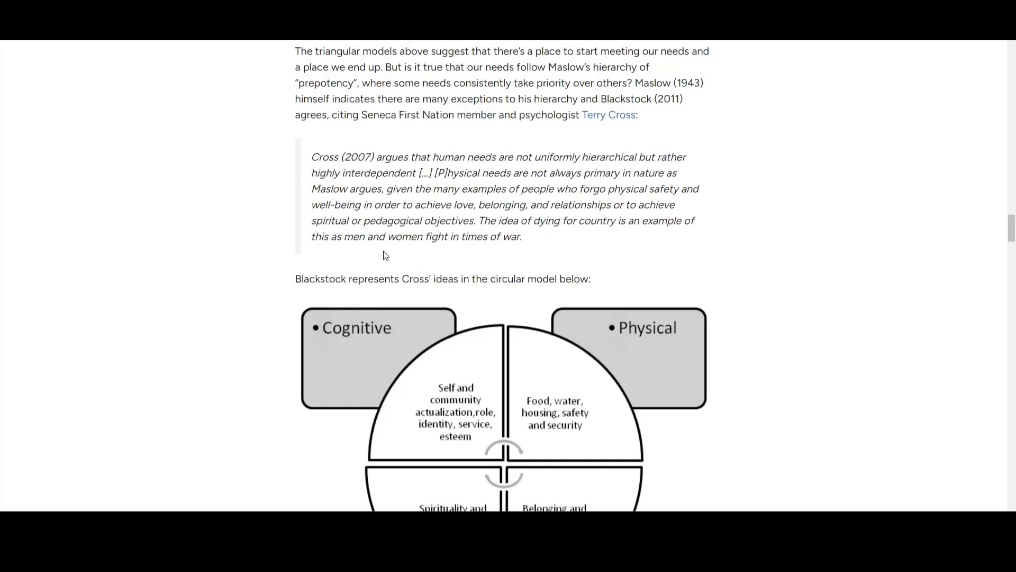
mouse_move(529, 248)
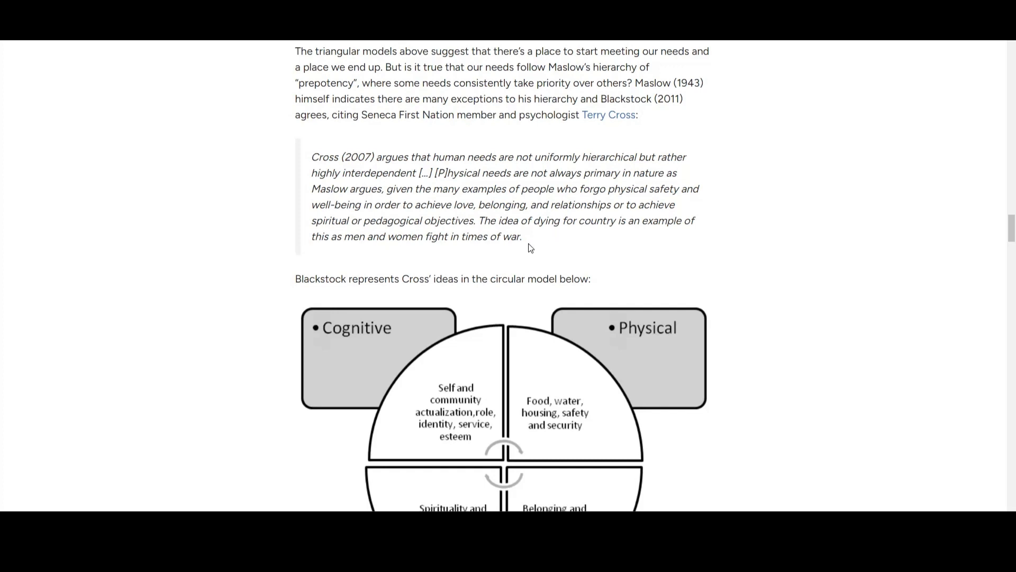
mouse_move(530, 237)
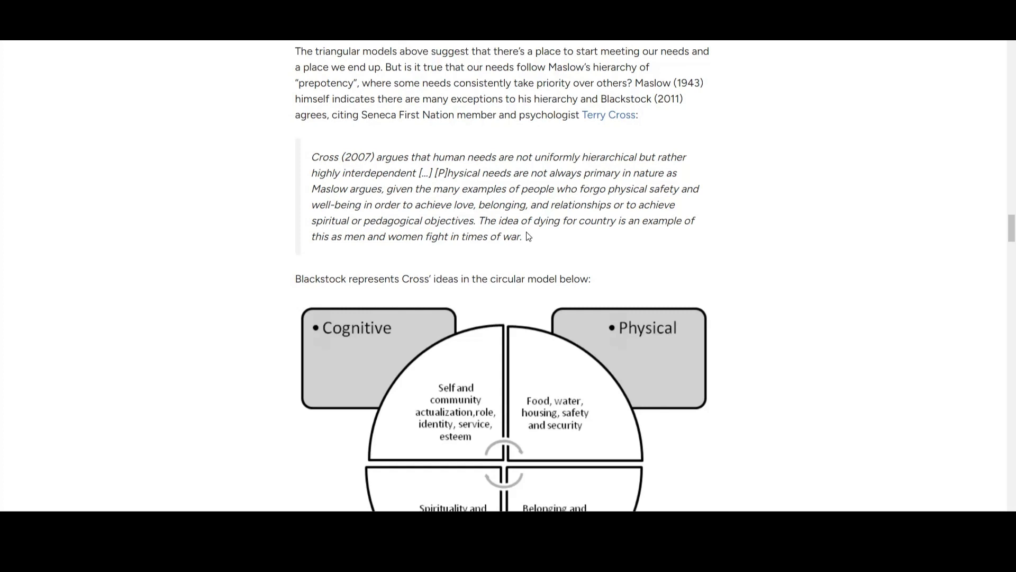
mouse_move(535, 226)
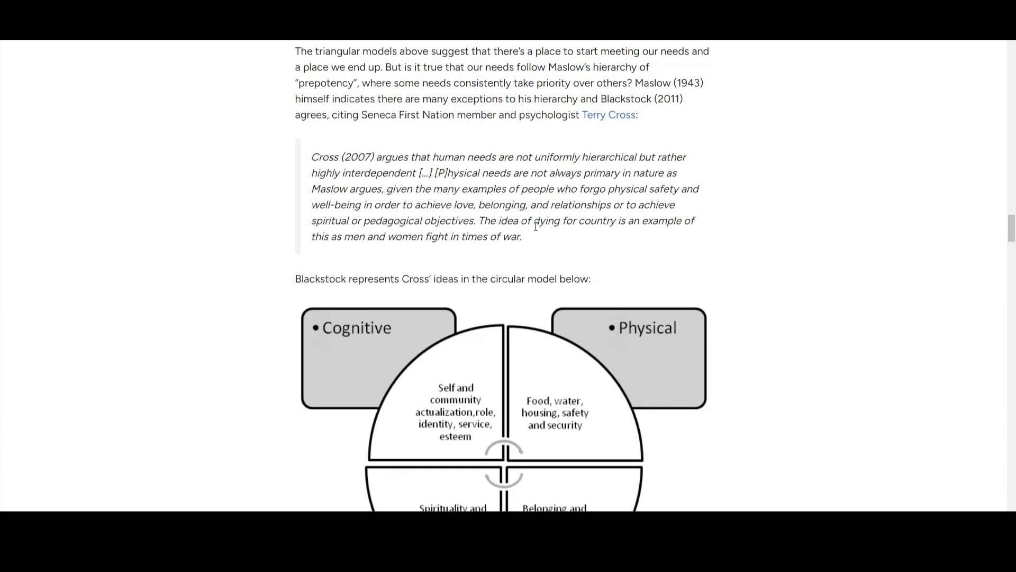
scroll(down, 3)
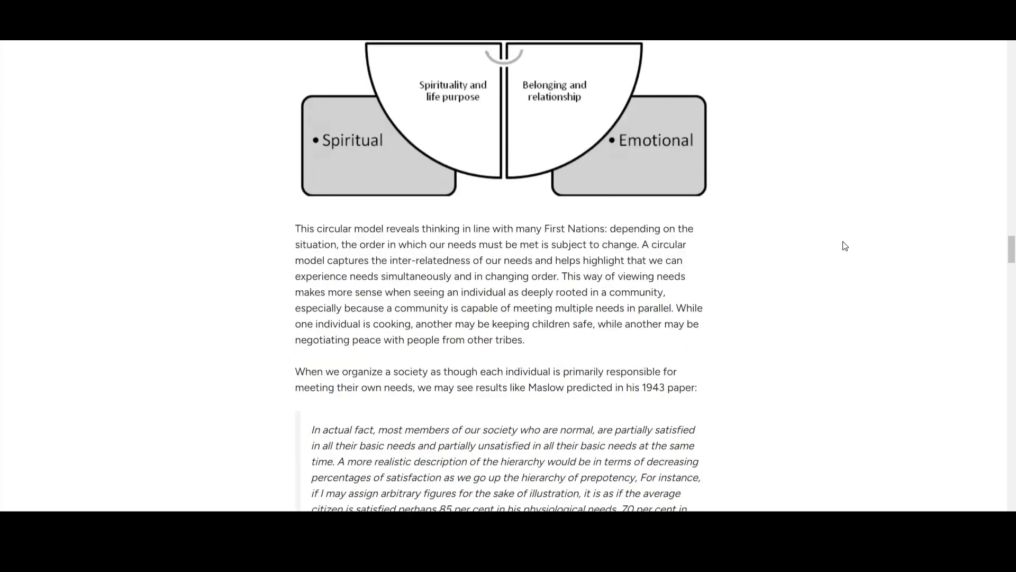
scroll(down, 3)
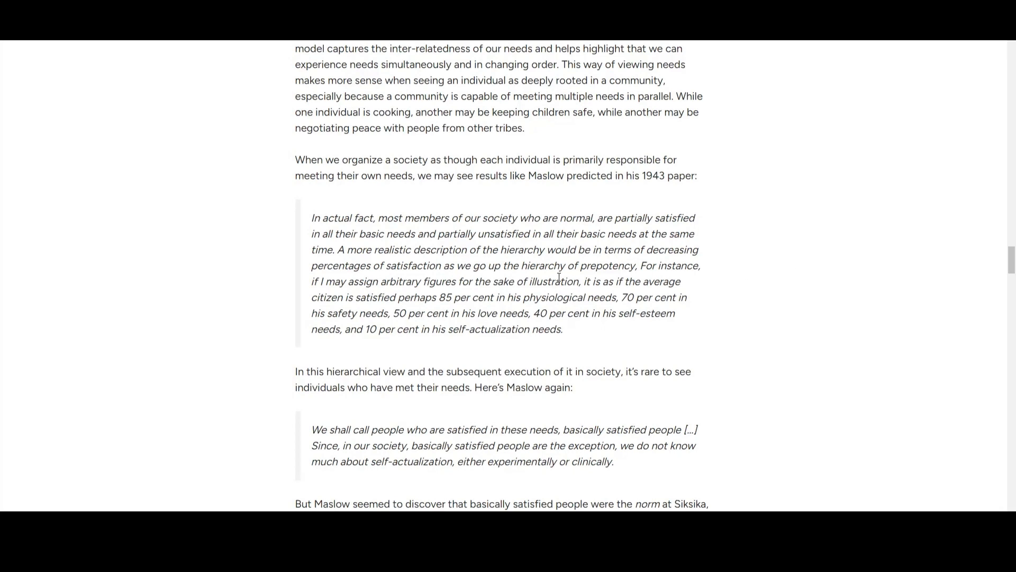
scroll(down, 3)
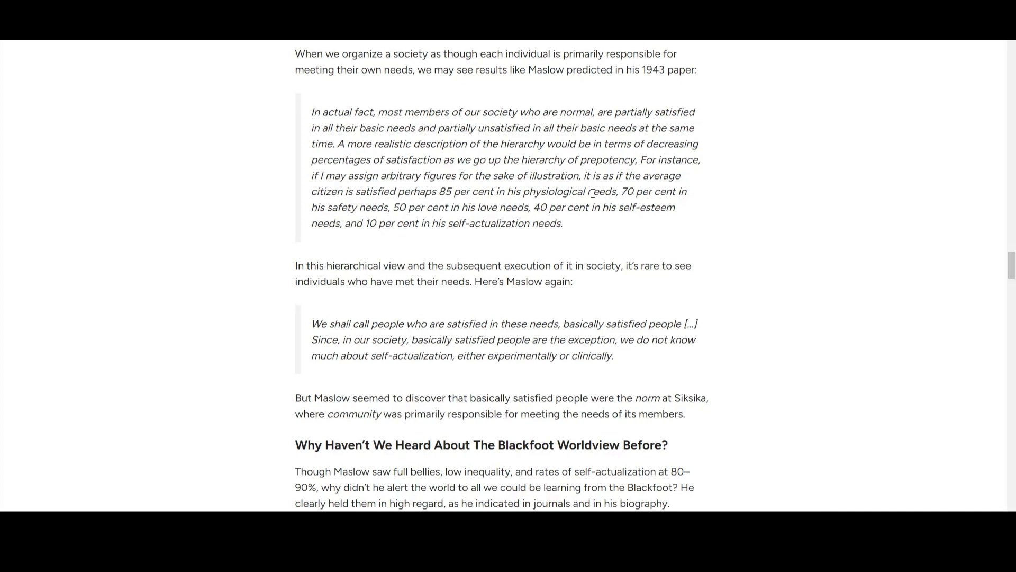
scroll(down, 3)
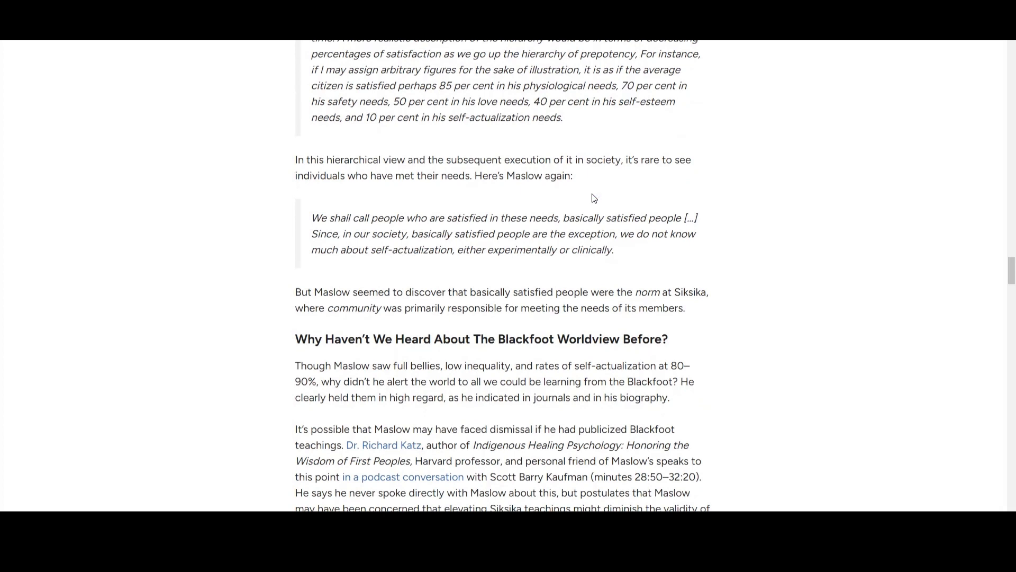
Step: Read through the dismissal and Galileo paragraphs to Lame Deer's no-jails quote and US inequality statistics
scroll(down, 3)
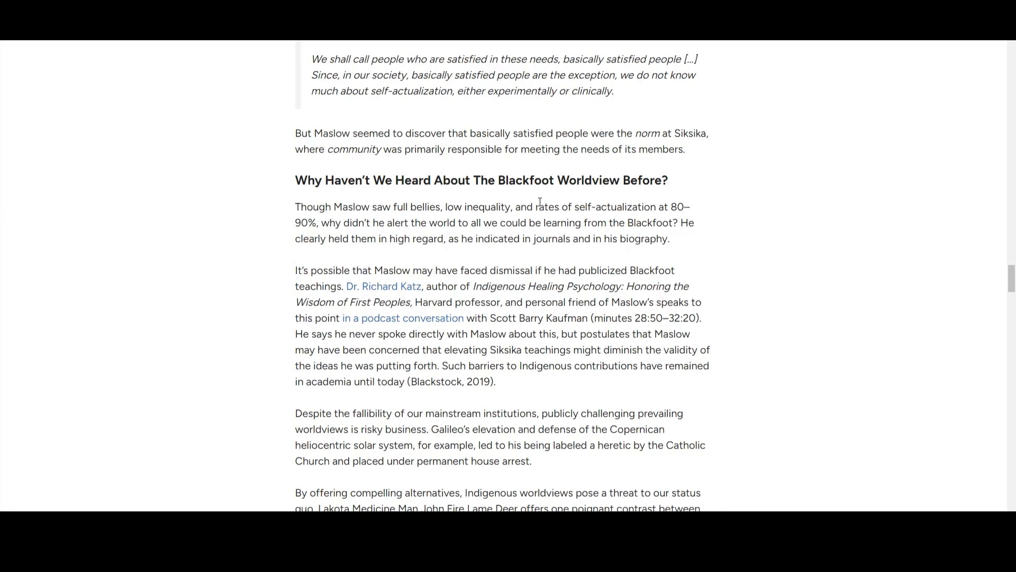
scroll(down, 3)
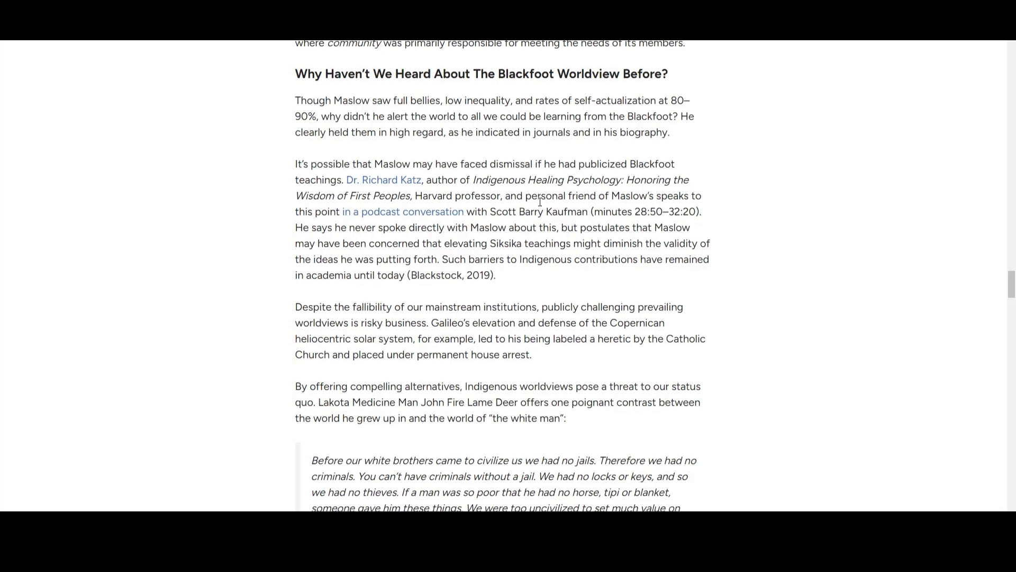
scroll(down, 3)
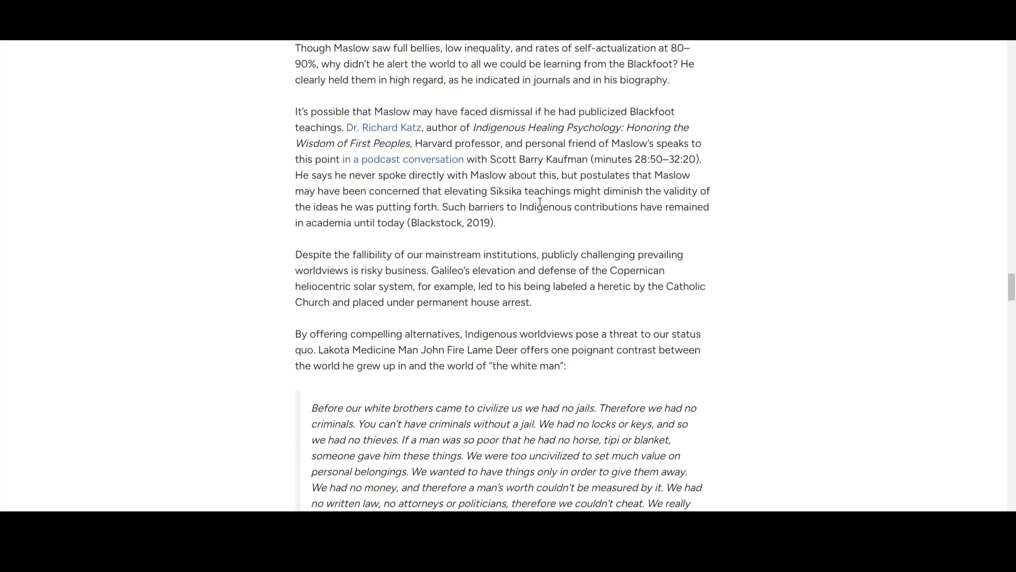
scroll(down, 3)
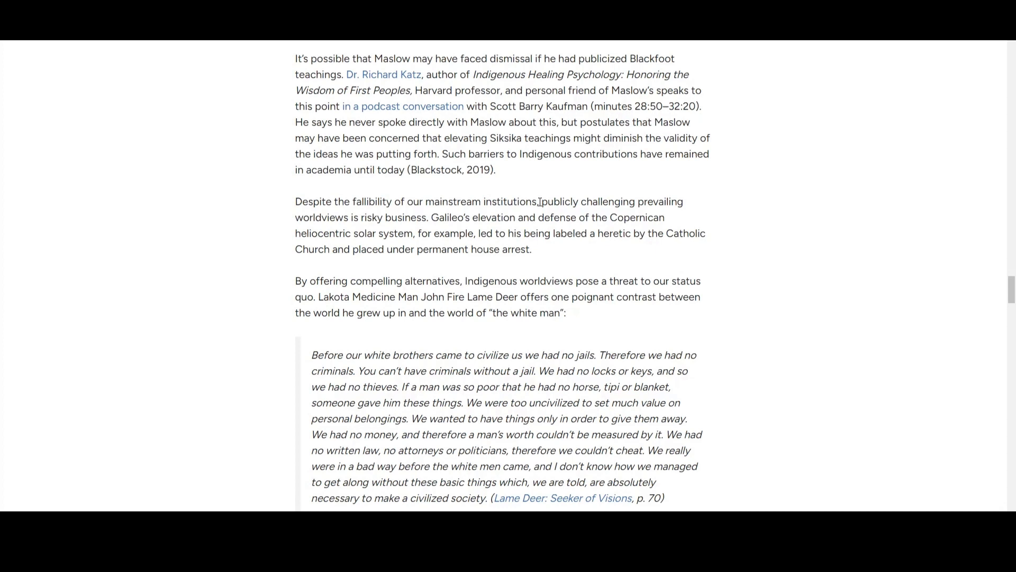
mouse_move(557, 247)
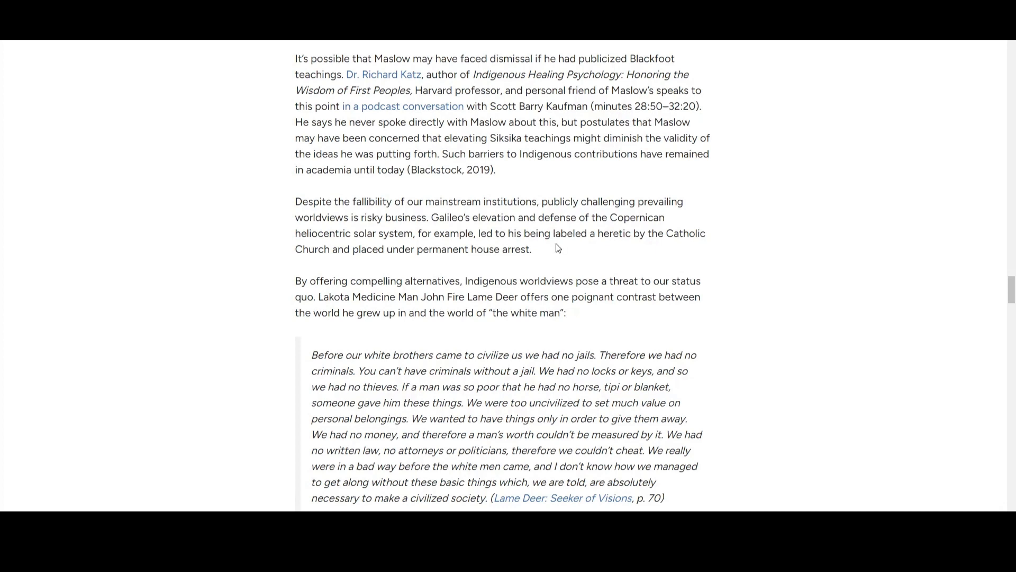
mouse_move(565, 216)
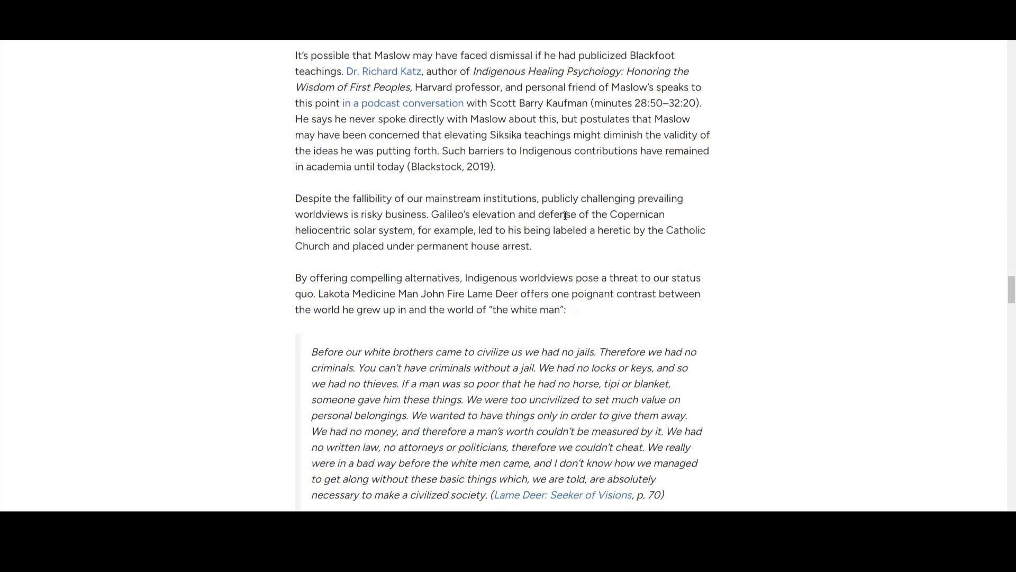
scroll(down, 3)
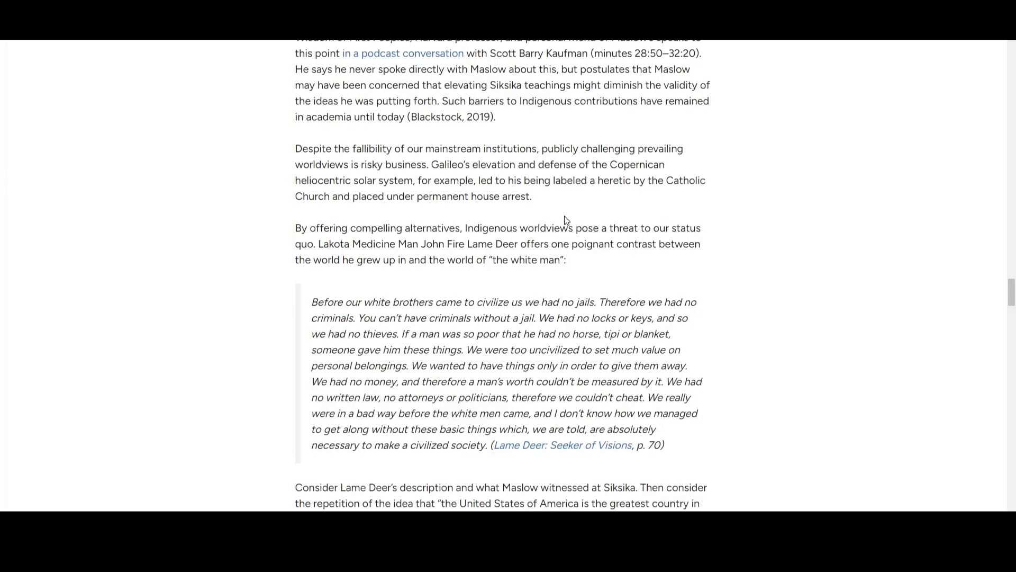
scroll(down, 3)
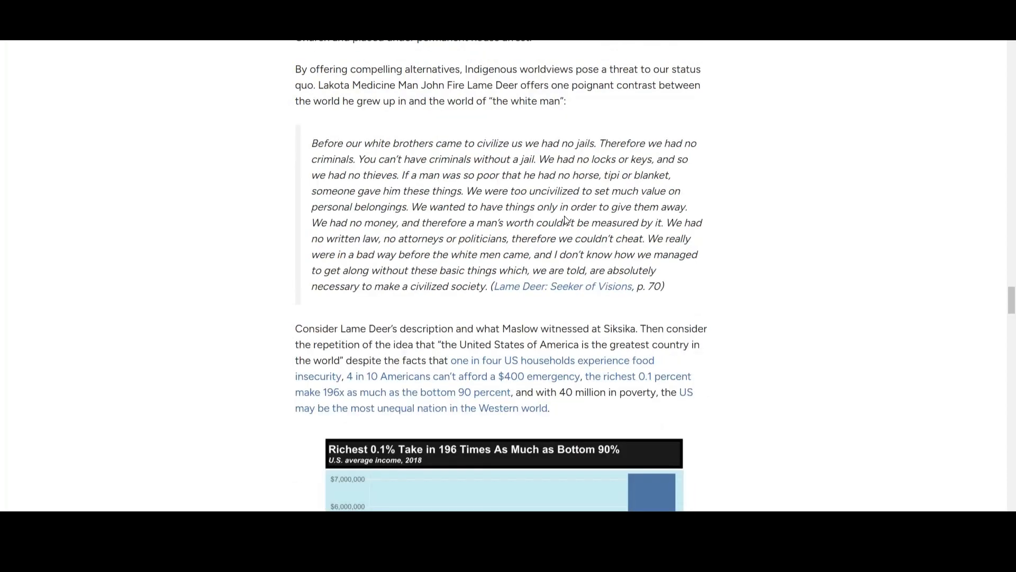
Step: Read past the 'Richest 0.1%' income chart and Ken Stern's charity quote to 'Waking up from Our American Dream'
scroll(down, 3)
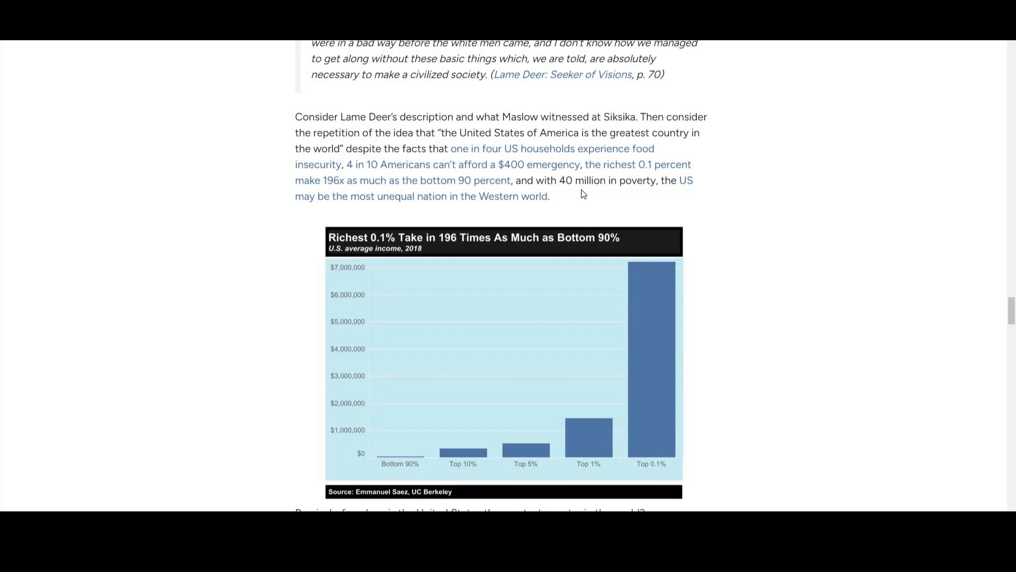
mouse_move(576, 153)
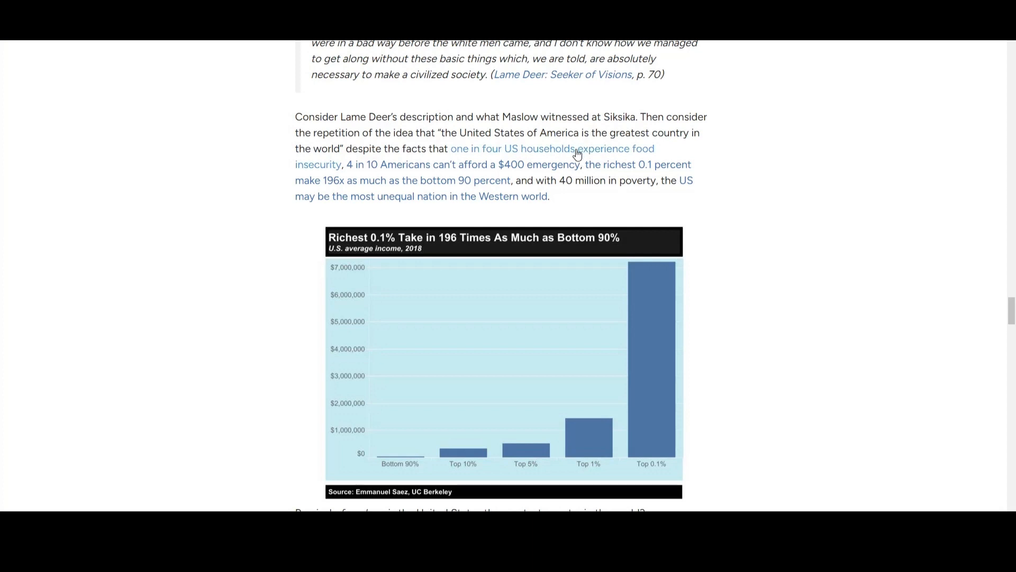
scroll(down, 3)
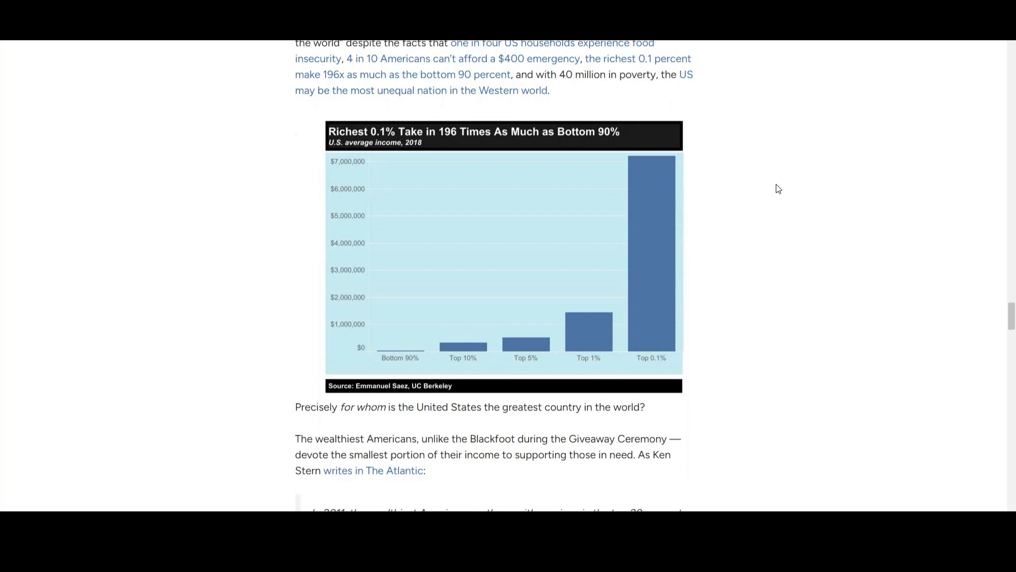
scroll(up, 3)
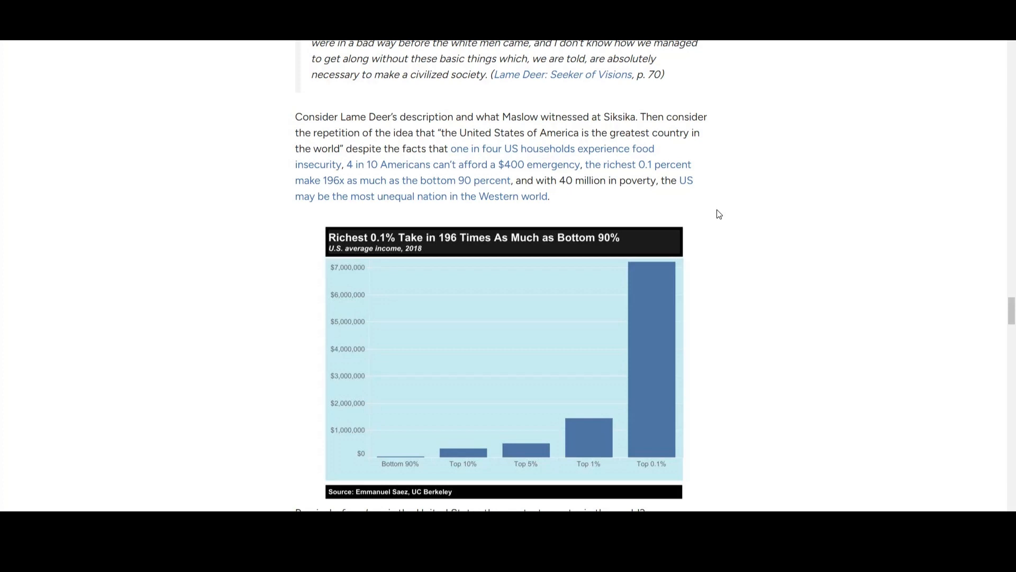
scroll(down, 3)
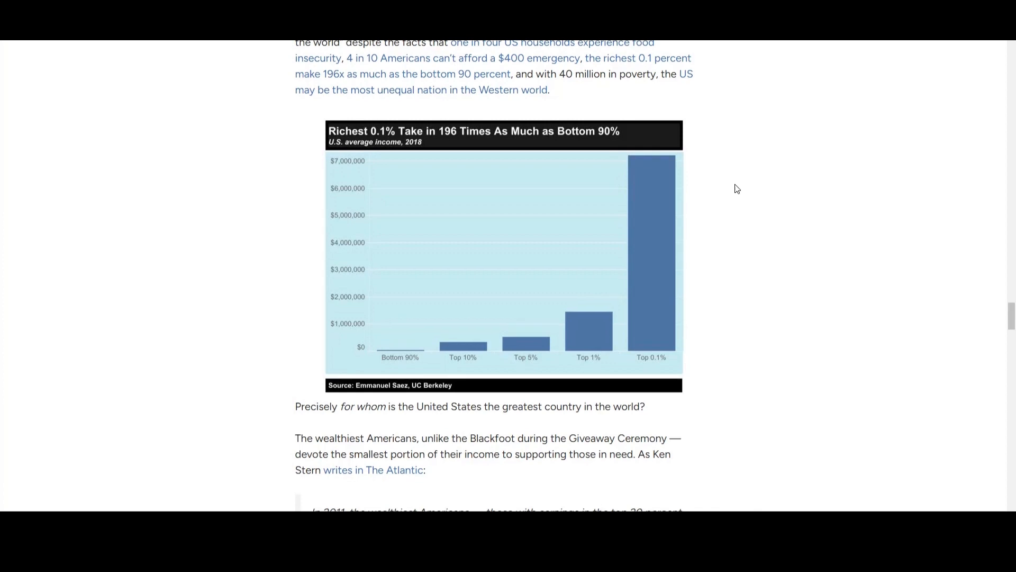
scroll(down, 3)
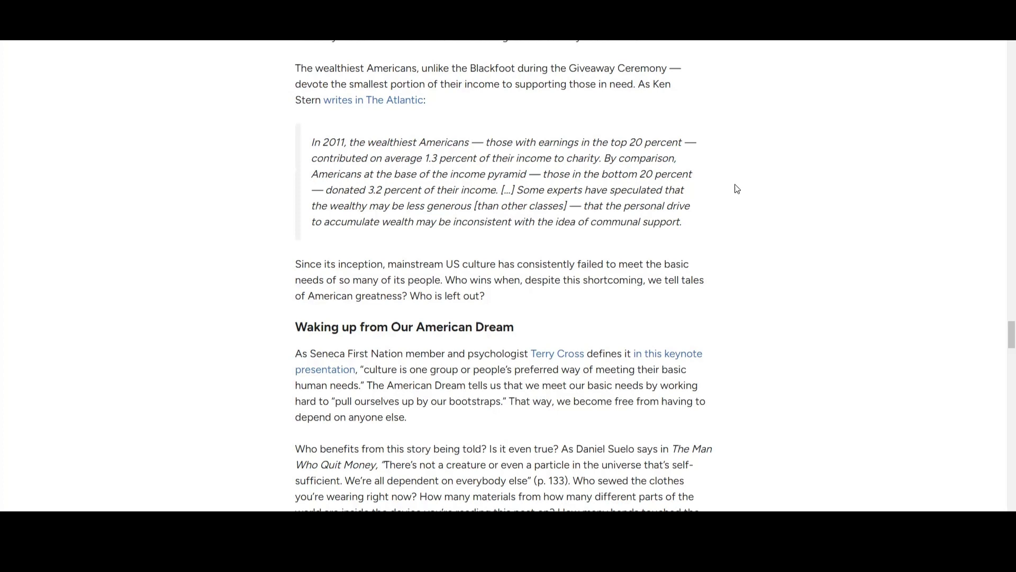
Step: Read the American Dream section down to the closing paragraph ending 'together' and the Author's Note
scroll(down, 3)
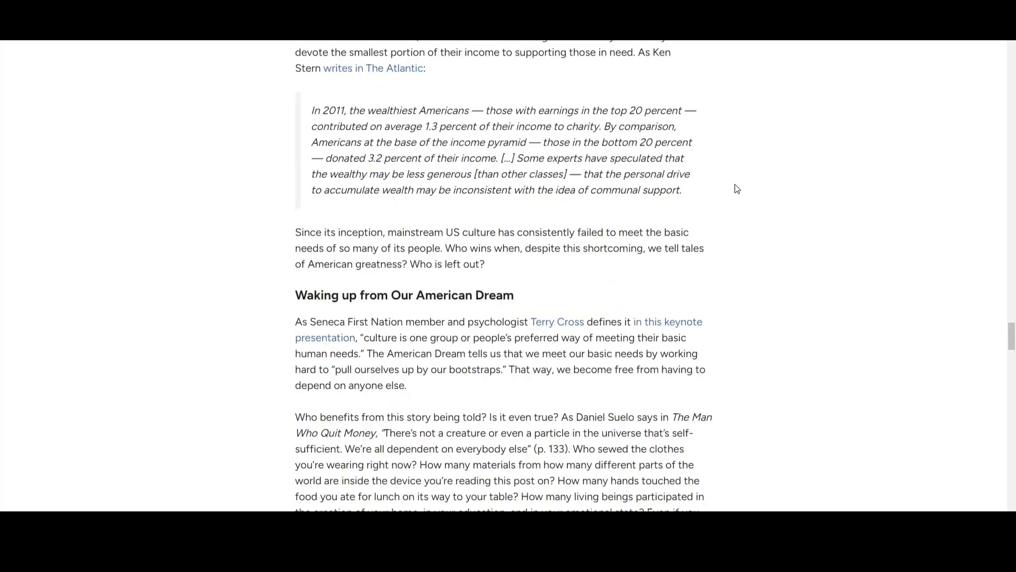
scroll(up, 3)
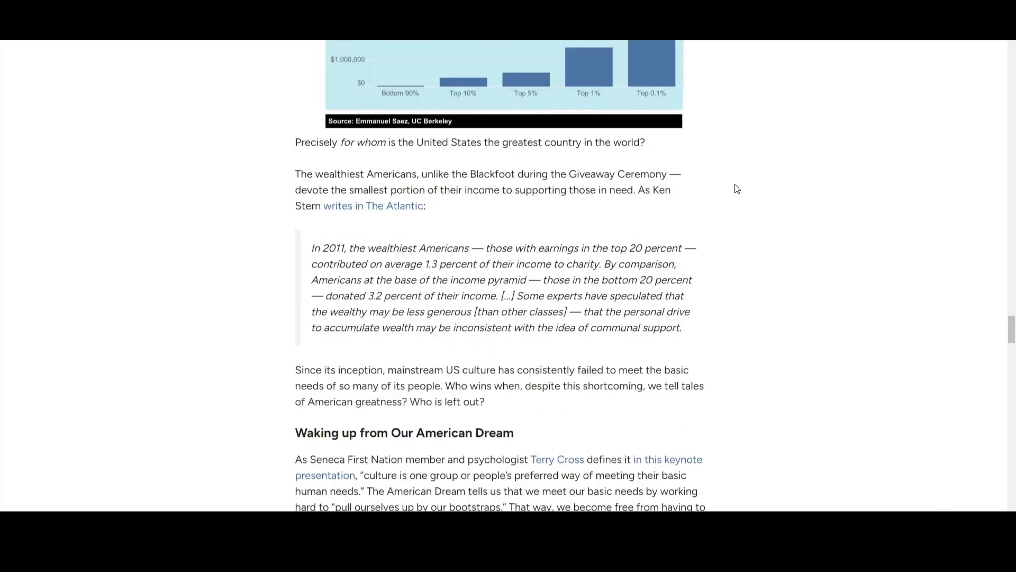
scroll(down, 3)
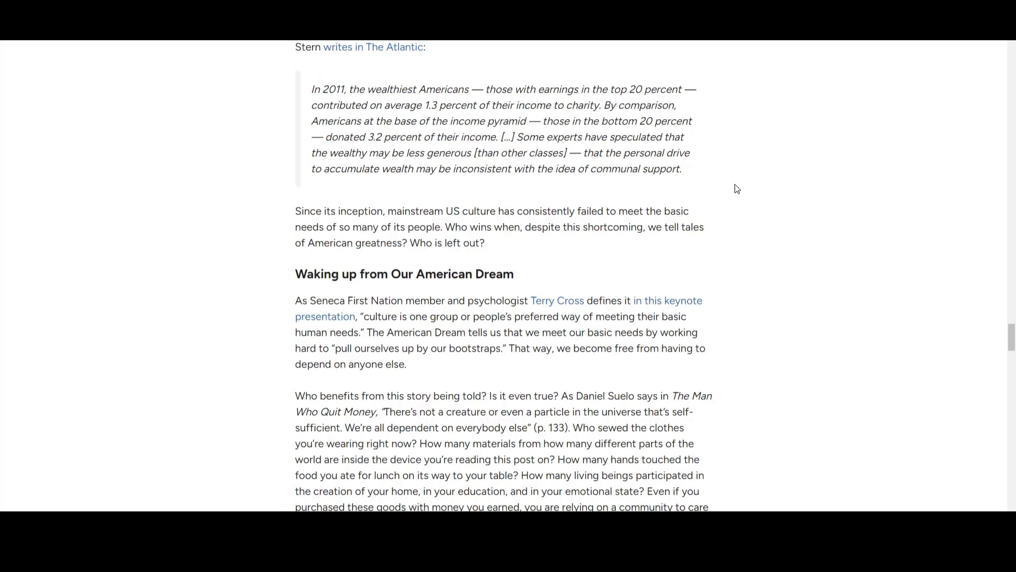
scroll(down, 3)
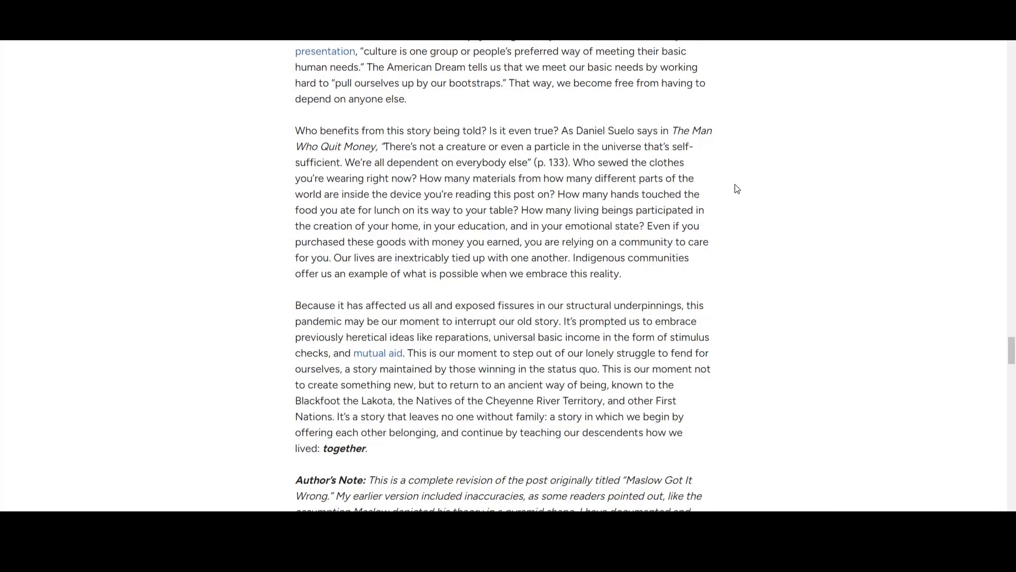
scroll(down, 3)
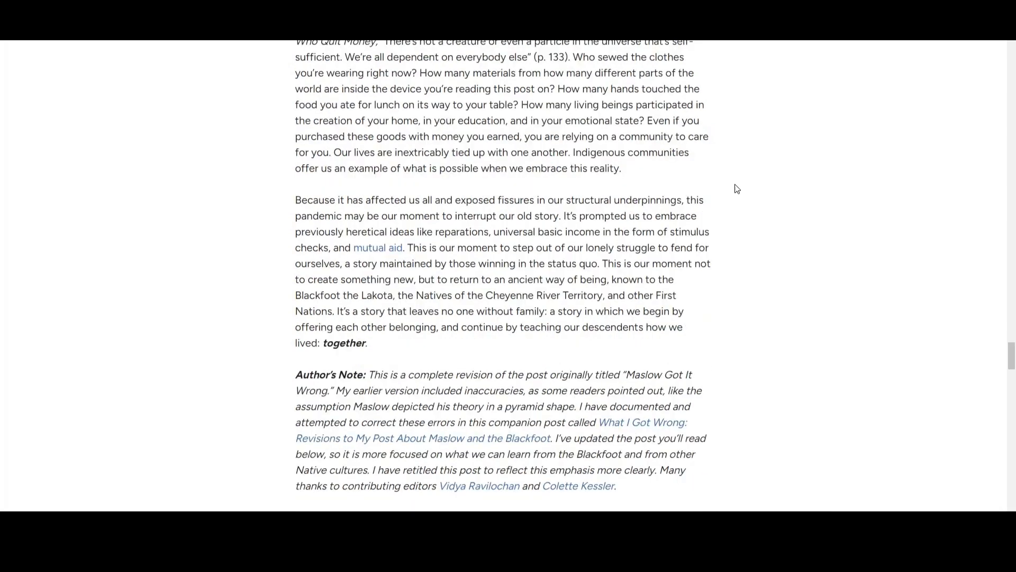
Step: Scroll past About the Author to the guiding questions and Previous/Next buttons
scroll(down, 3)
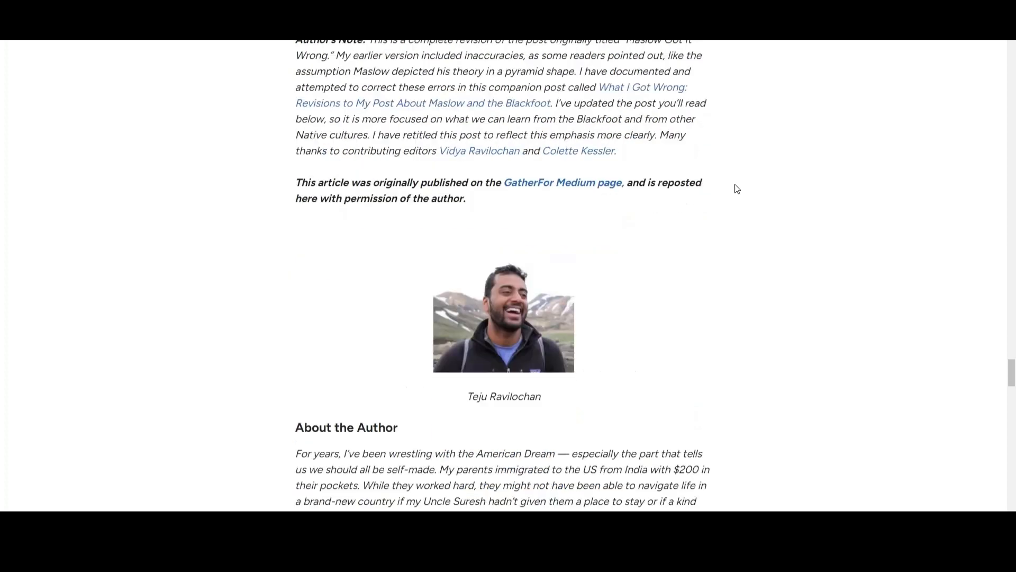
scroll(down, 3)
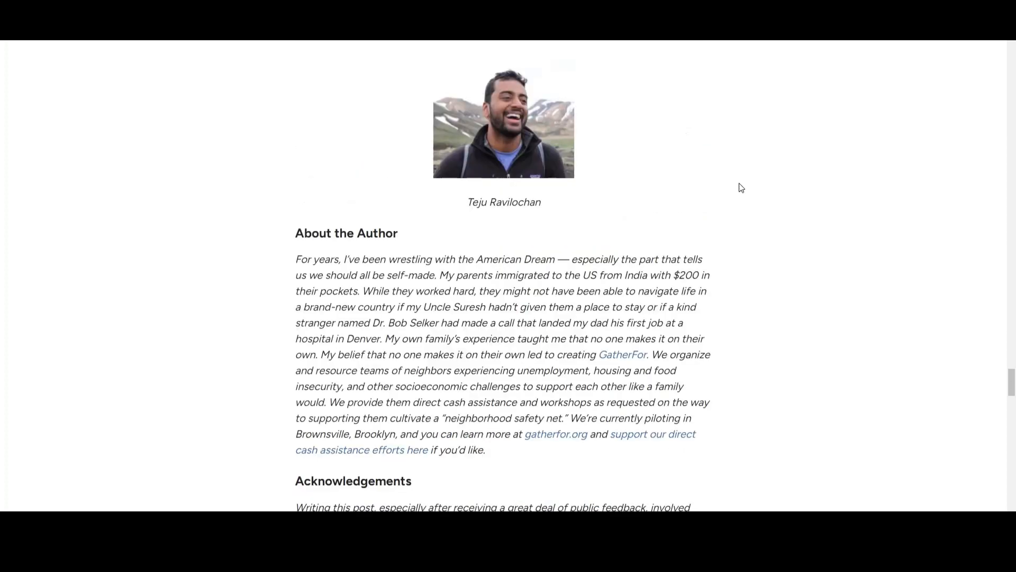
scroll(down, 3)
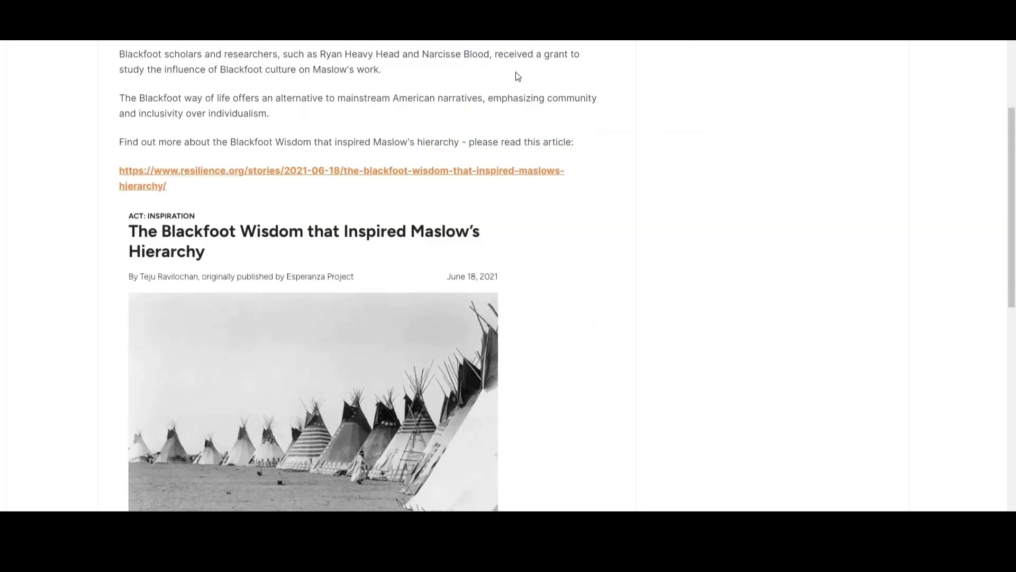
scroll(down, 3)
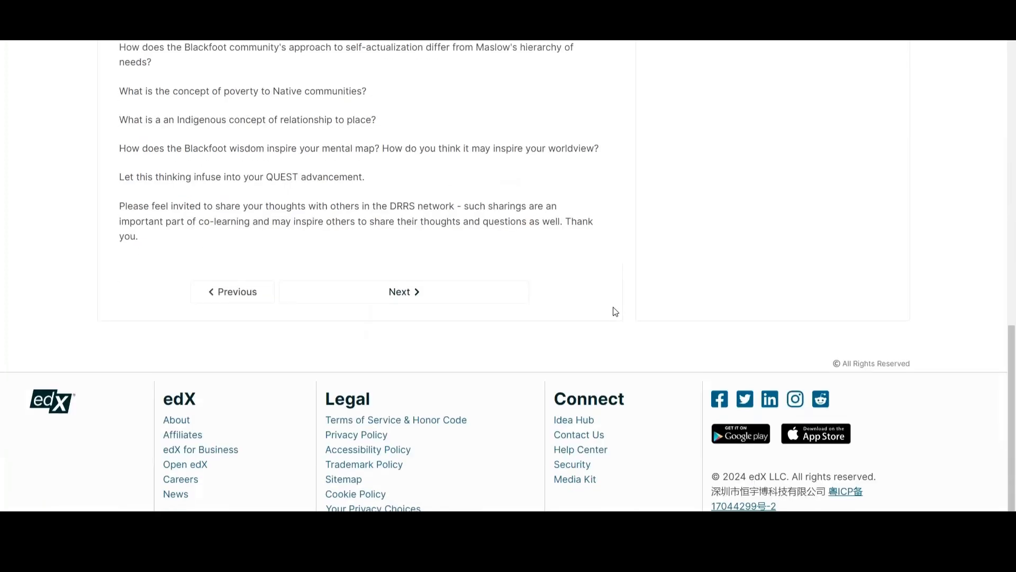
scroll(up, 3)
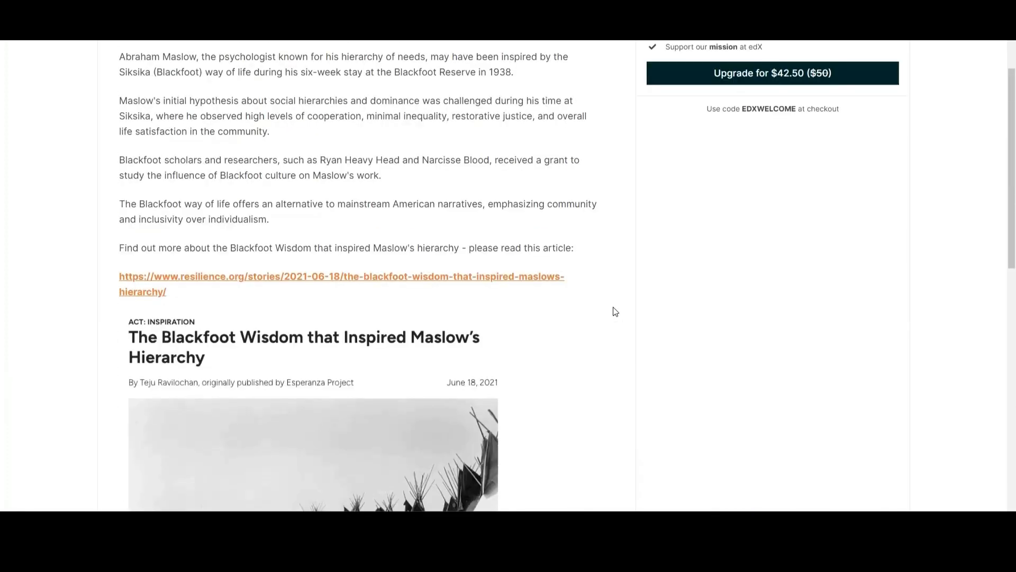
scroll(down, 3)
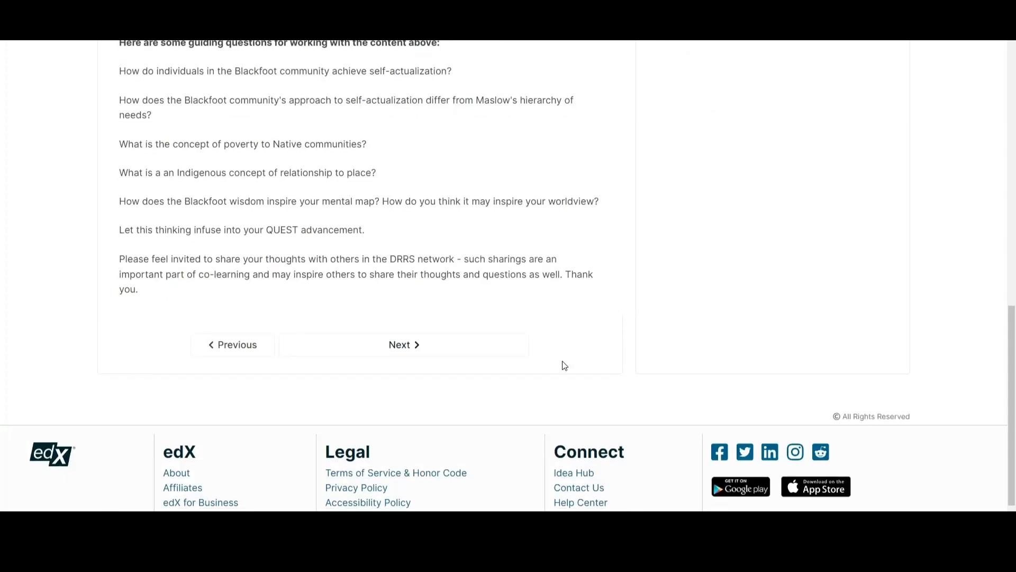